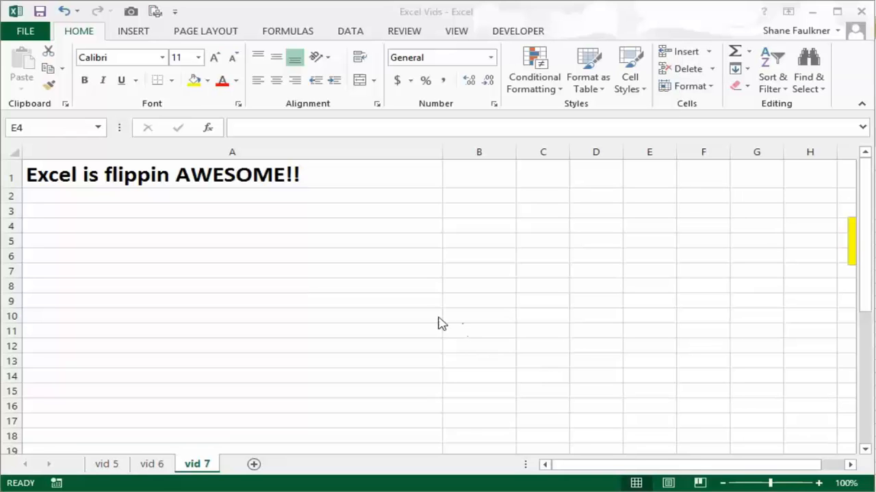
mouse_move(441, 323)
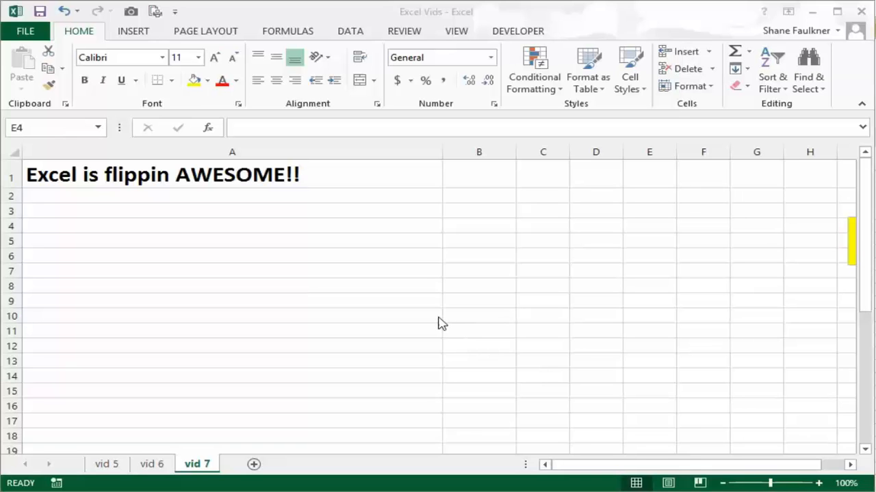
mouse_move(287, 268)
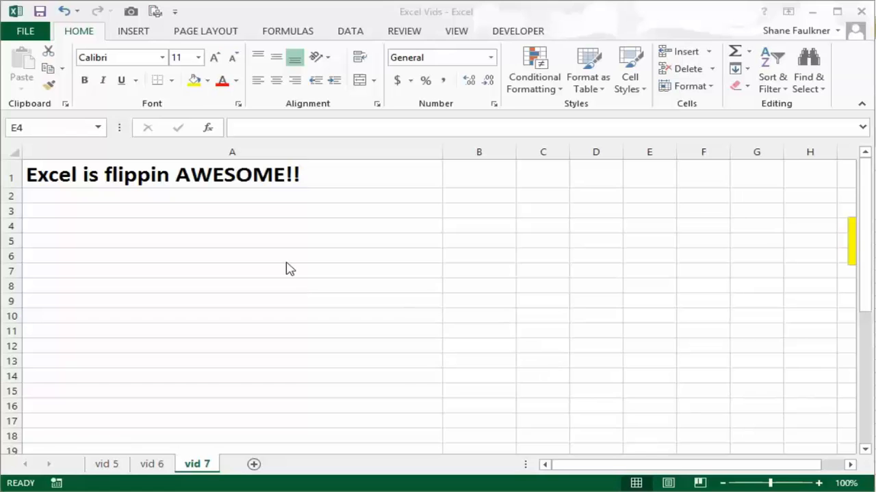
mouse_move(299, 268)
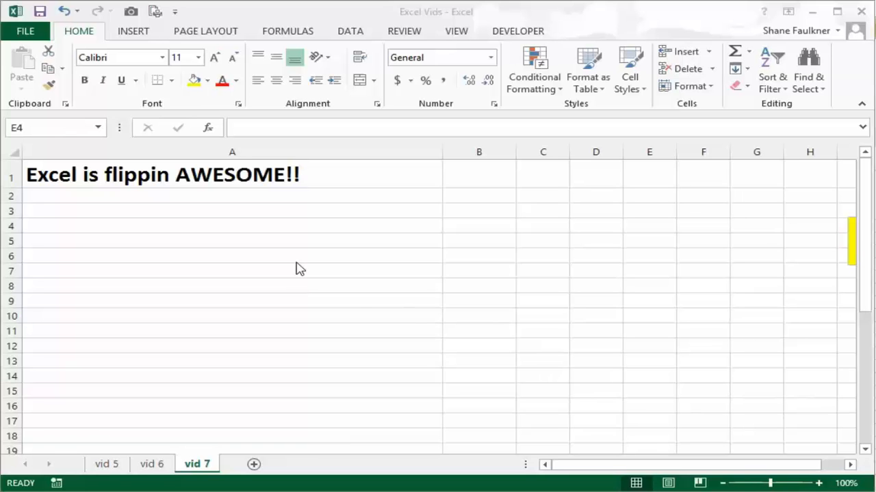
mouse_move(177, 107)
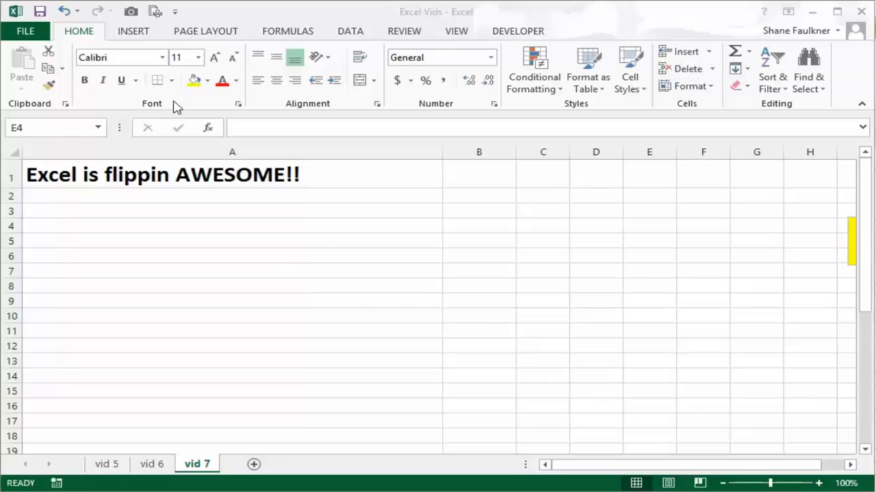
mouse_move(166, 109)
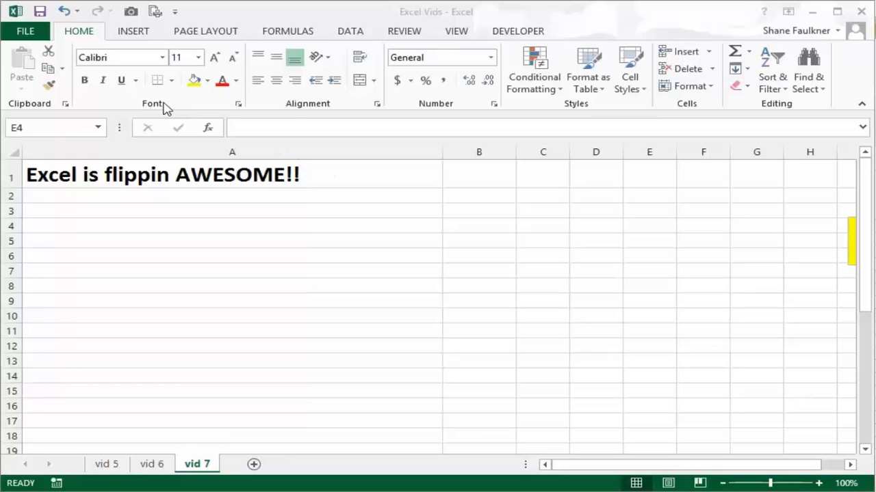
mouse_move(362, 109)
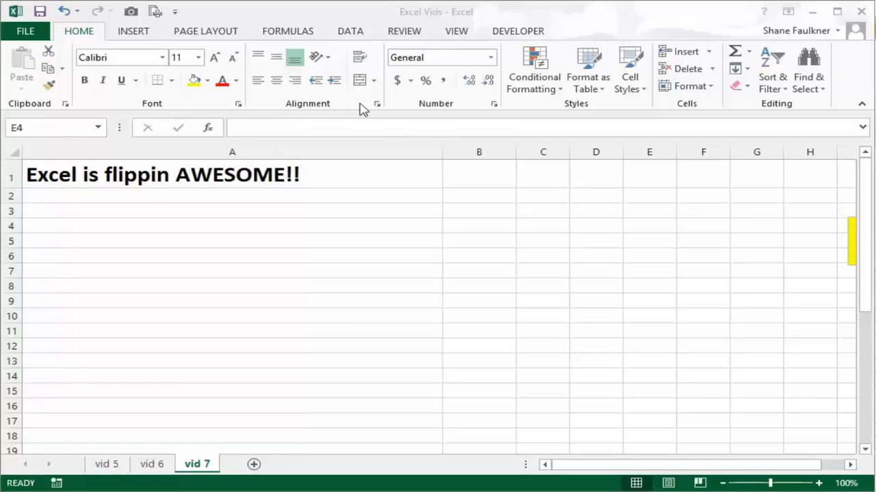
mouse_move(295, 108)
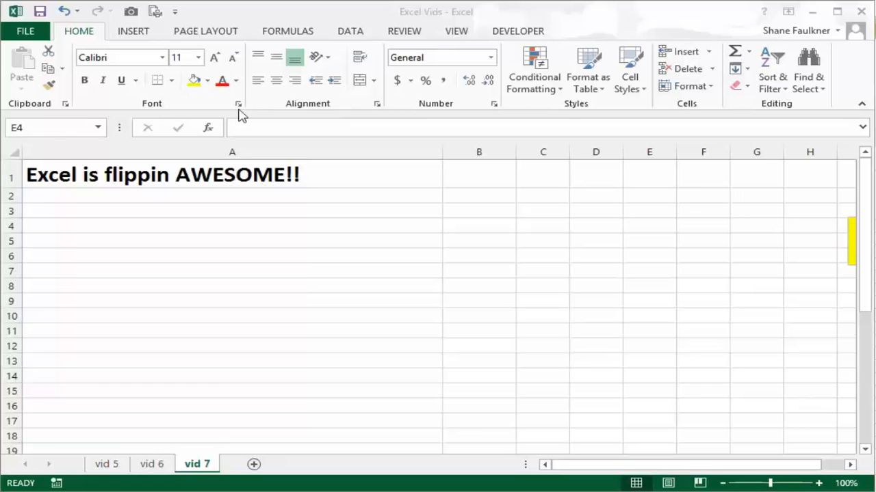
mouse_move(184, 117)
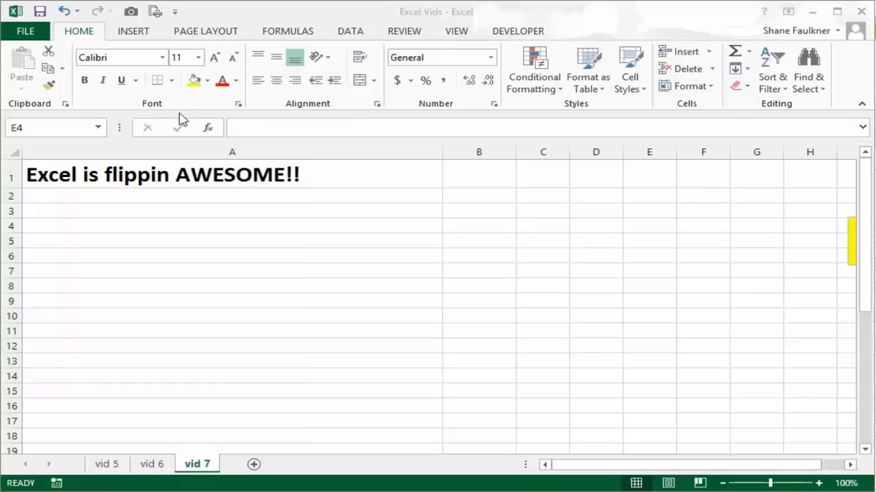
mouse_move(153, 107)
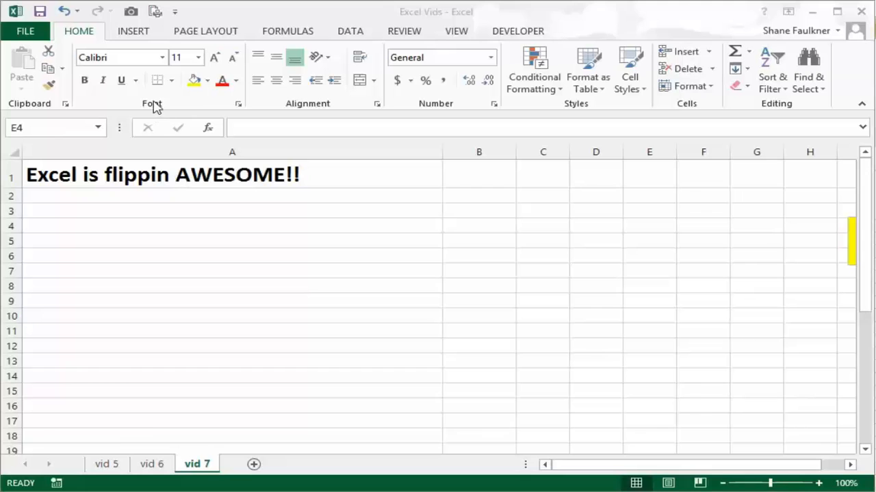
Step: Toggle bold off and back on for the title in A1, leaving it bold
click(164, 175)
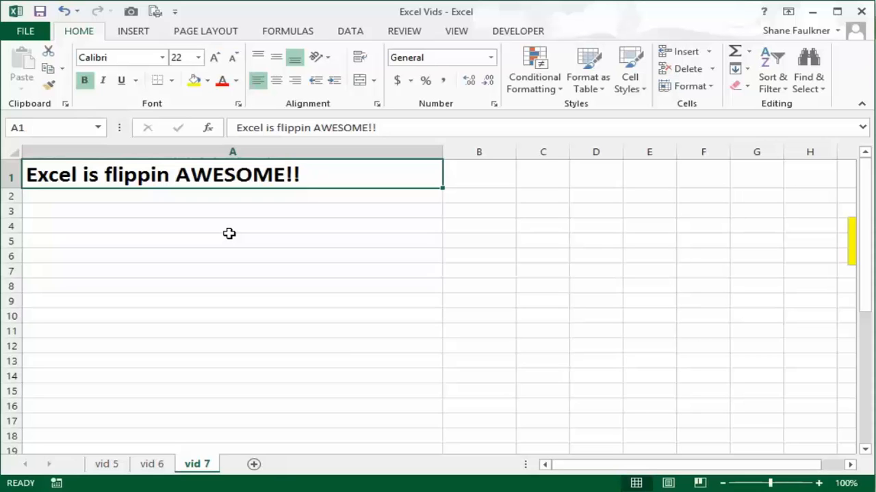
mouse_move(183, 167)
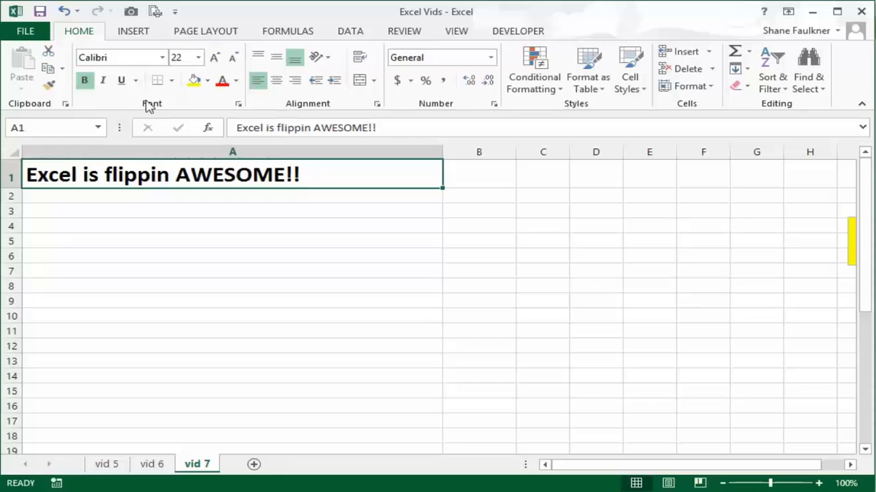
mouse_move(120, 99)
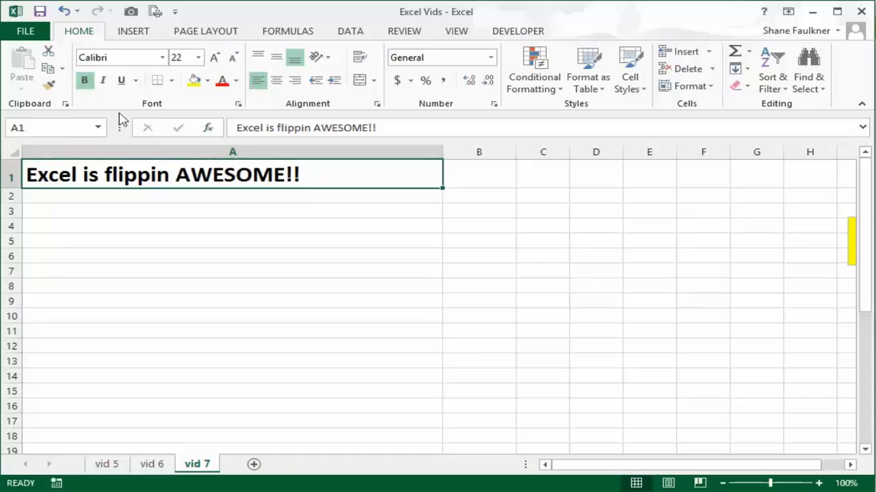
mouse_move(85, 80)
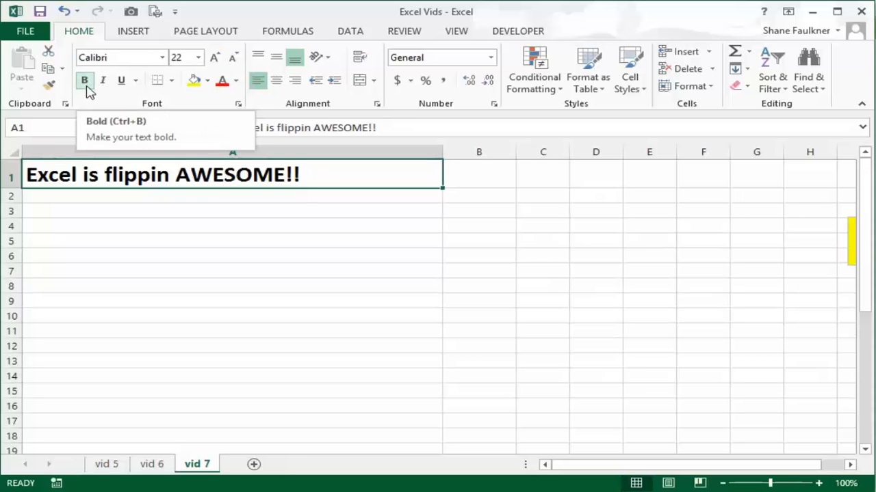
click(85, 79)
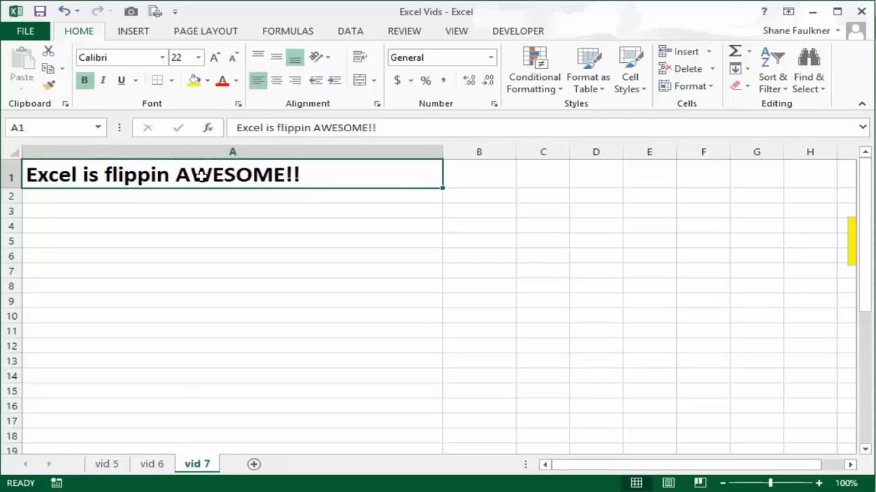
mouse_move(257, 79)
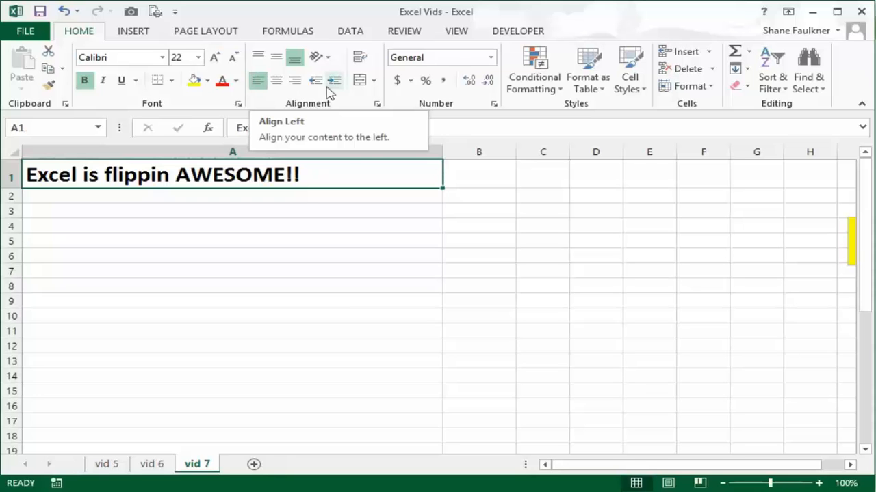
mouse_move(295, 58)
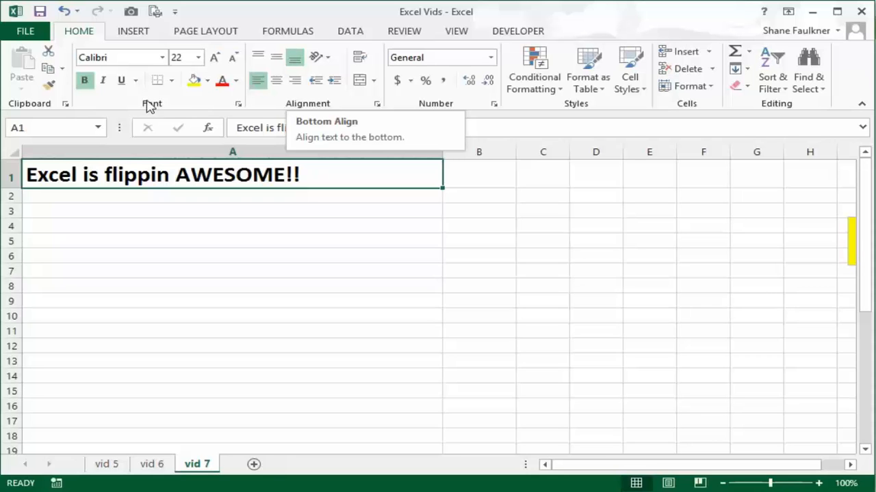
mouse_move(210, 130)
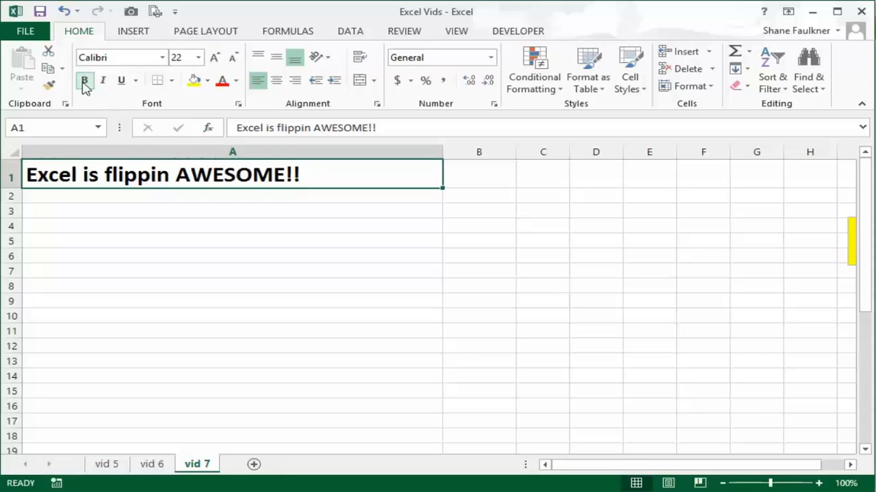
click(85, 79)
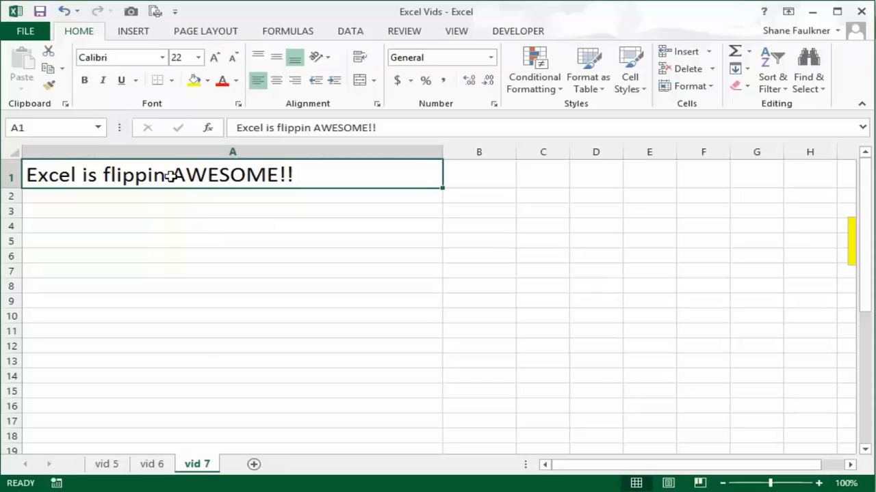
click(85, 80)
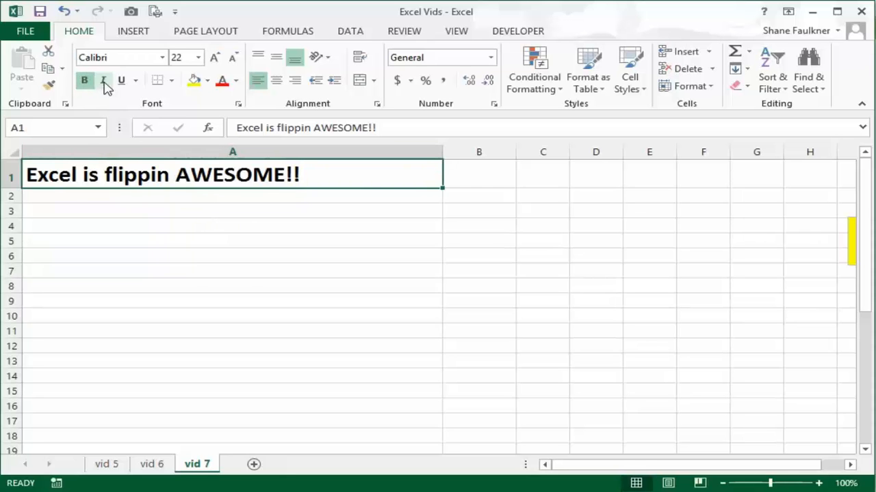
Step: Try italic and underline on the title, then remove both so it stays bold only
click(104, 79)
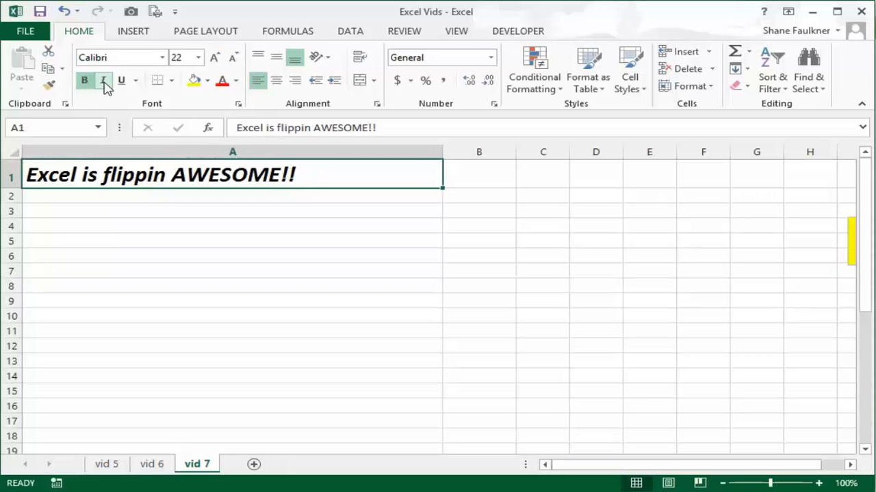
click(103, 80)
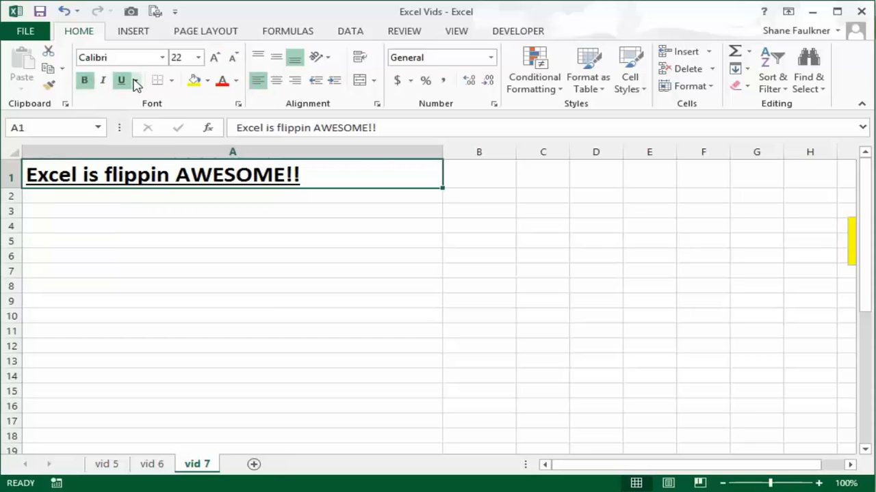
click(135, 81)
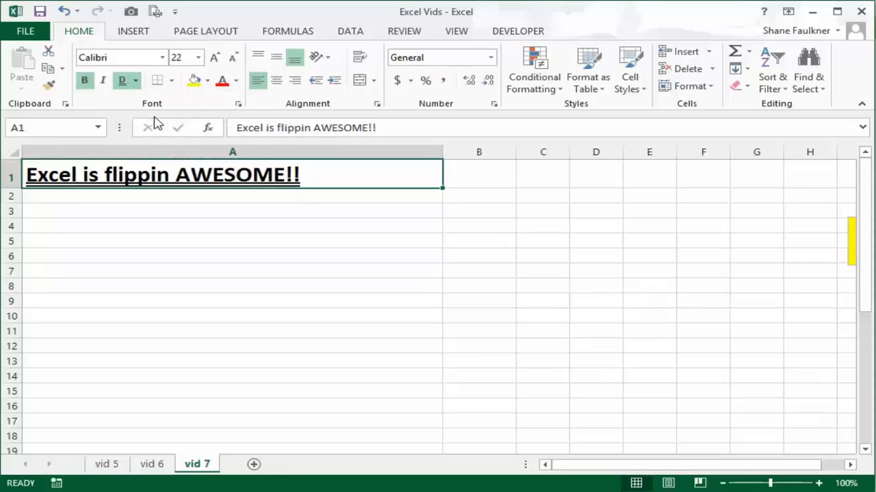
click(135, 81)
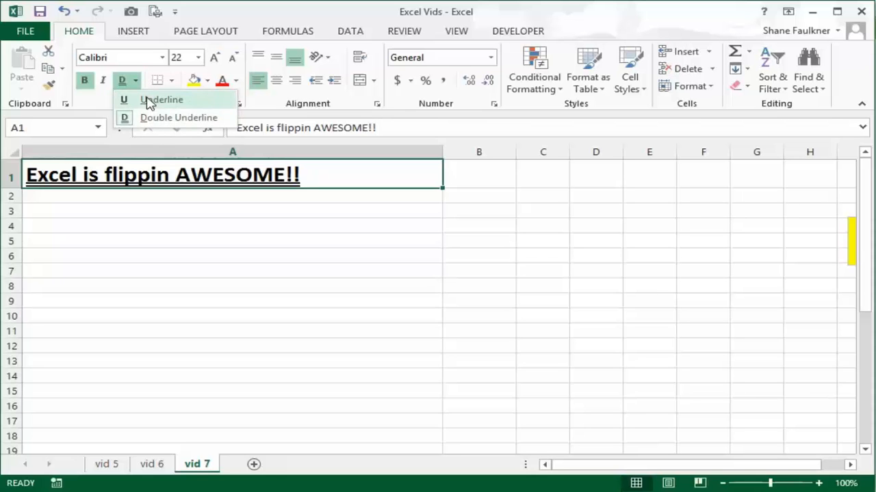
click(162, 99)
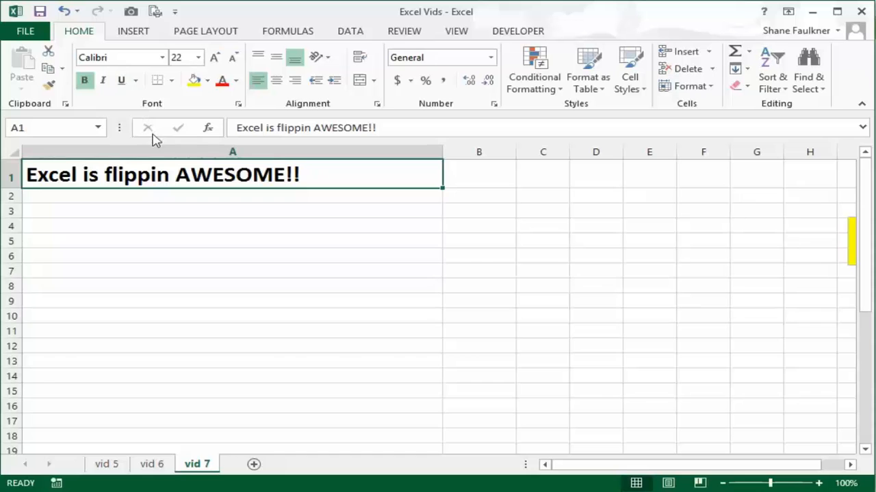
mouse_move(174, 182)
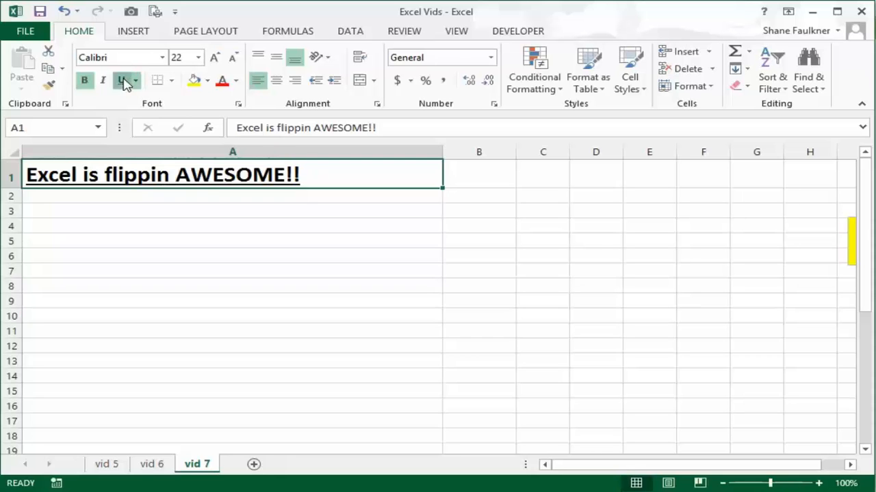
mouse_move(172, 80)
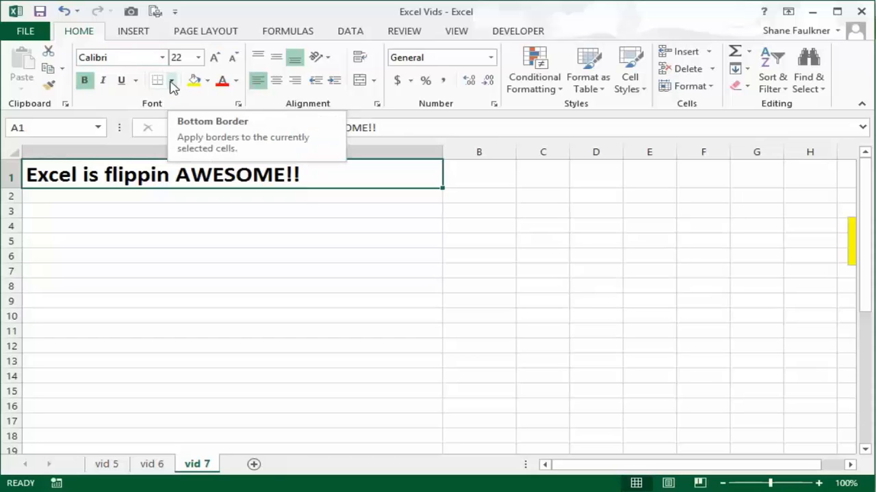
Step: Add a bottom border under the title in A1 and check it from an empty cell
click(222, 245)
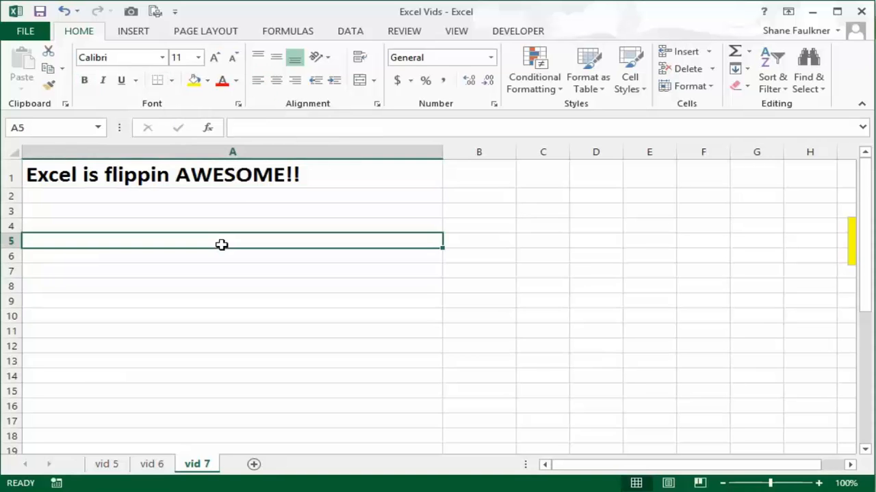
click(233, 175)
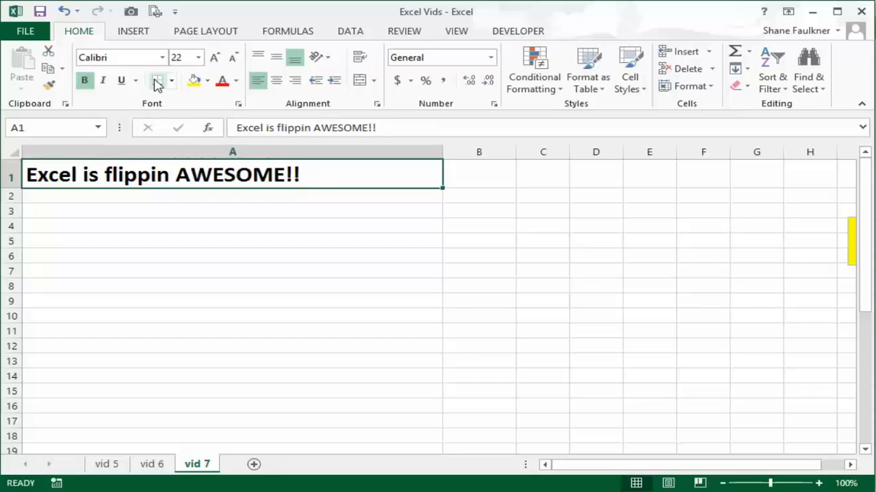
click(233, 256)
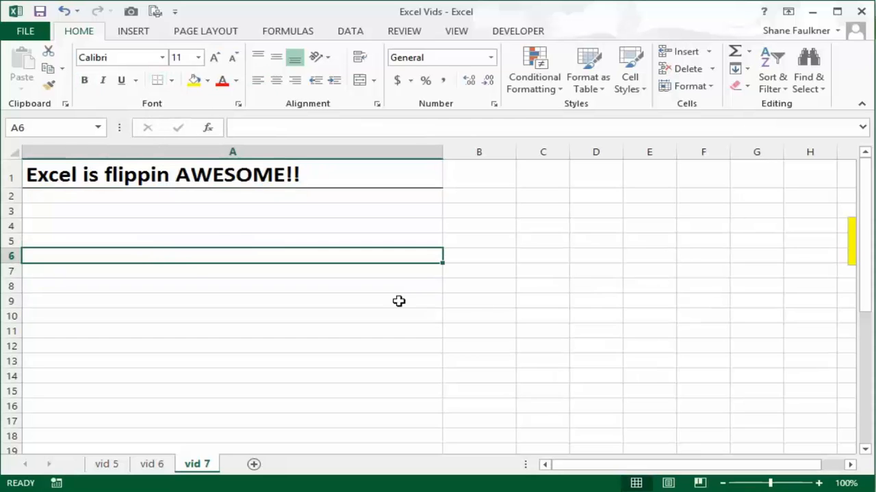
click(542, 286)
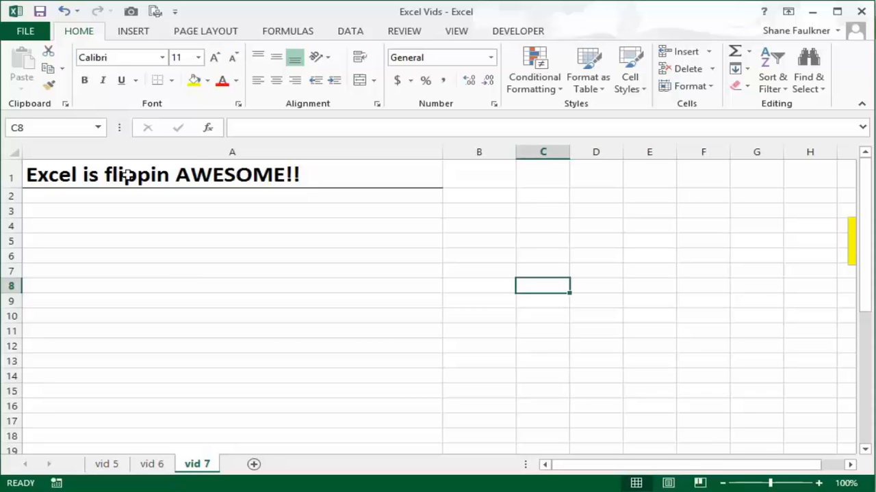
mouse_move(446, 175)
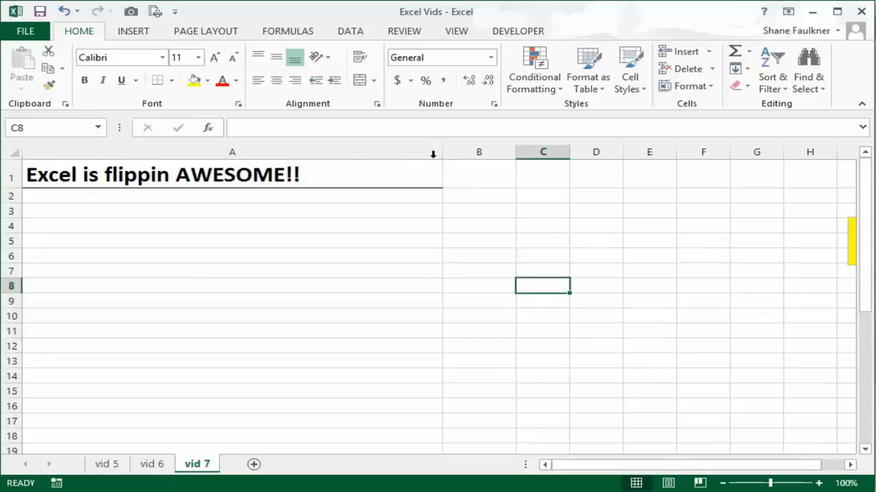
mouse_move(440, 160)
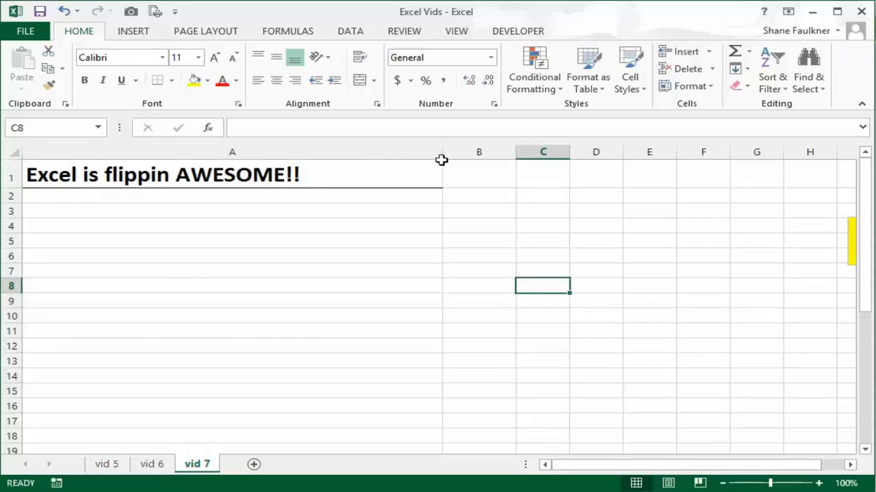
Step: Resize column A, undo, then set a narrower width that still fits the title
drag(443, 151, 356, 151)
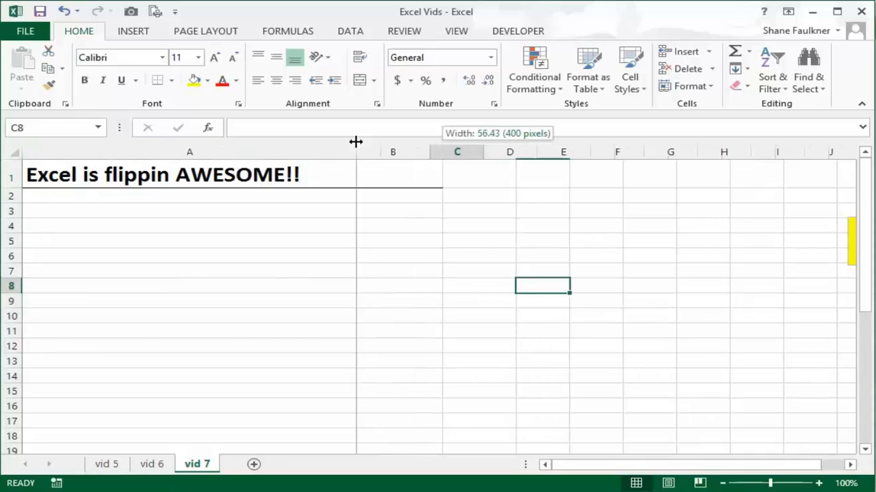
key(ctrl+z)
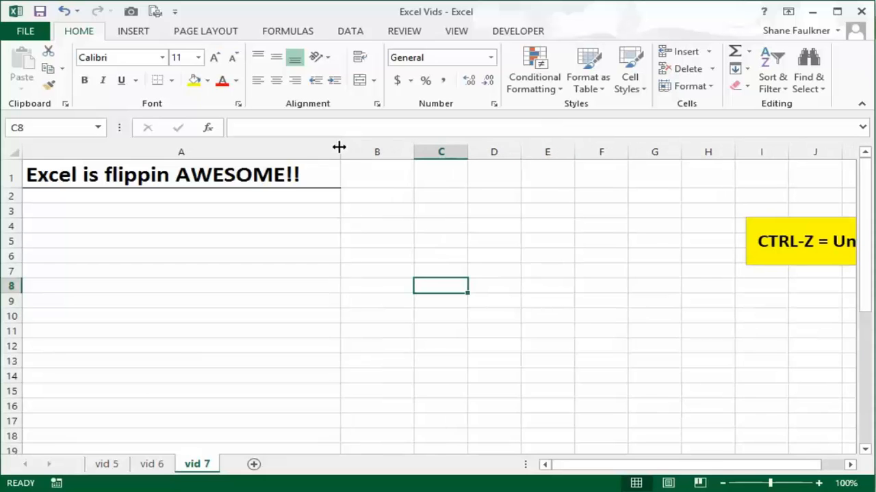
drag(339, 152, 418, 151)
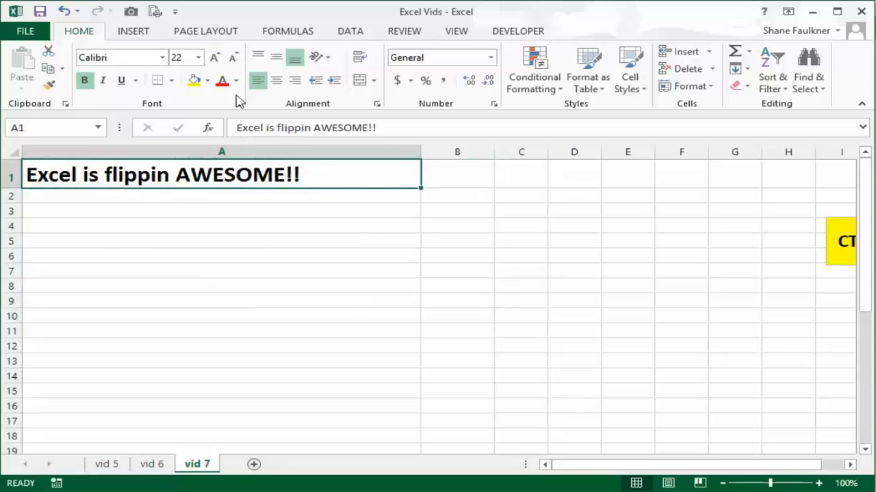
Step: Try a border on title cell A1 and reopen the border styles to clear it
click(159, 79)
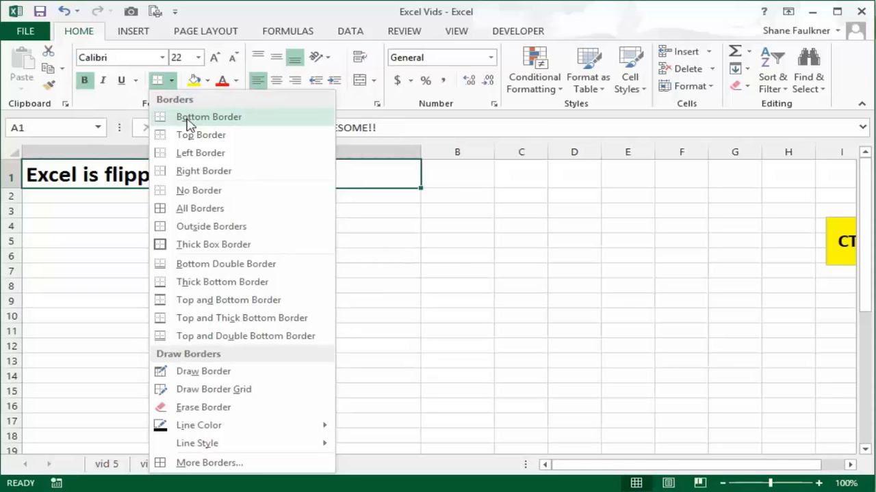
mouse_move(200, 136)
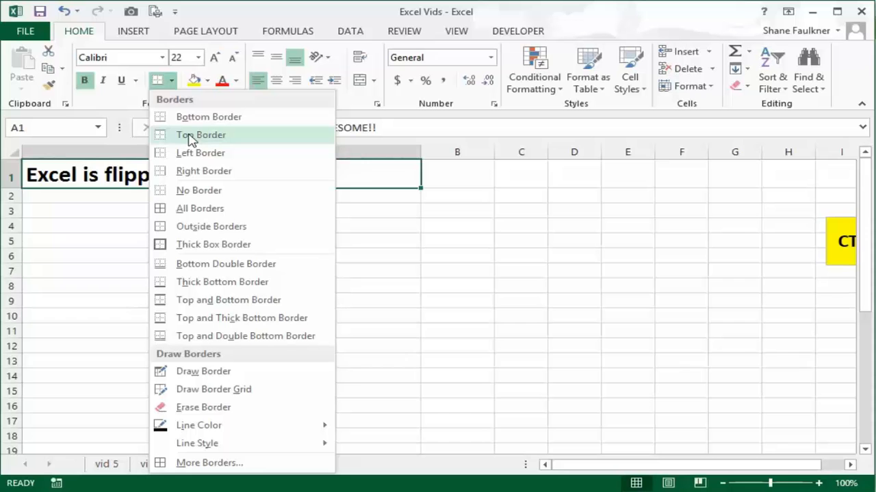
mouse_move(203, 171)
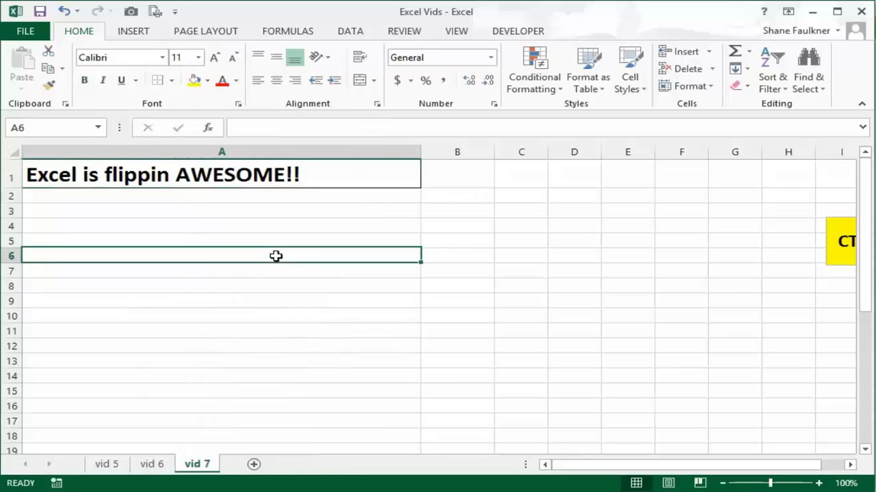
mouse_move(268, 181)
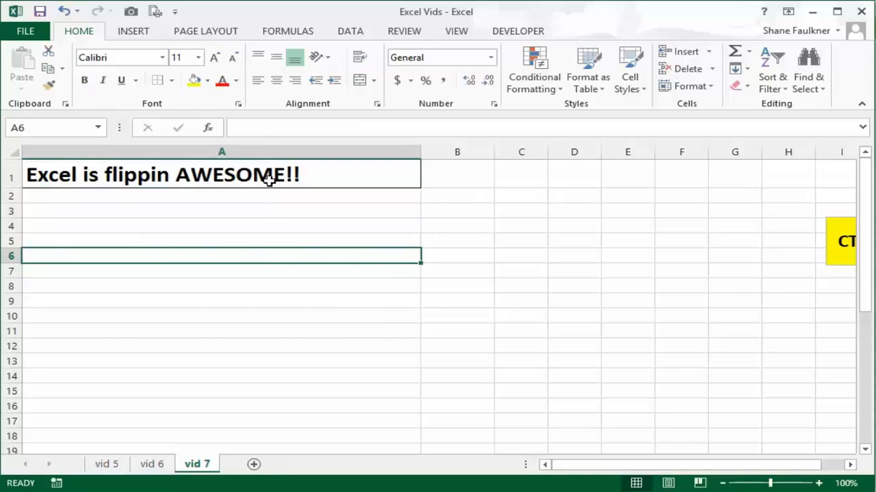
click(222, 175)
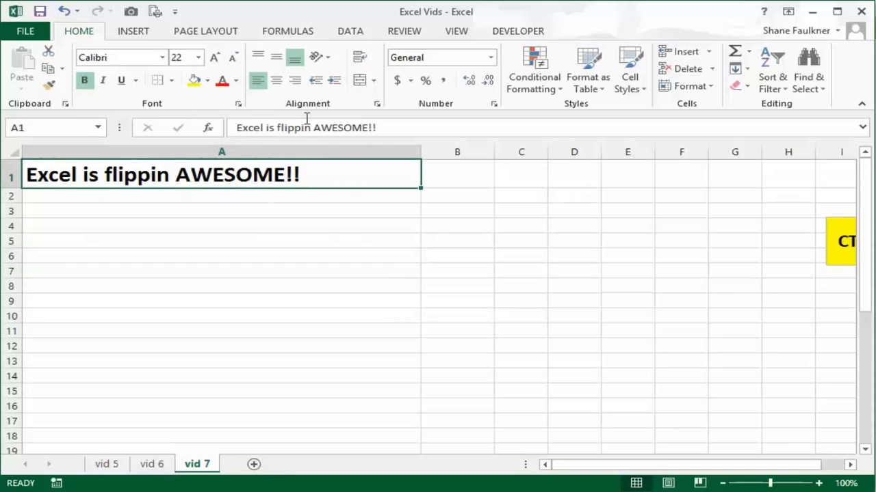
click(156, 79)
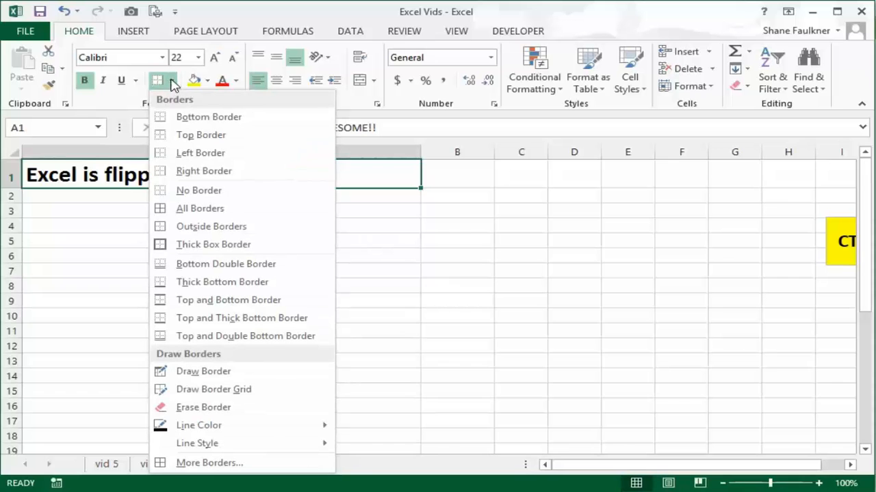
mouse_move(205, 190)
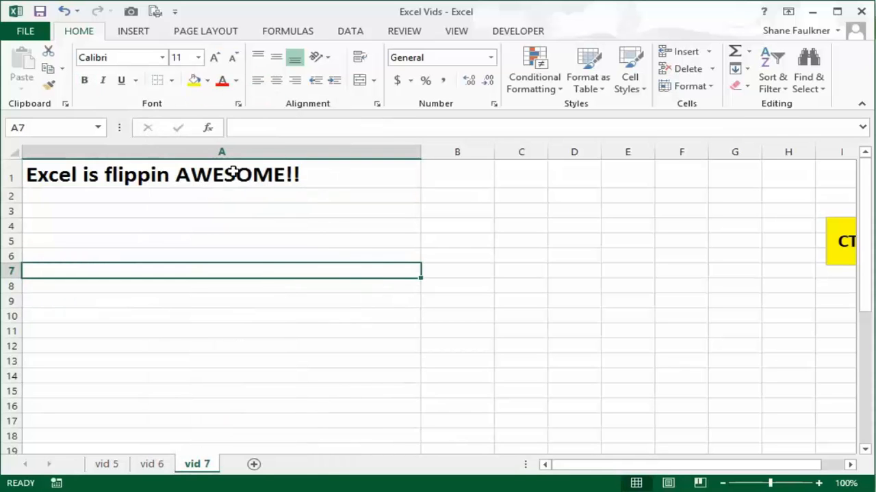
mouse_move(339, 249)
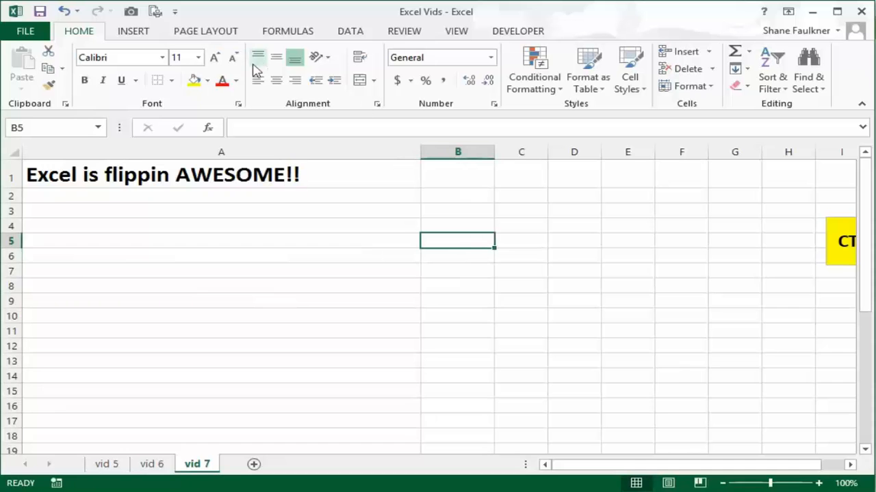
Step: Put a thin outside border around cell B5
click(171, 81)
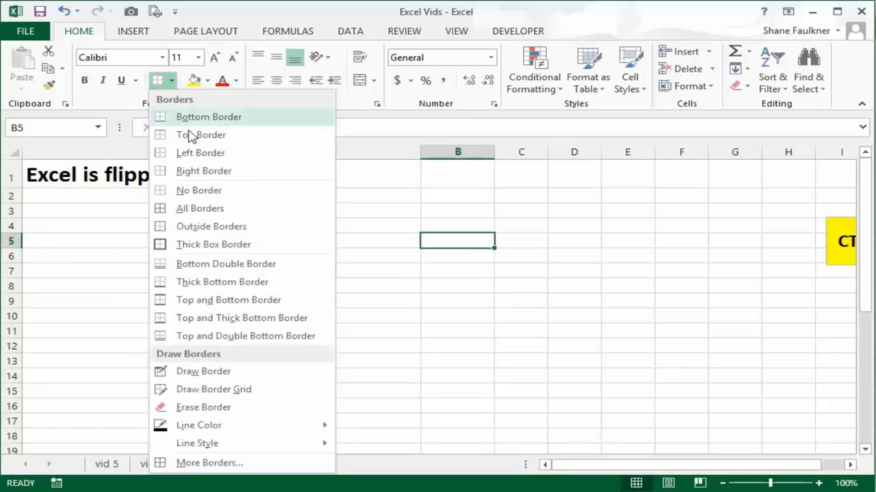
mouse_move(213, 243)
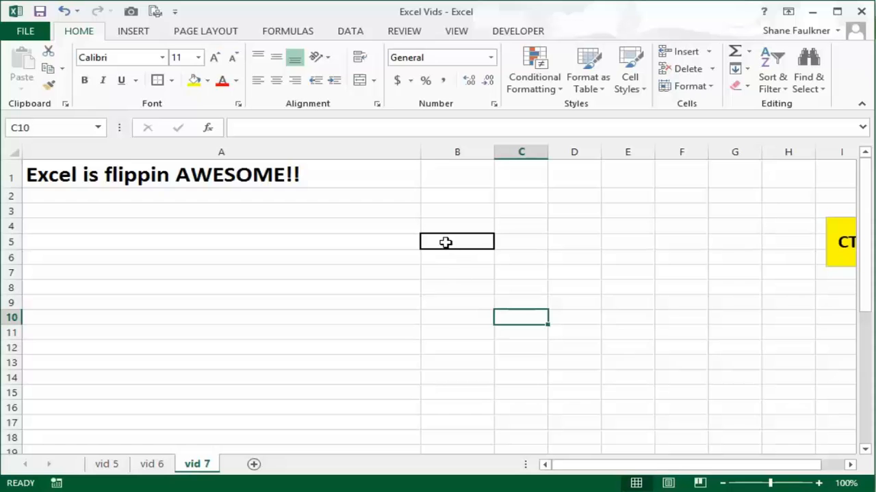
click(457, 241)
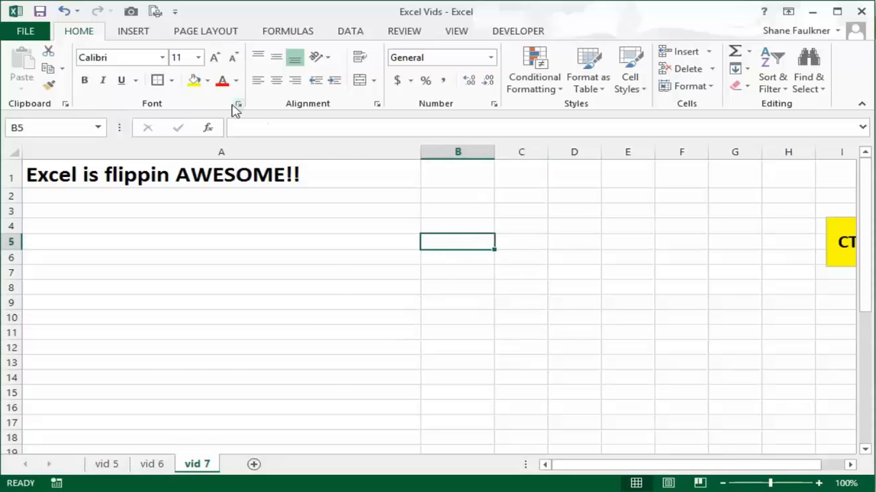
click(156, 79)
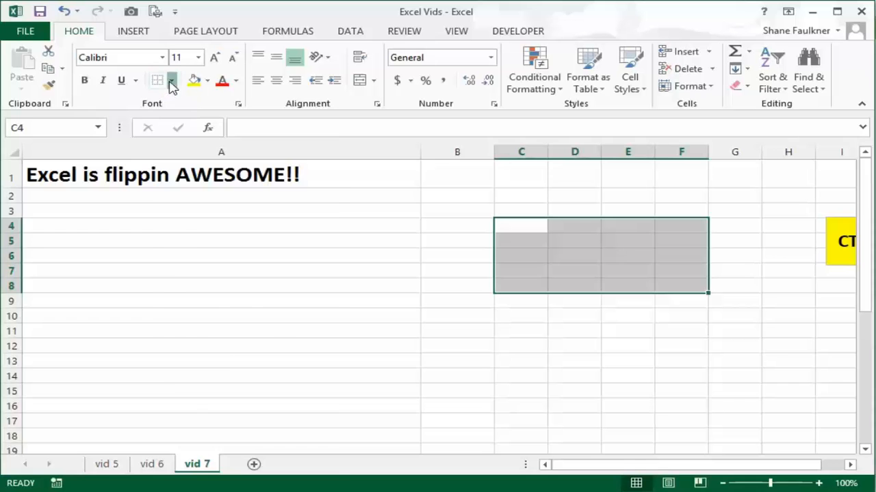
Step: Apply All Borders to range C4:F8 to outline every cell
click(159, 79)
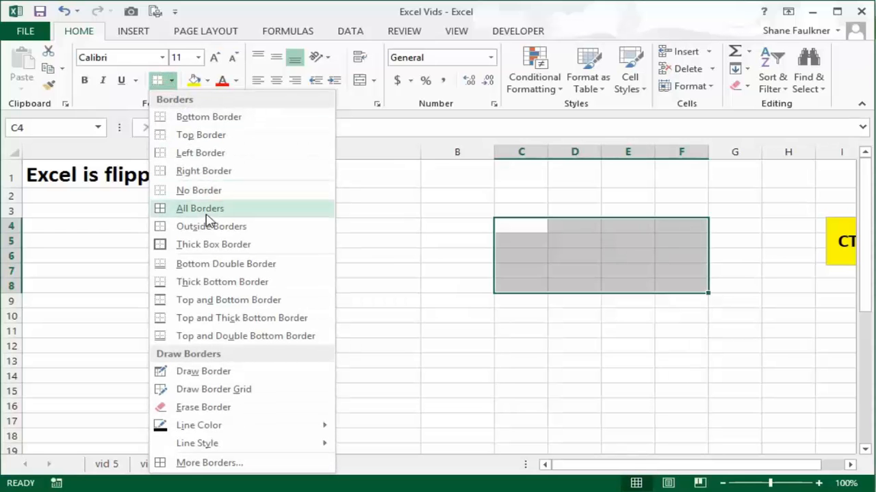
click(200, 208)
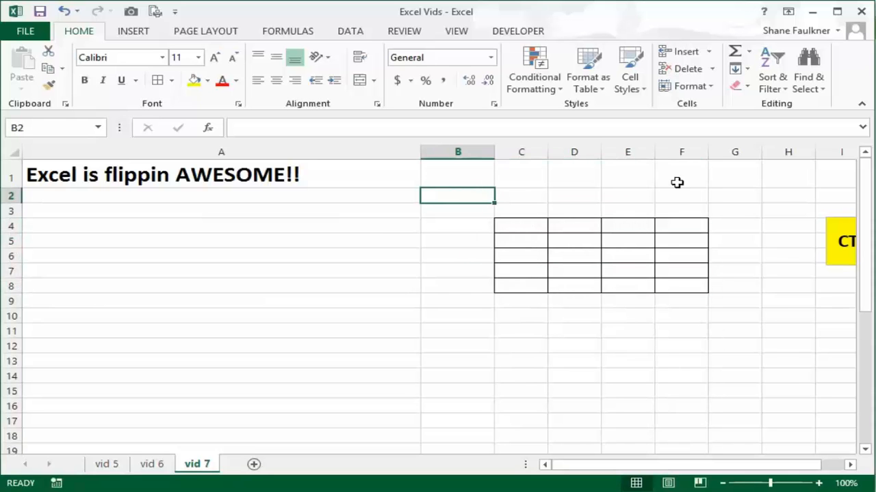
mouse_move(644, 271)
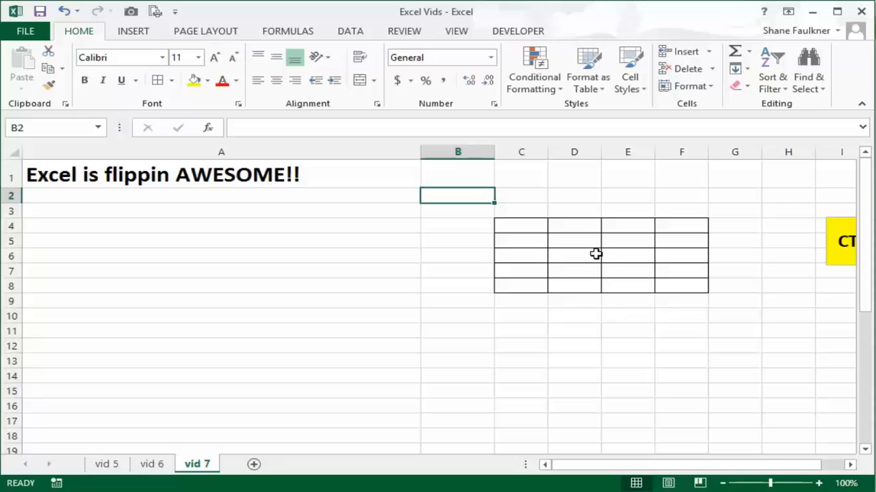
mouse_move(583, 249)
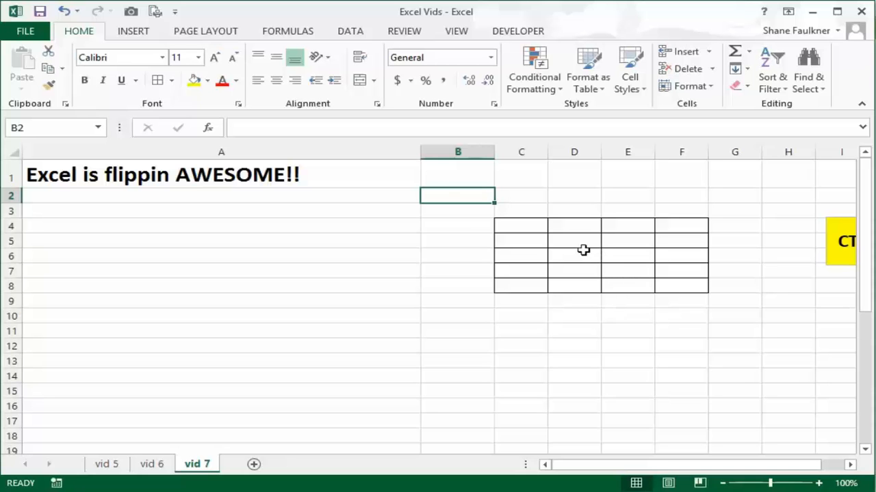
mouse_move(372, 189)
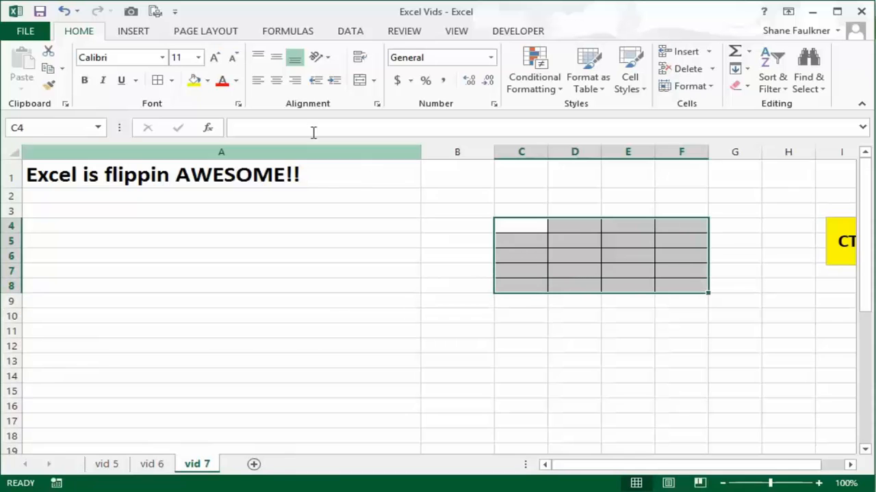
Step: Clear the borders from C4:F8 and give title cell A1 a double bottom border
click(156, 80)
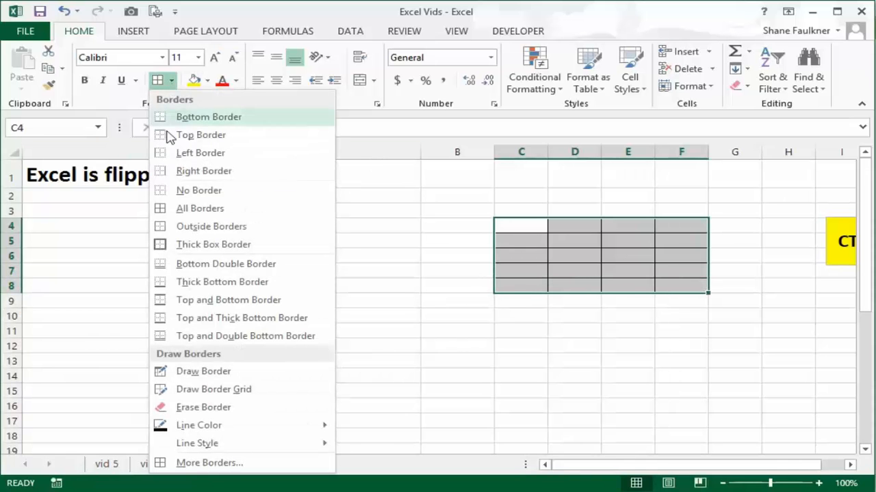
mouse_move(200, 191)
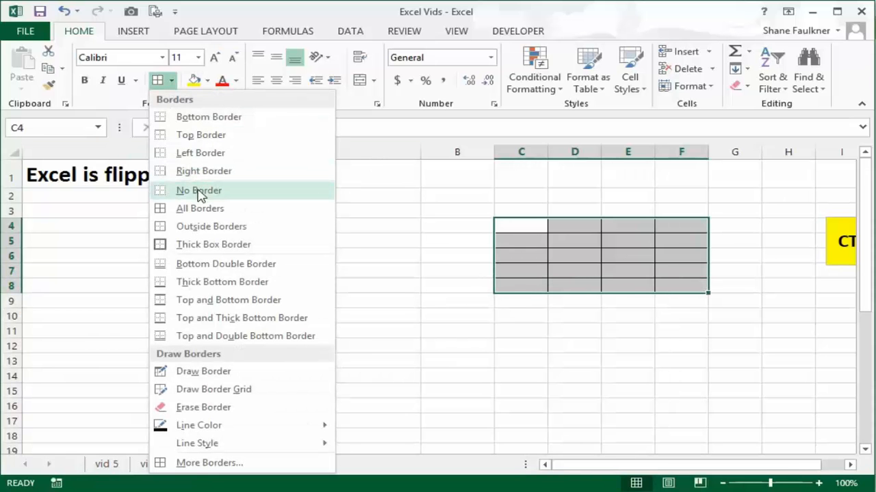
click(198, 191)
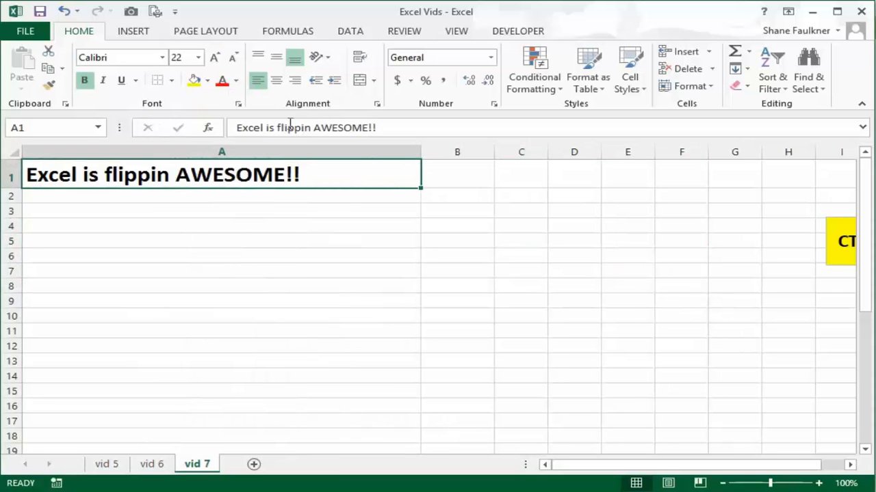
click(173, 80)
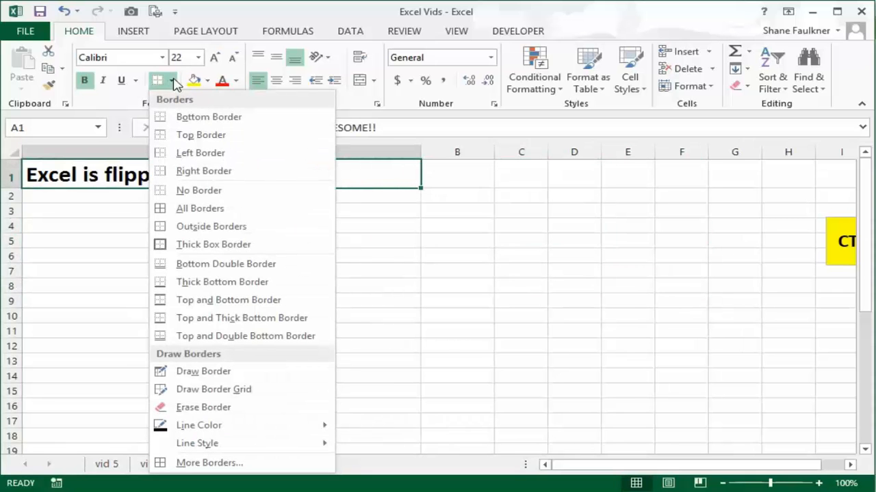
mouse_move(222, 282)
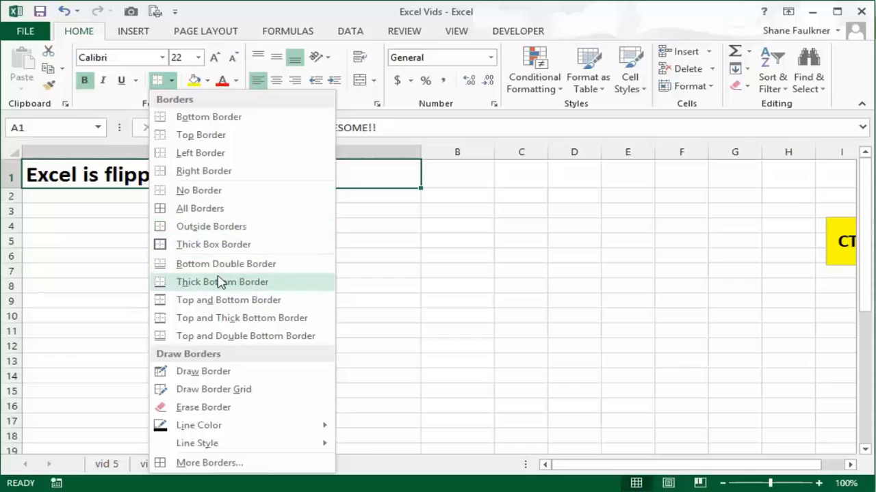
mouse_move(226, 263)
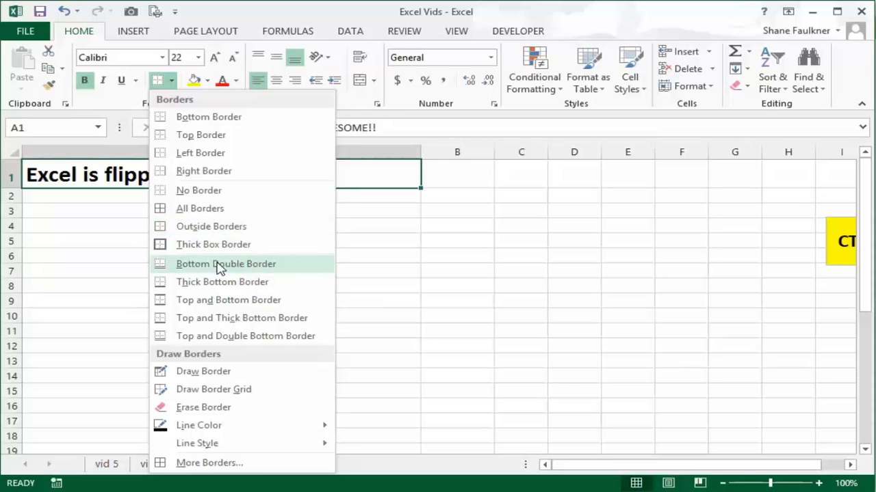
click(226, 263)
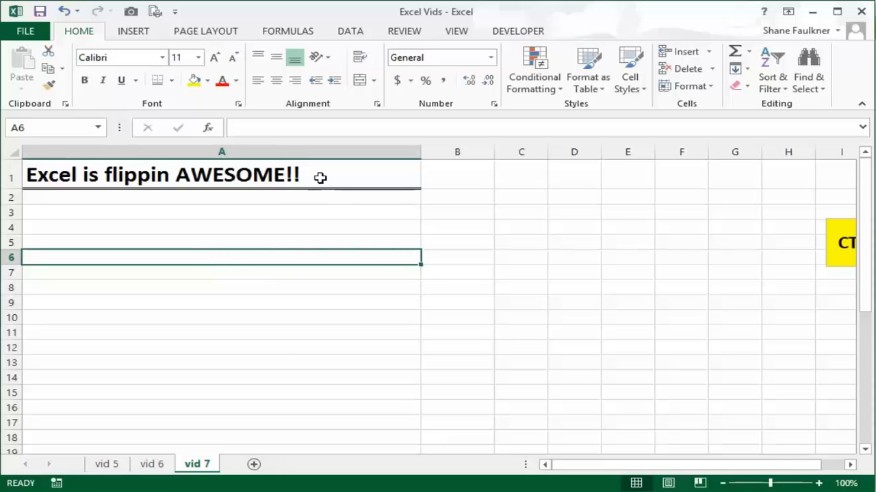
Step: Select cell A2 and show the border style choices
click(281, 197)
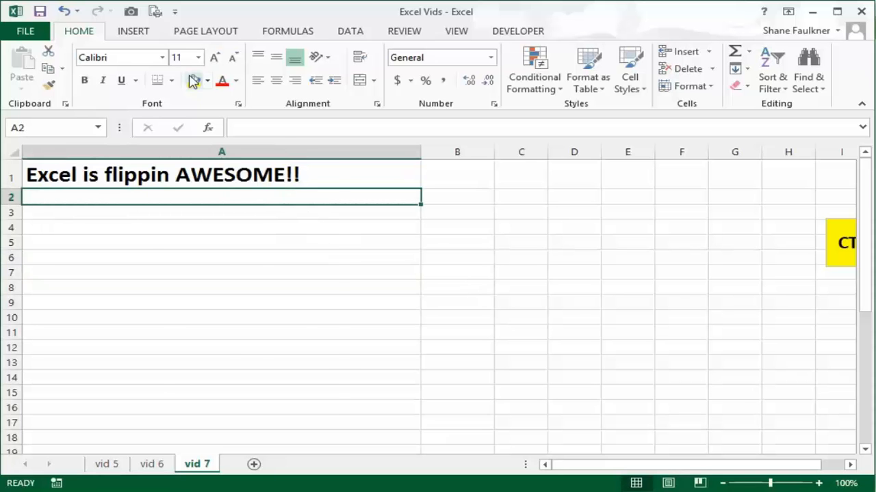
click(169, 79)
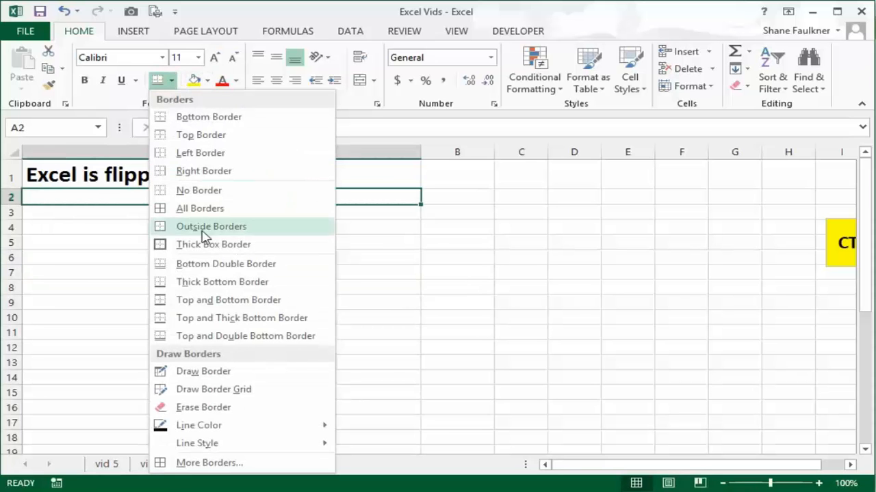
mouse_move(220, 262)
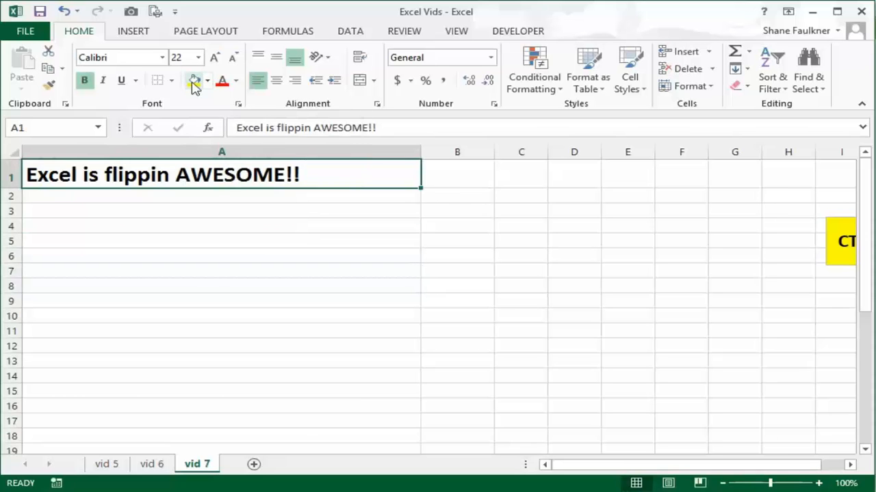
mouse_move(195, 81)
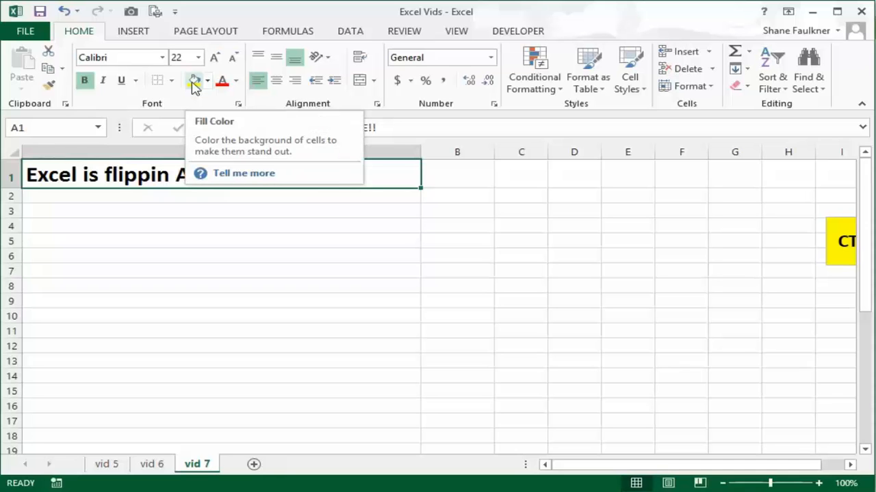
Step: Fill title cell A1 with yellow, then reopen fill colours to pick light green
click(194, 79)
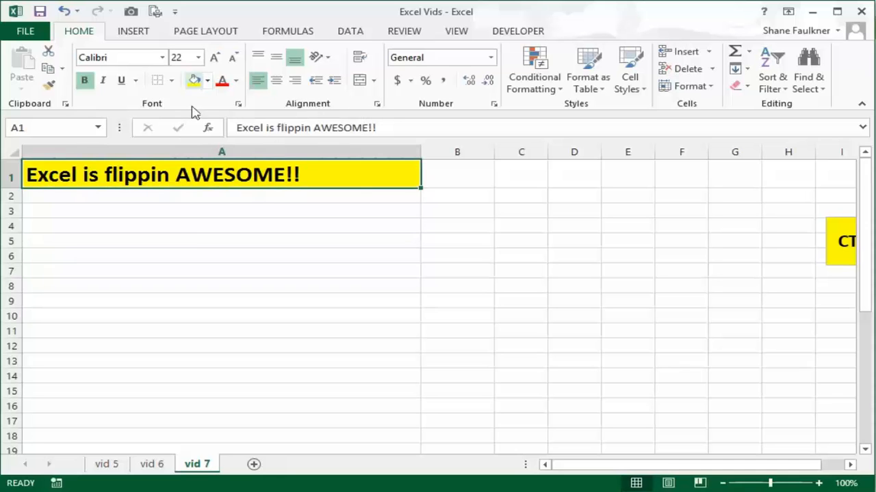
mouse_move(189, 230)
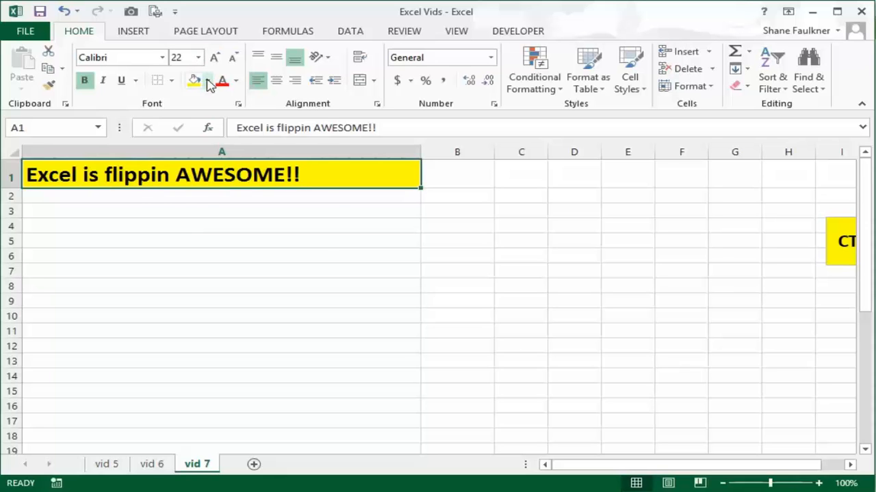
click(208, 80)
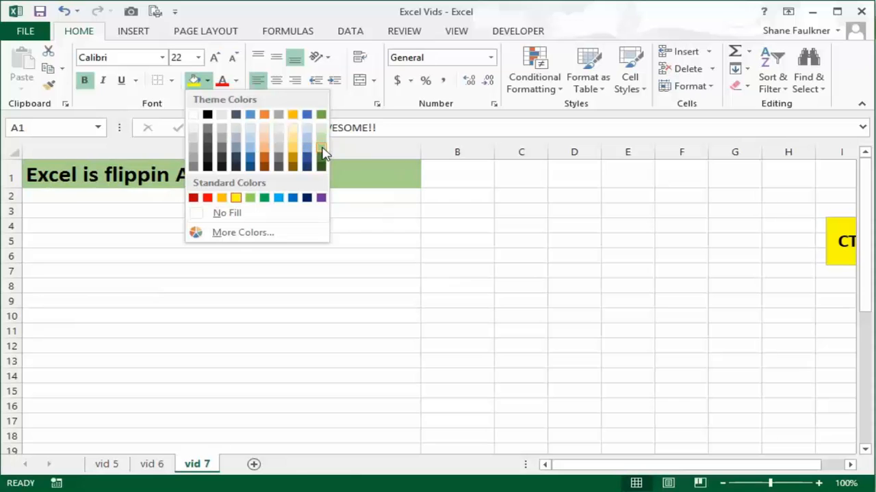
mouse_move(320, 148)
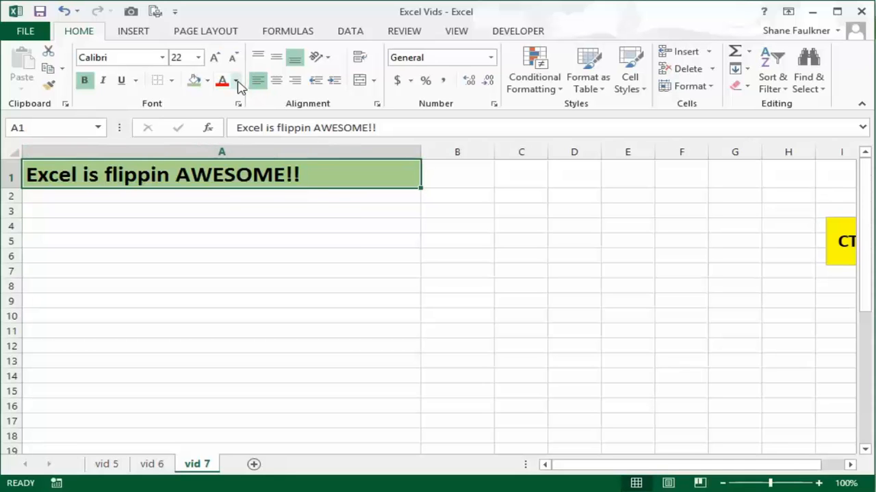
Step: Colour the A1 title text gold over its green fill
click(236, 81)
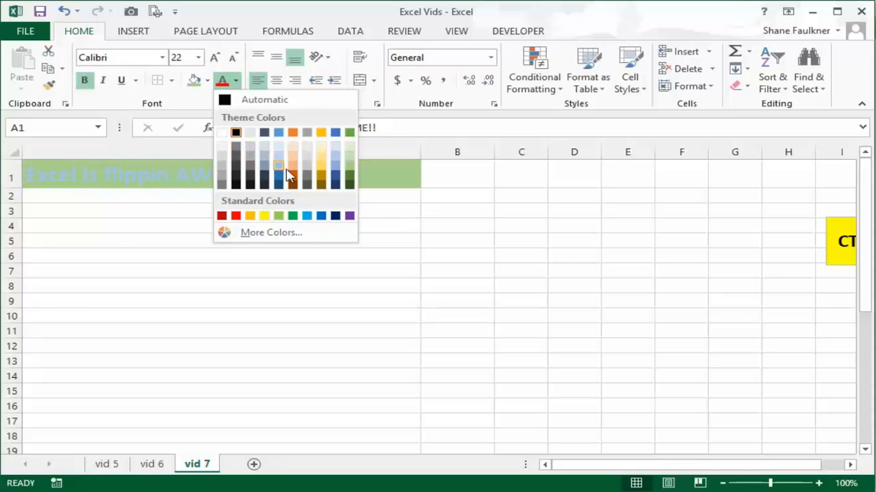
mouse_move(349, 155)
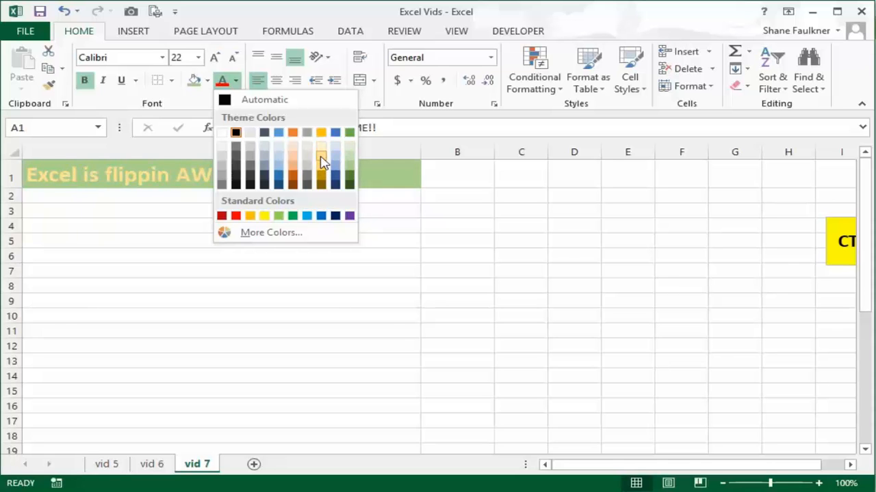
click(320, 158)
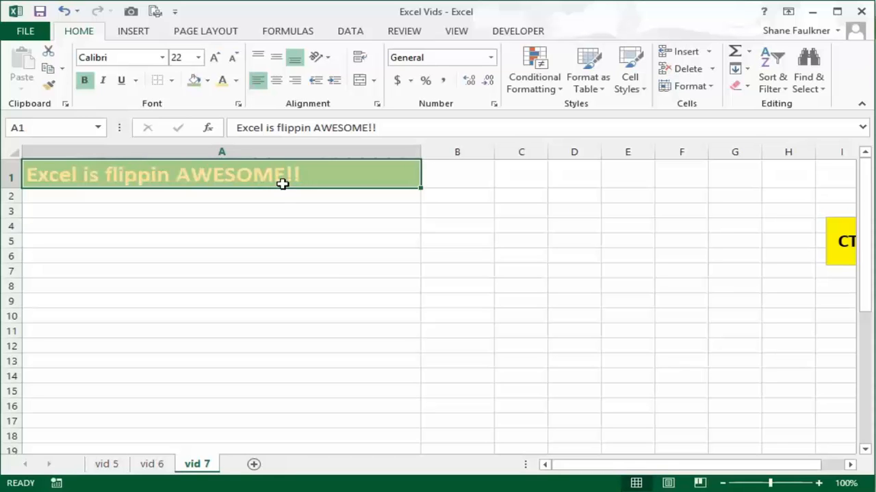
mouse_move(159, 57)
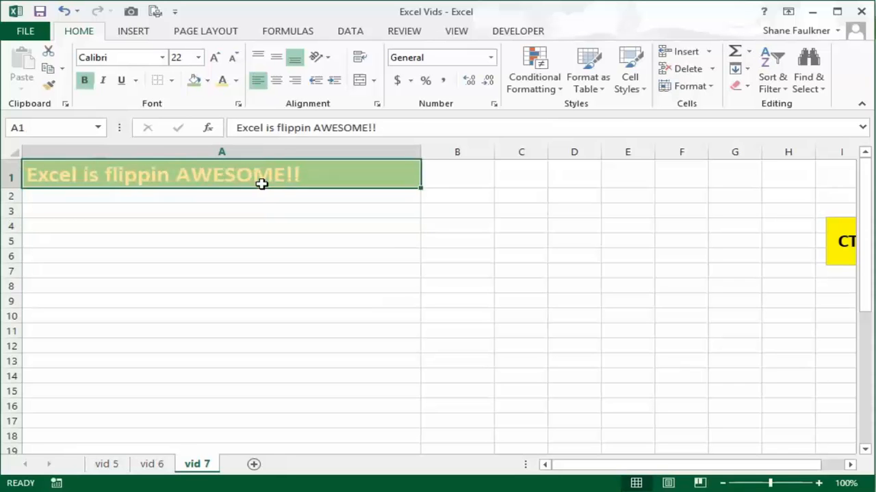
mouse_move(129, 177)
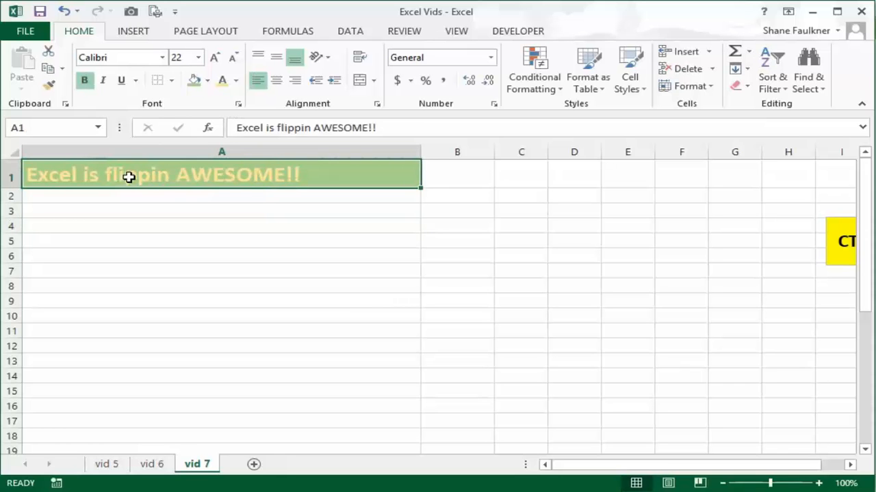
mouse_move(113, 58)
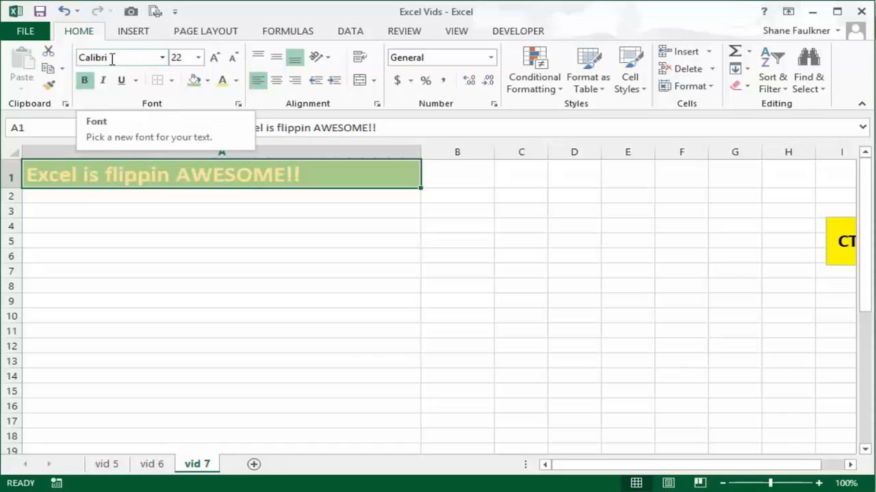
mouse_move(126, 58)
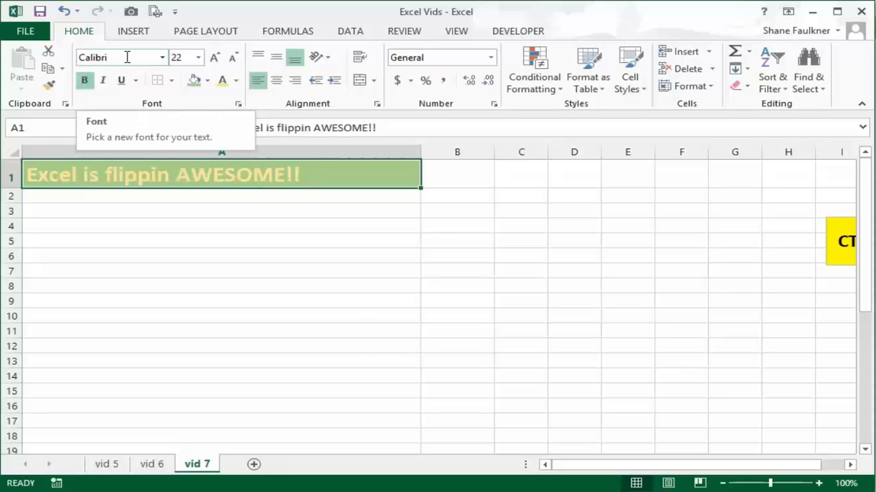
Step: Set the A1 title in the Modern No. 20 font
click(162, 58)
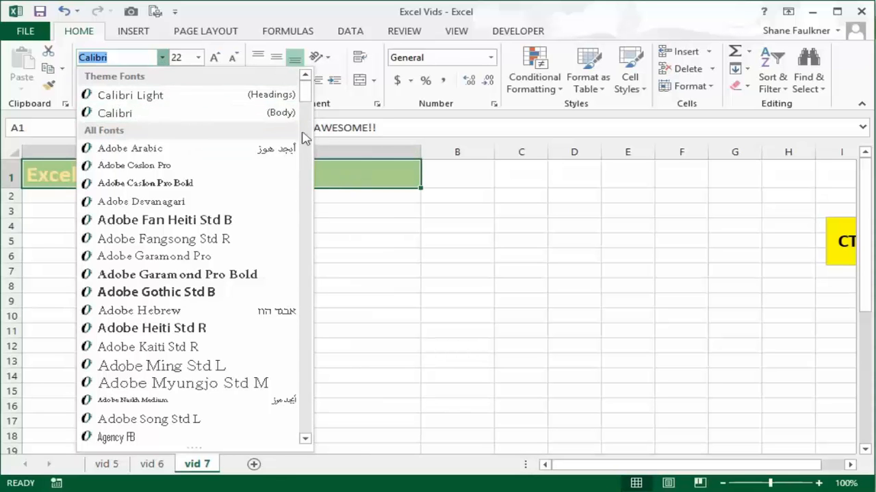
scroll(down, 3)
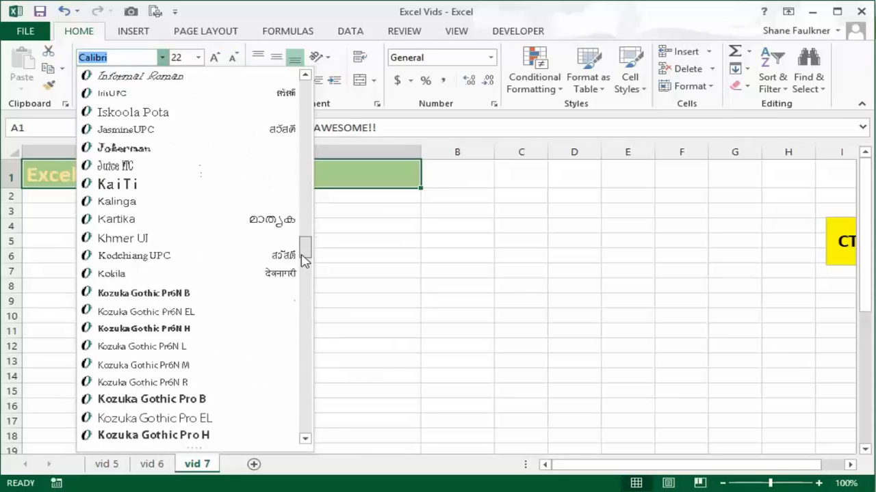
scroll(down, 3)
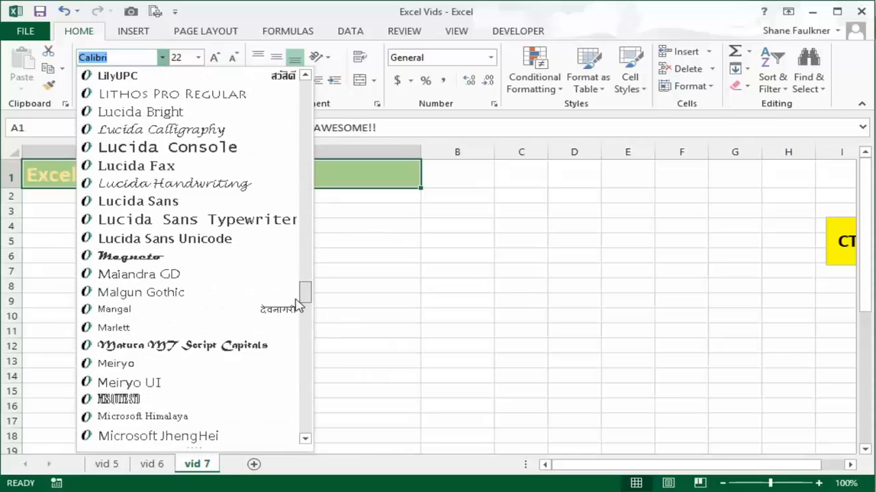
scroll(down, 3)
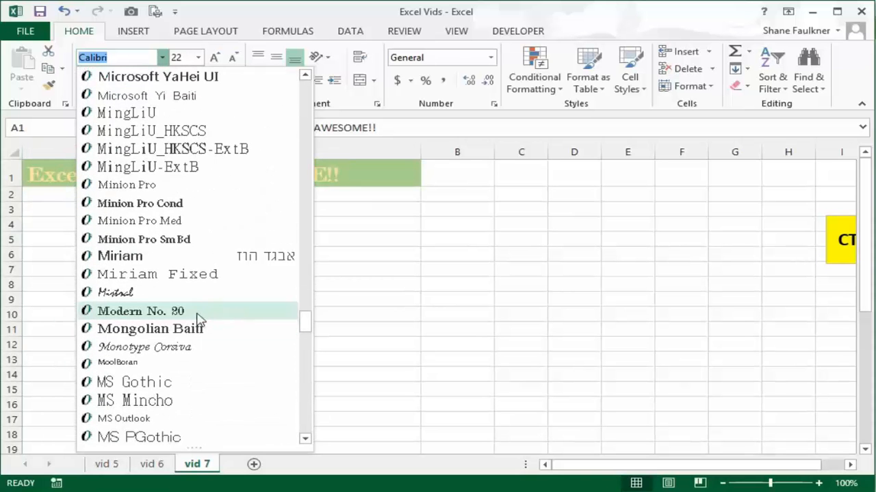
click(140, 312)
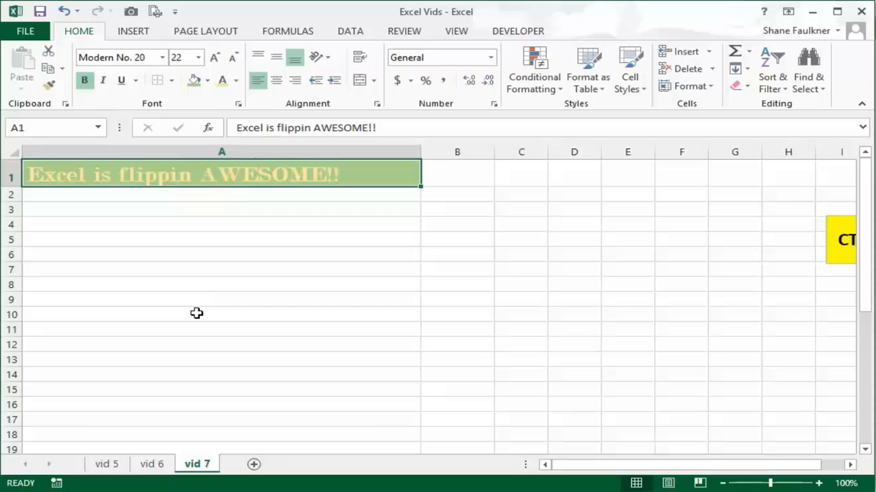
mouse_move(175, 57)
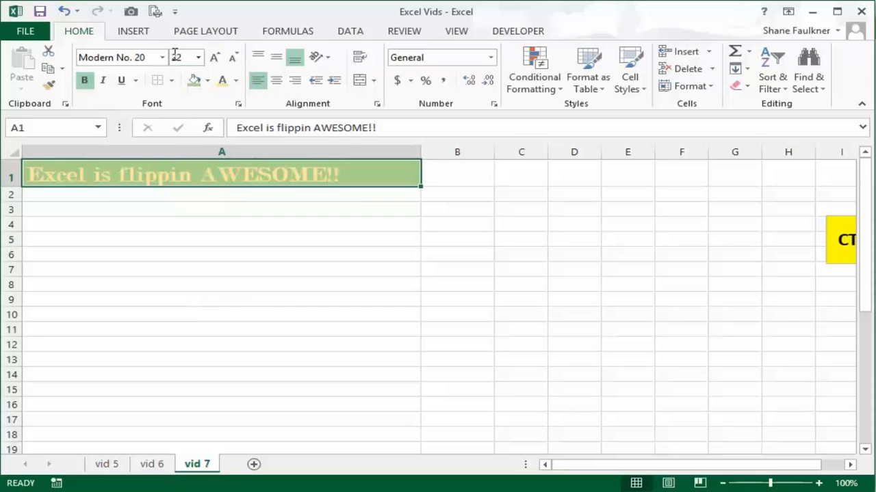
mouse_move(199, 58)
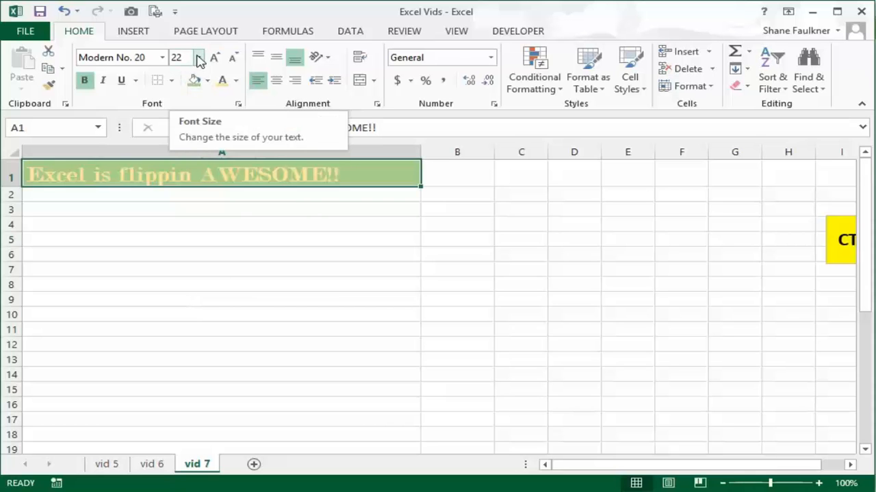
Step: Preview font sizes for the title and keep it at 22 point
click(197, 57)
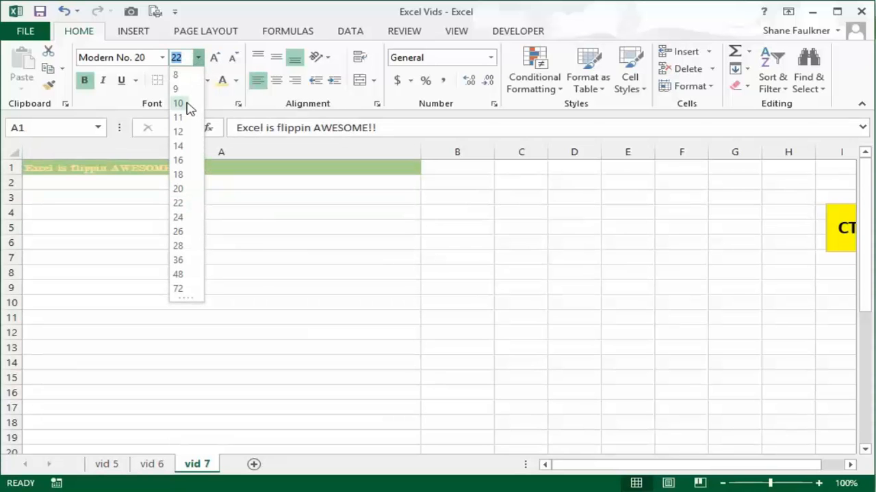
click(178, 287)
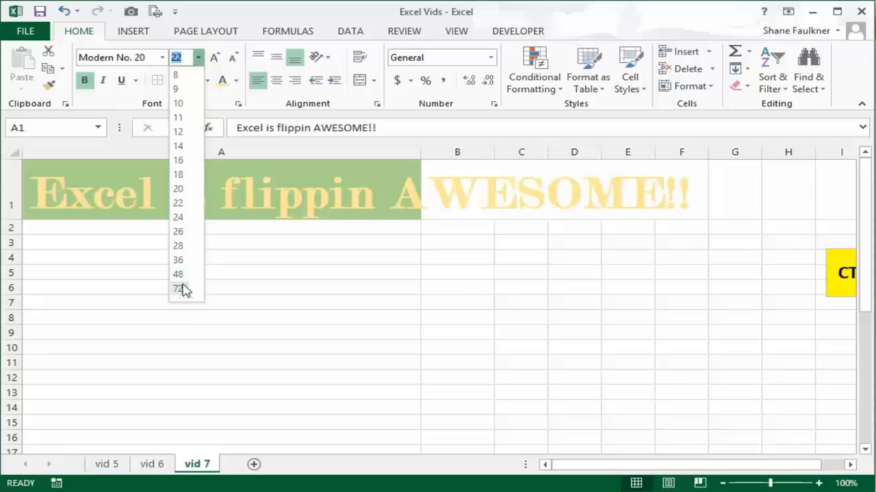
click(178, 287)
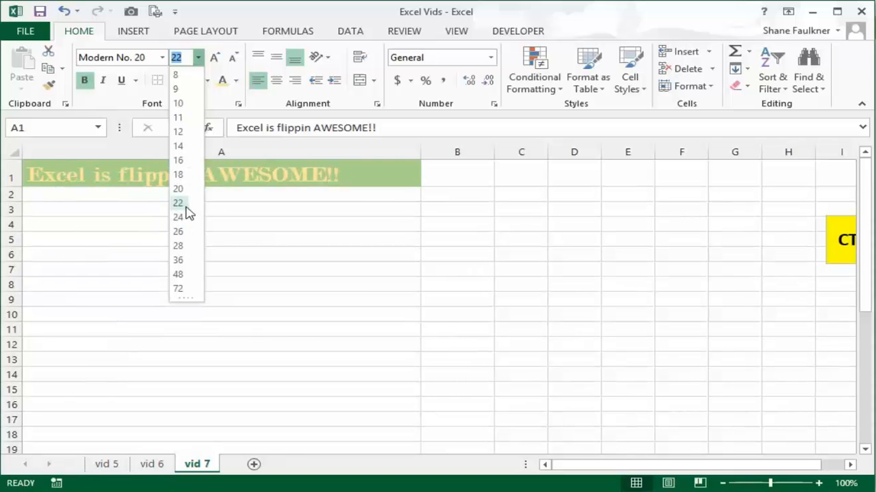
click(178, 202)
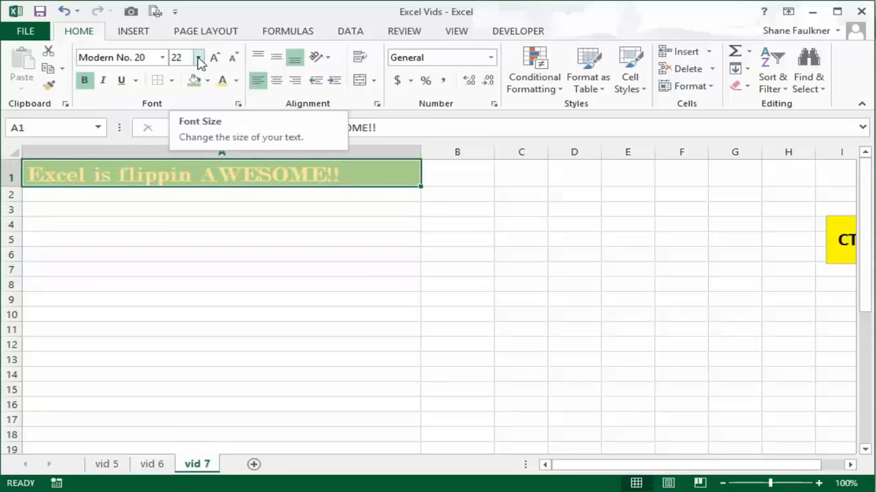
mouse_move(215, 58)
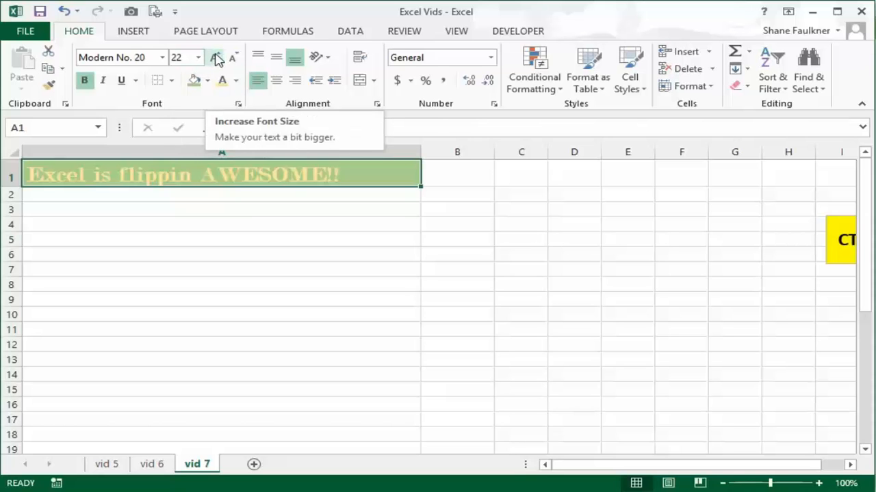
Step: Step the title size up to 28 then down to settle on 24 point
click(215, 57)
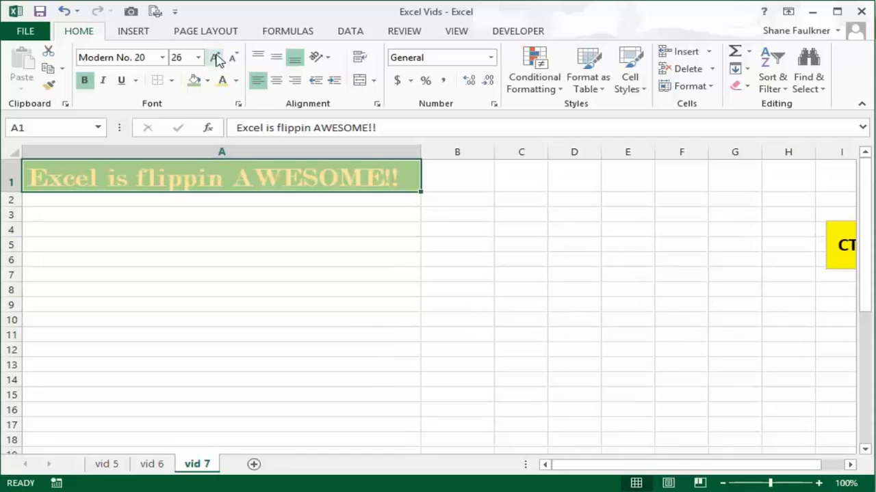
click(215, 57)
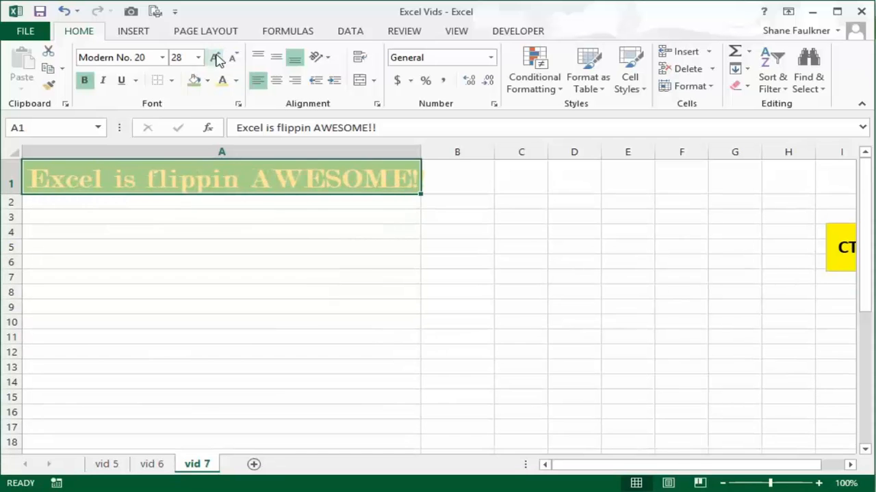
click(215, 57)
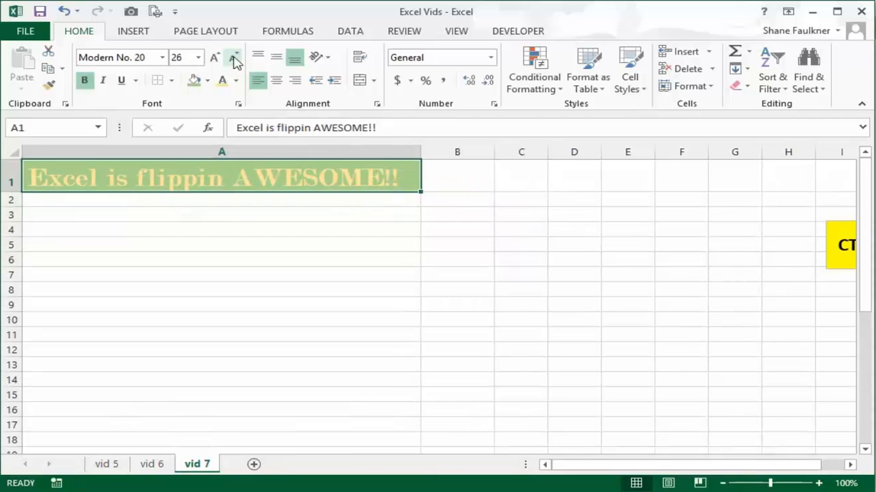
click(232, 58)
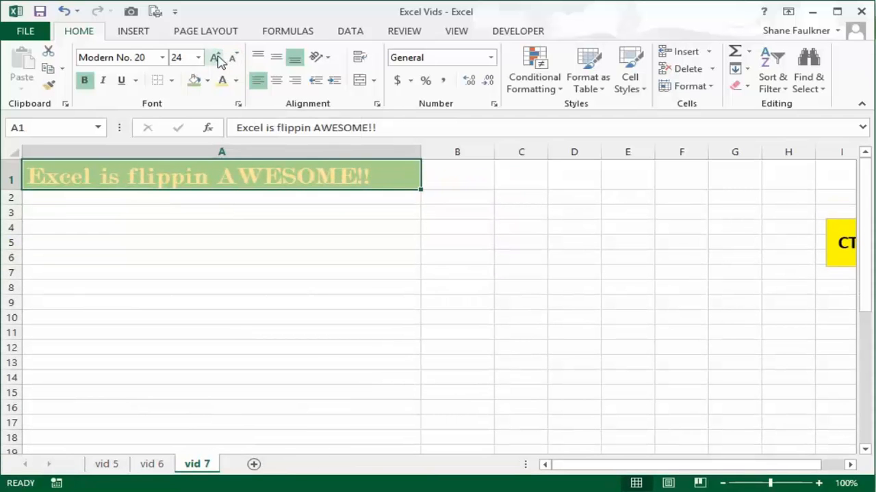
mouse_move(215, 57)
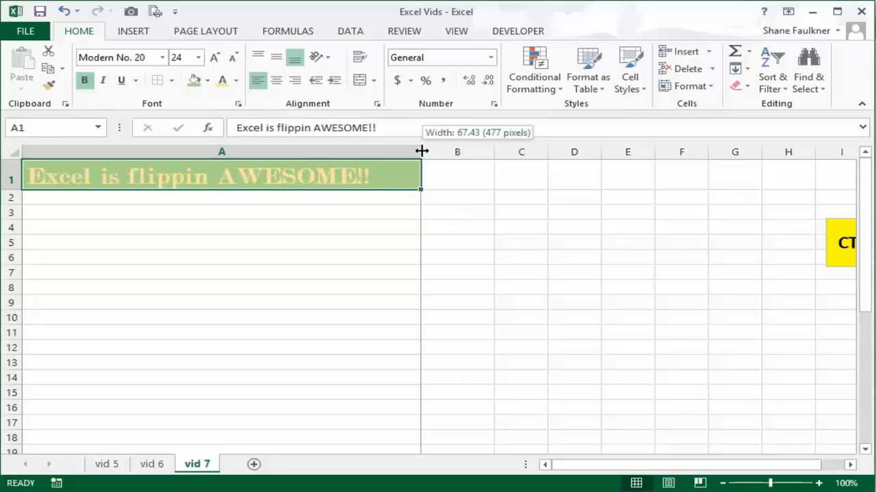
Step: Widen column A and set the A1 title right-aligned after trying it centred
drag(421, 151, 468, 150)
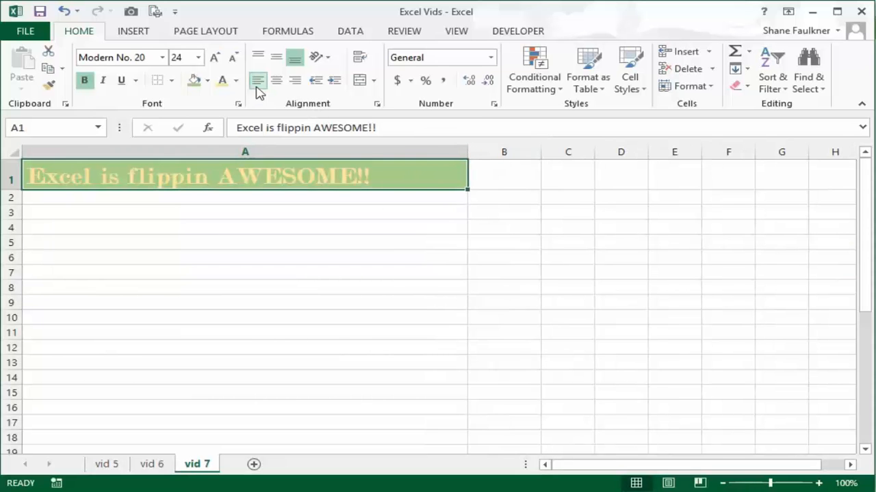
mouse_move(257, 80)
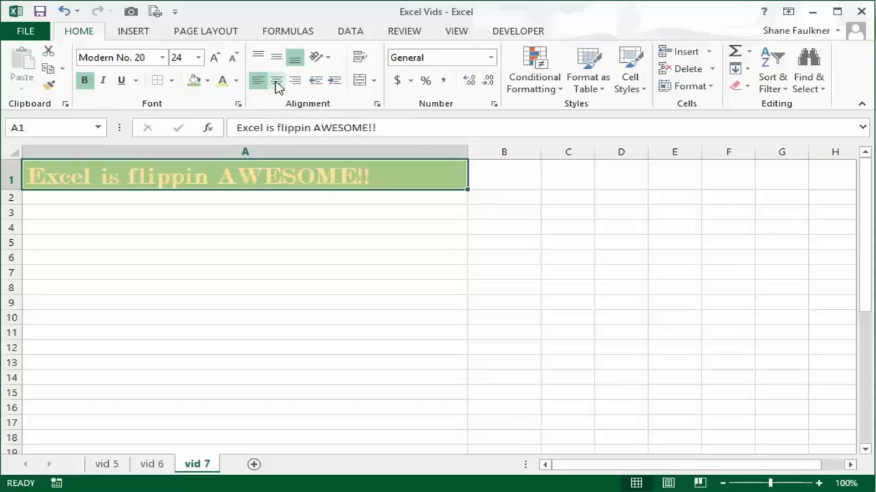
click(276, 79)
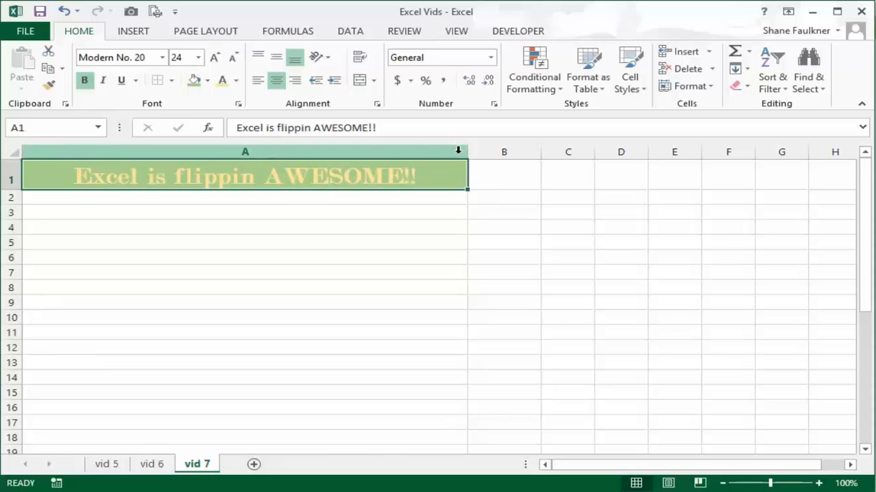
drag(468, 150, 539, 150)
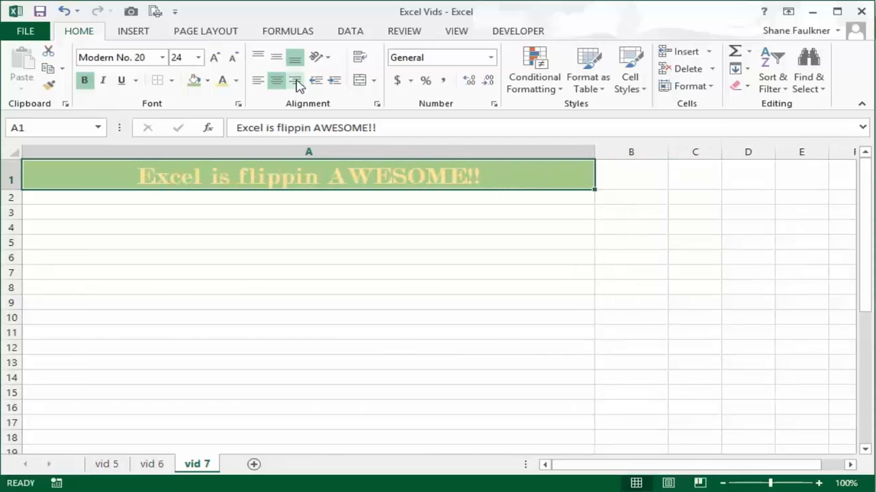
click(296, 80)
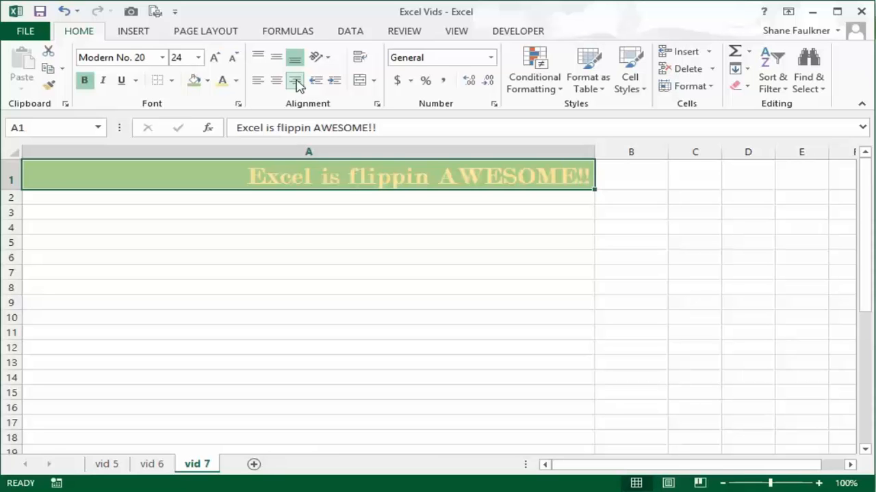
mouse_move(277, 80)
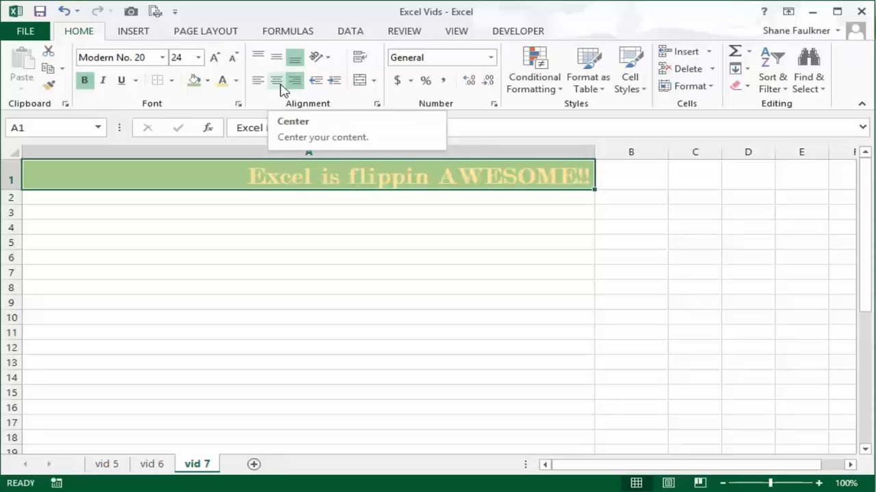
Step: Left-align the A1 title and give it a slight indent from the left edge
click(258, 79)
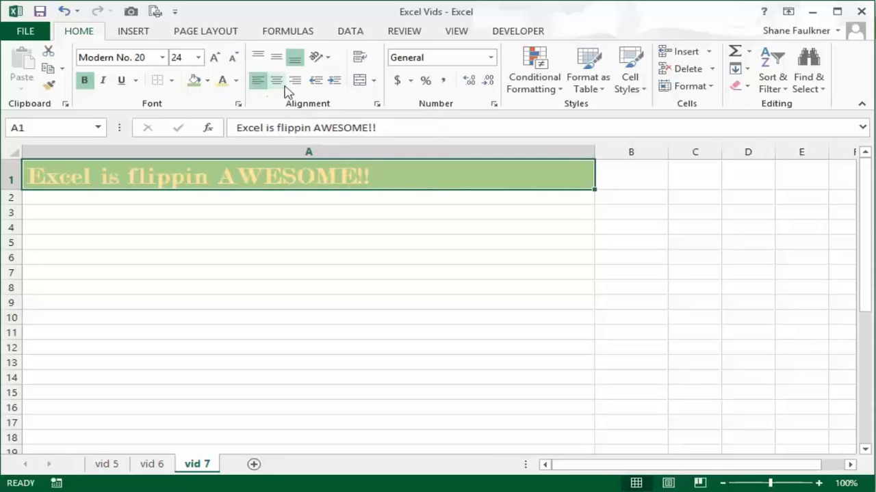
mouse_move(314, 80)
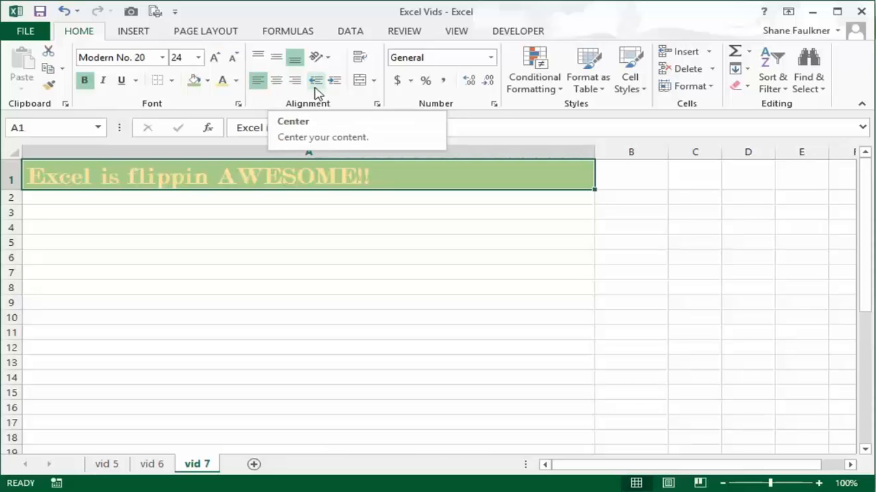
mouse_move(334, 81)
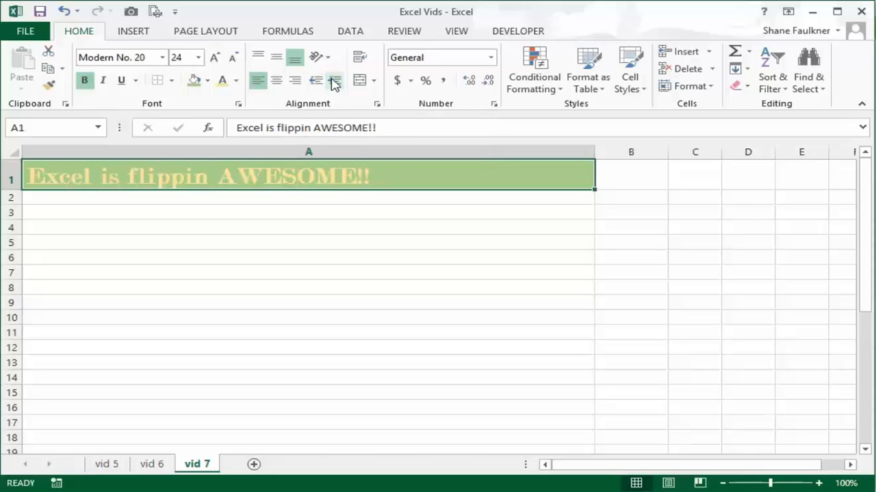
mouse_move(334, 81)
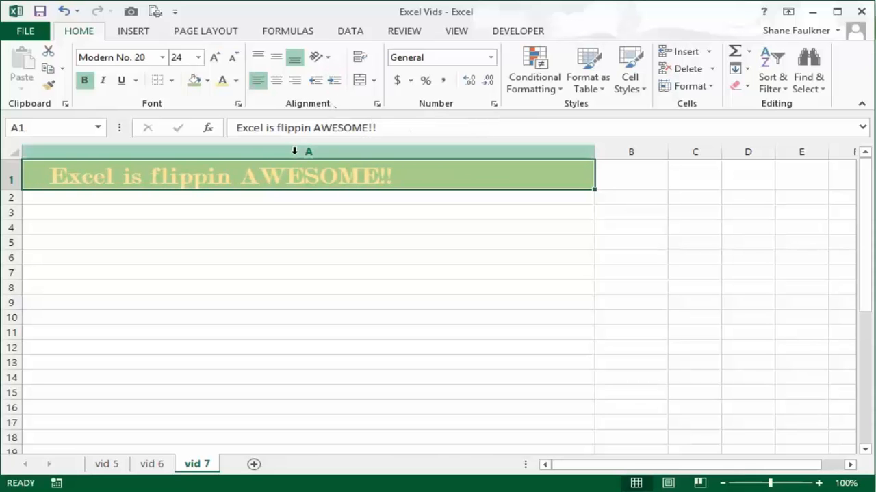
mouse_move(356, 162)
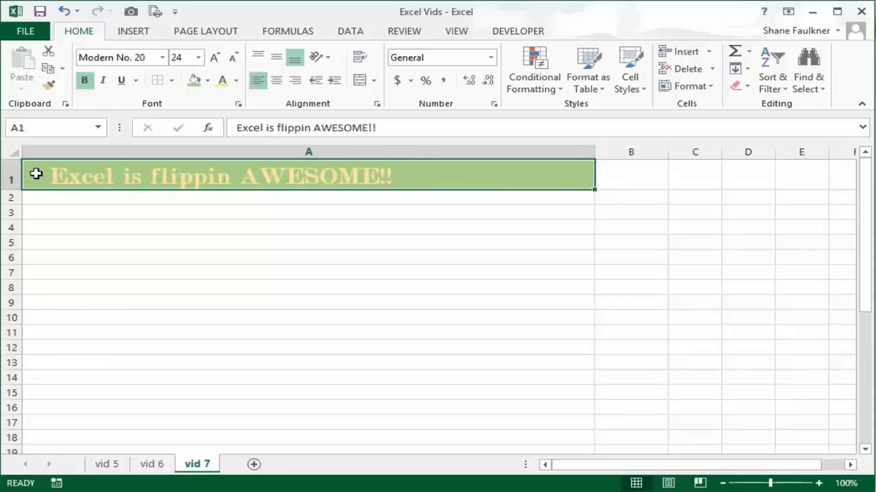
mouse_move(71, 175)
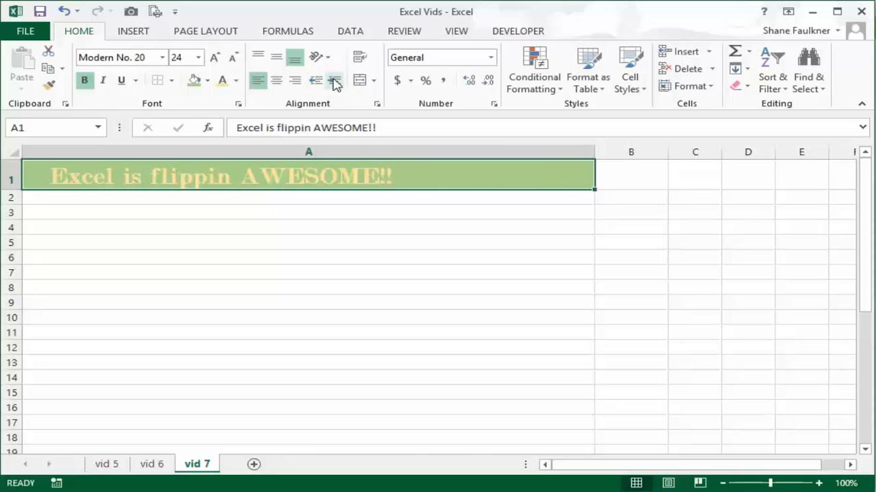
mouse_move(334, 81)
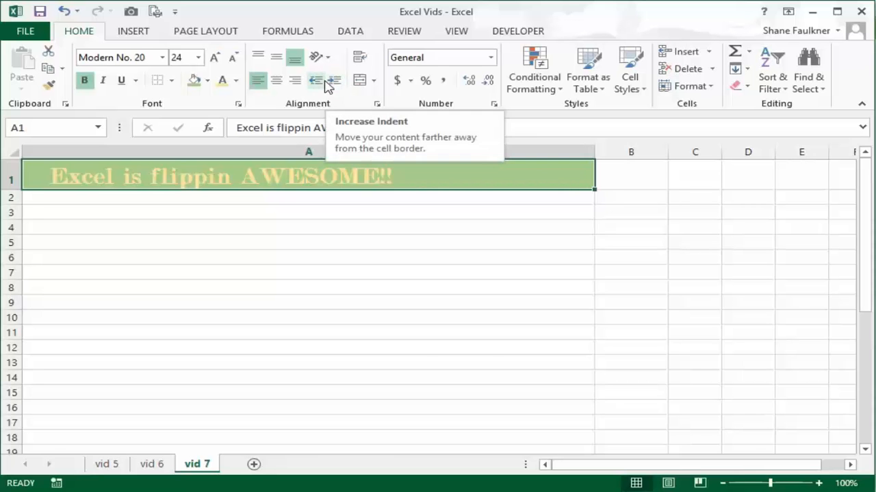
mouse_move(316, 79)
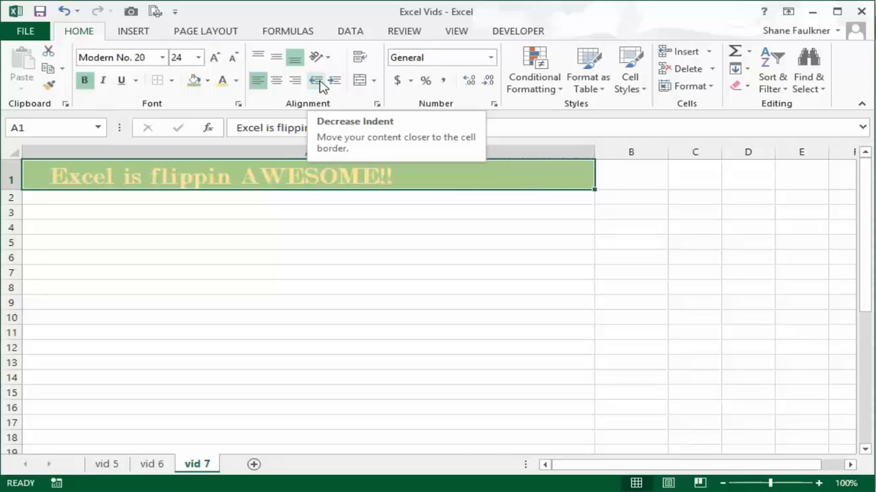
mouse_move(334, 81)
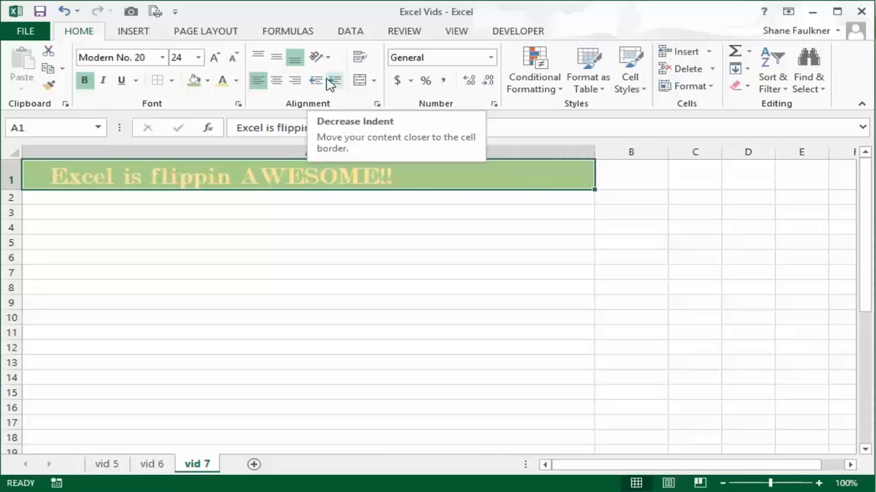
mouse_move(58, 172)
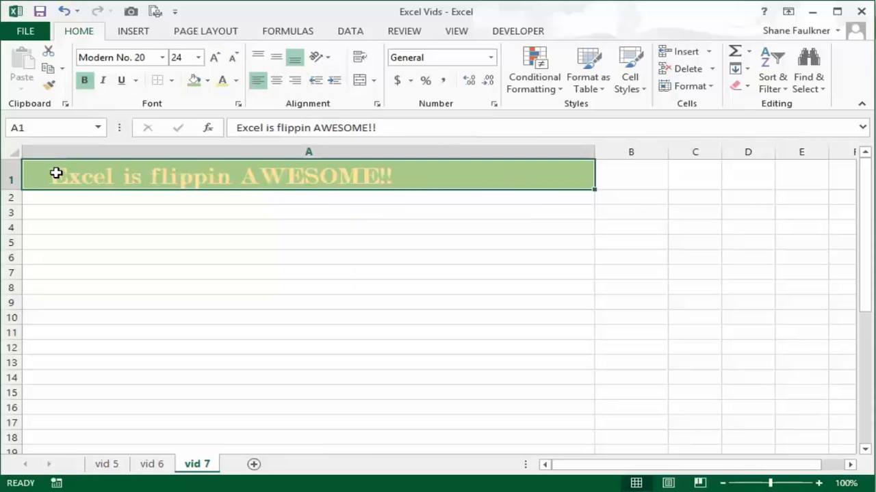
click(334, 80)
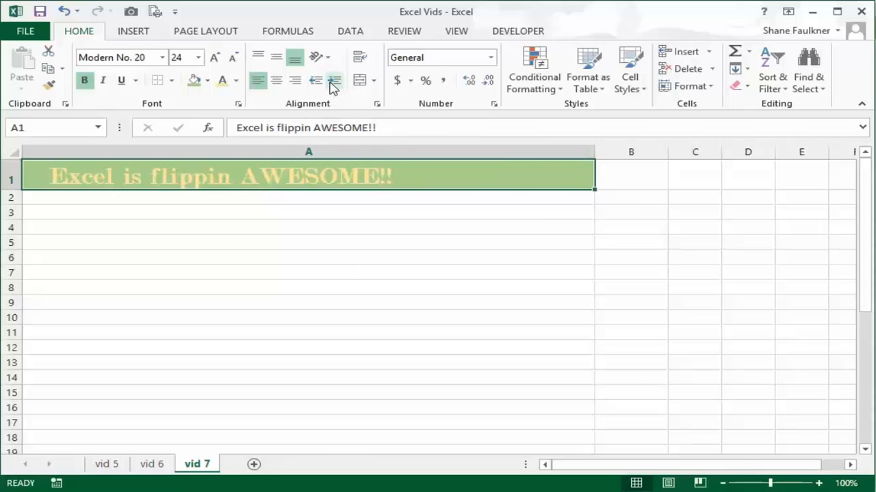
mouse_move(333, 80)
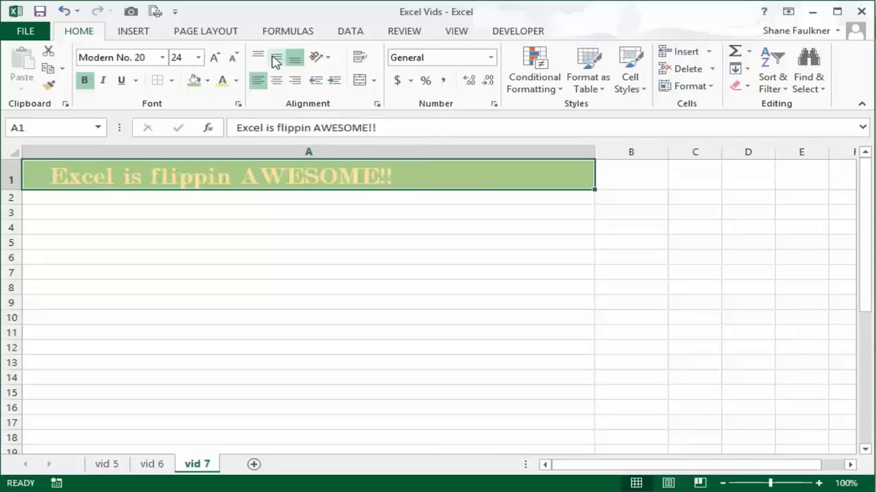
Step: Try bottom and middle vertical alignment on the A1 title in the taller row 1
click(296, 58)
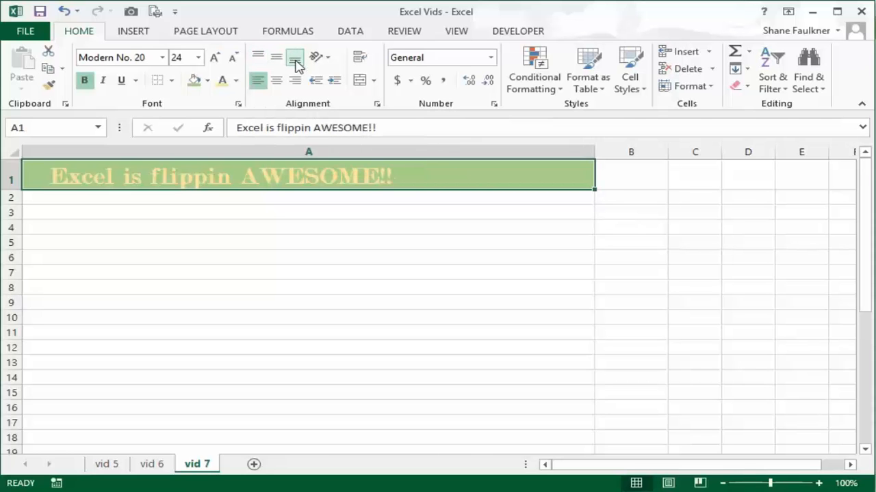
mouse_move(295, 57)
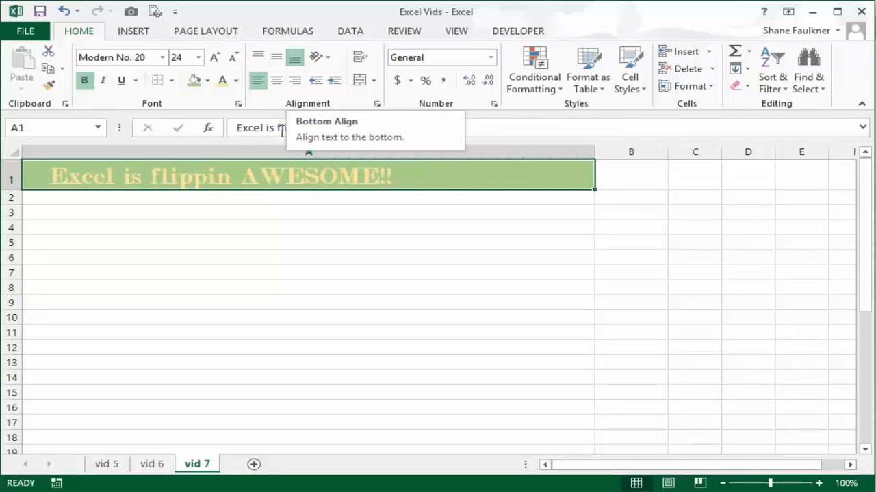
mouse_move(21, 201)
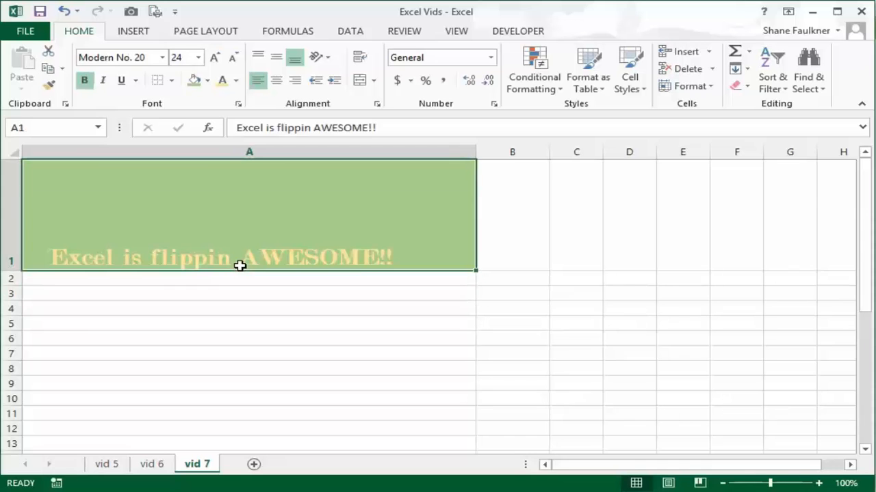
mouse_move(151, 260)
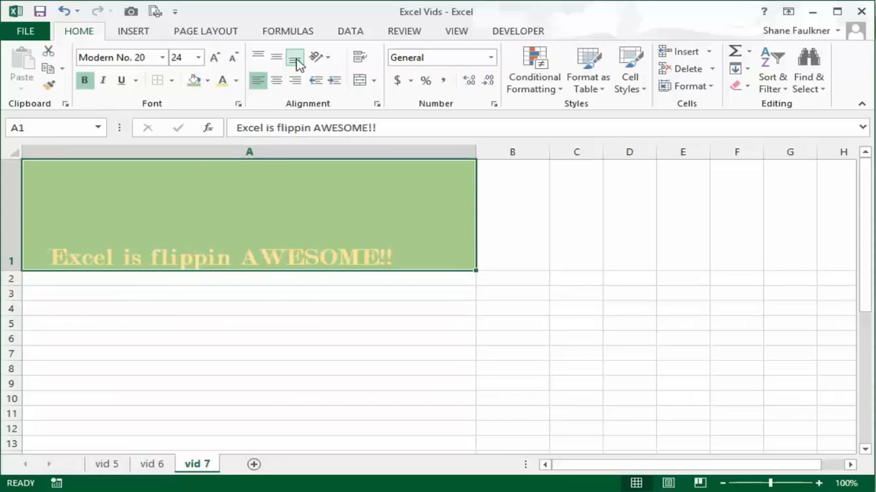
mouse_move(294, 61)
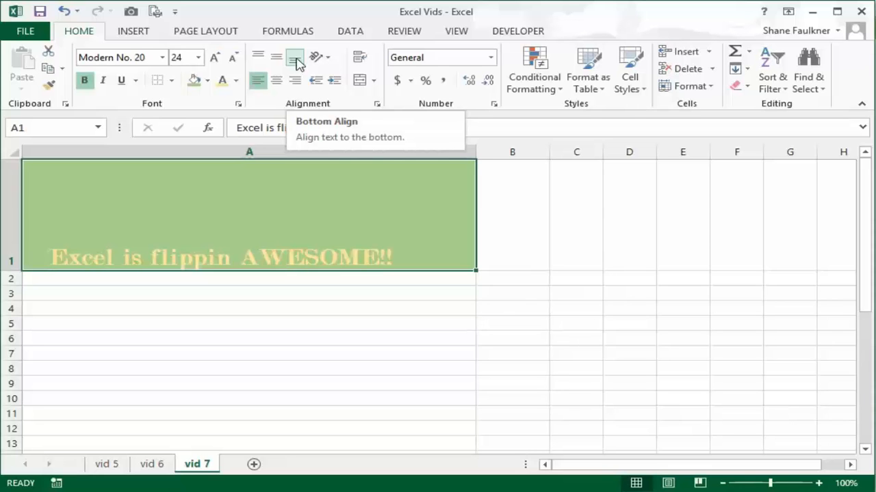
mouse_move(276, 57)
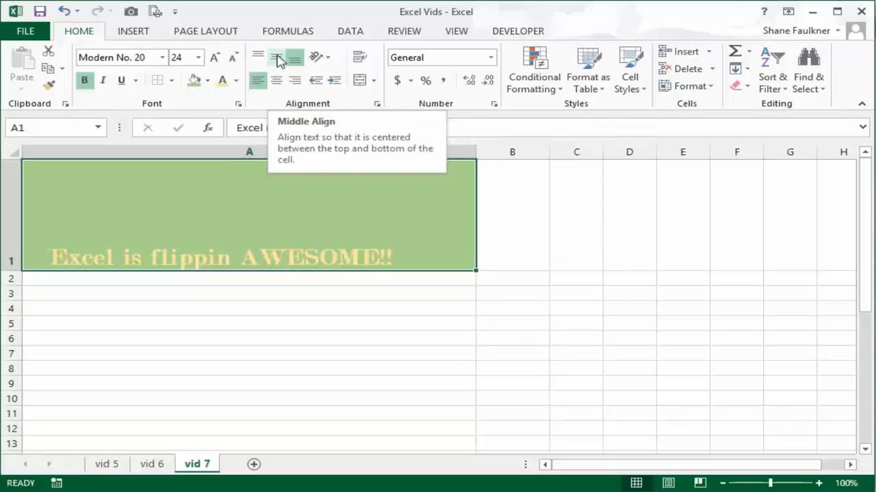
click(277, 57)
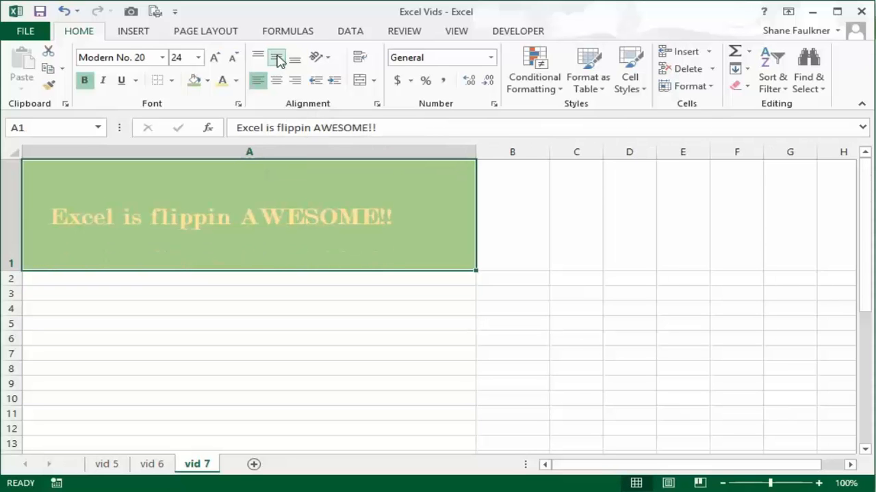
click(257, 57)
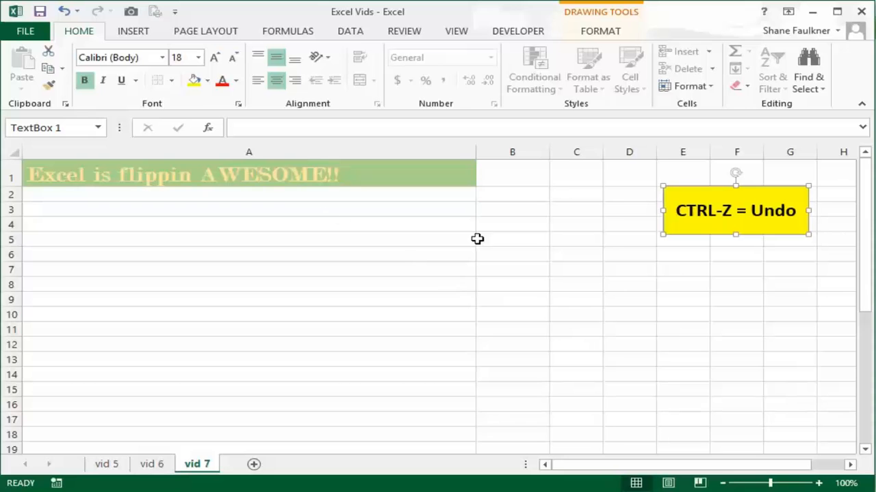
drag(736, 211, 673, 206)
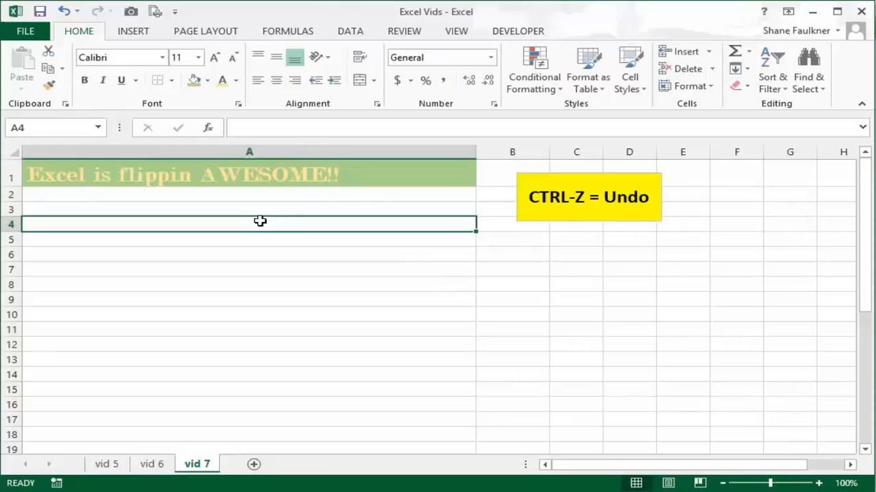
text(dfgd)
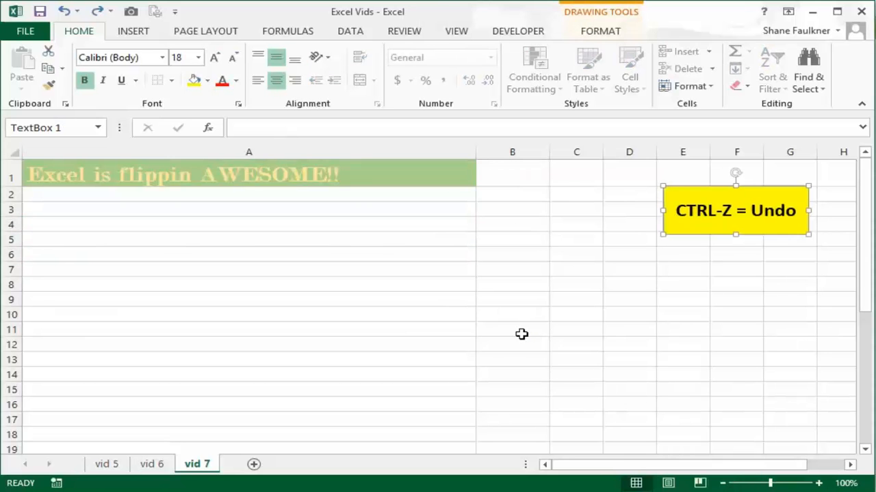
mouse_move(663, 226)
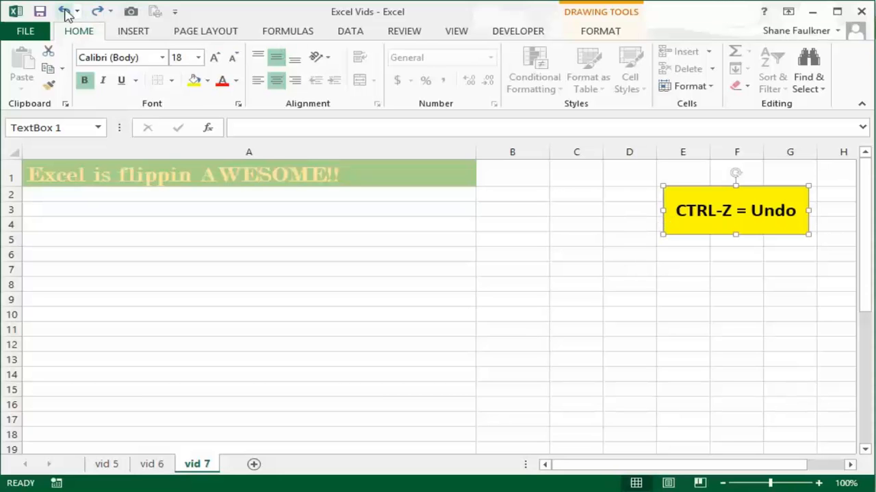
mouse_move(65, 11)
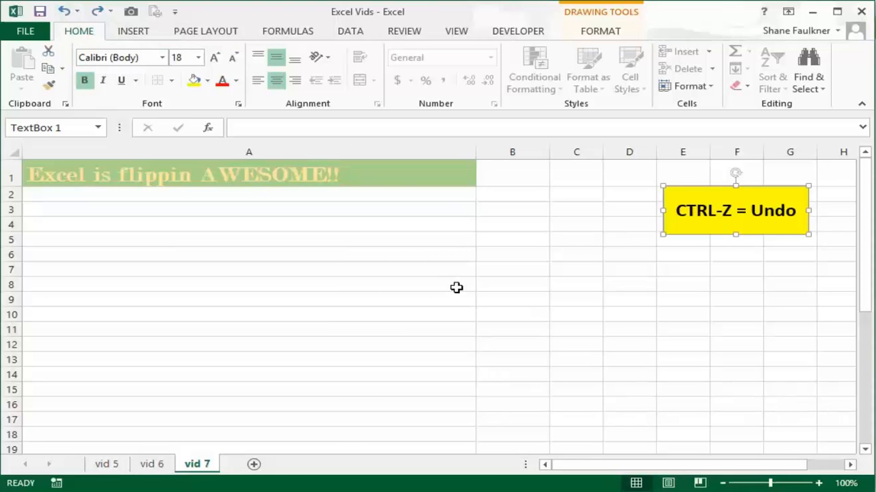
mouse_move(686, 240)
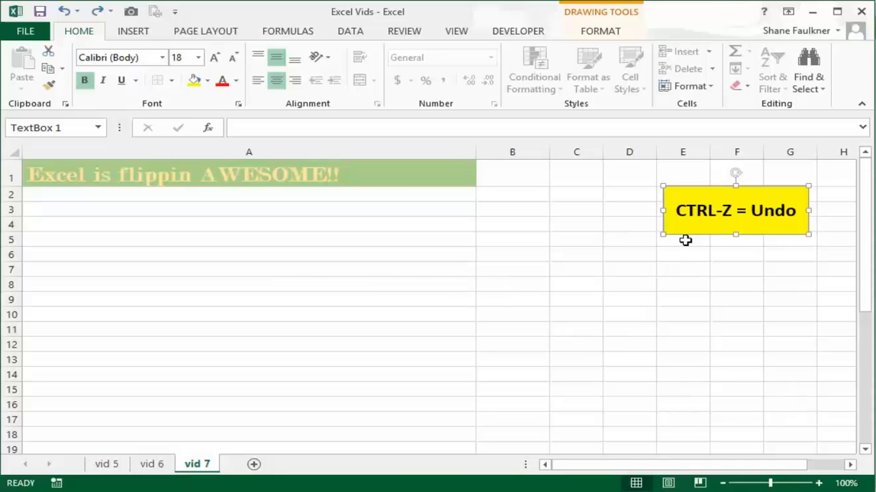
mouse_move(670, 246)
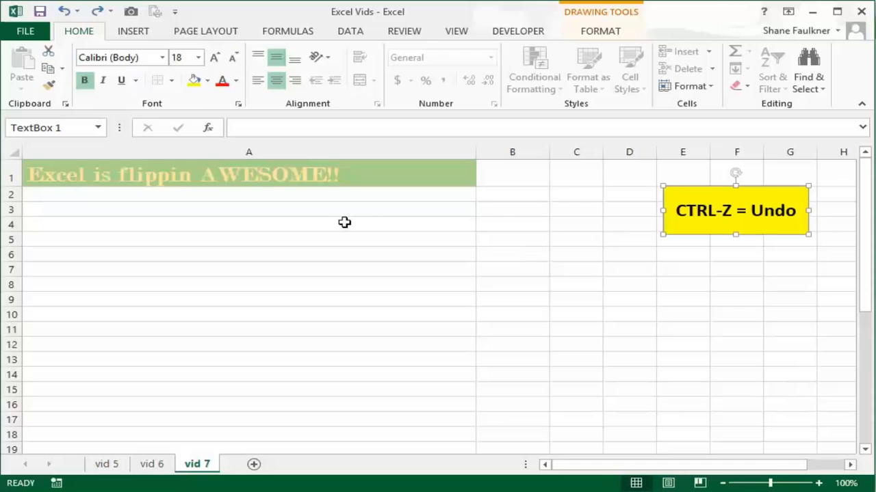
mouse_move(356, 215)
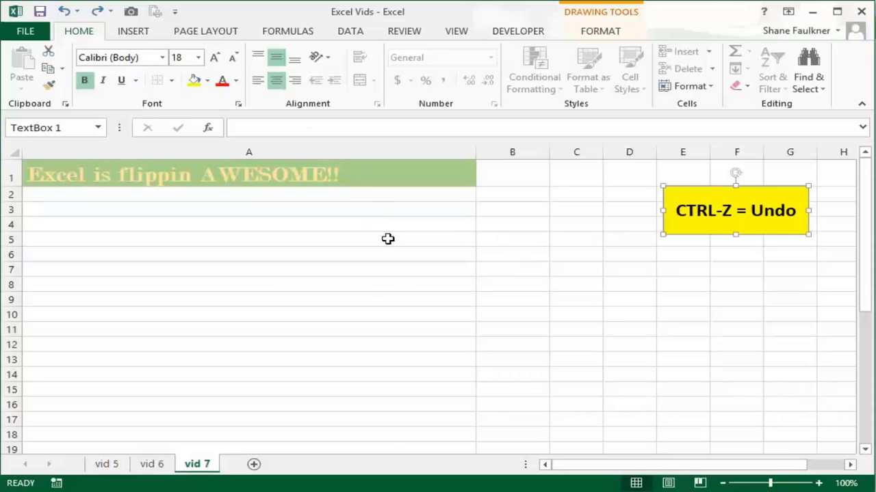
mouse_move(367, 112)
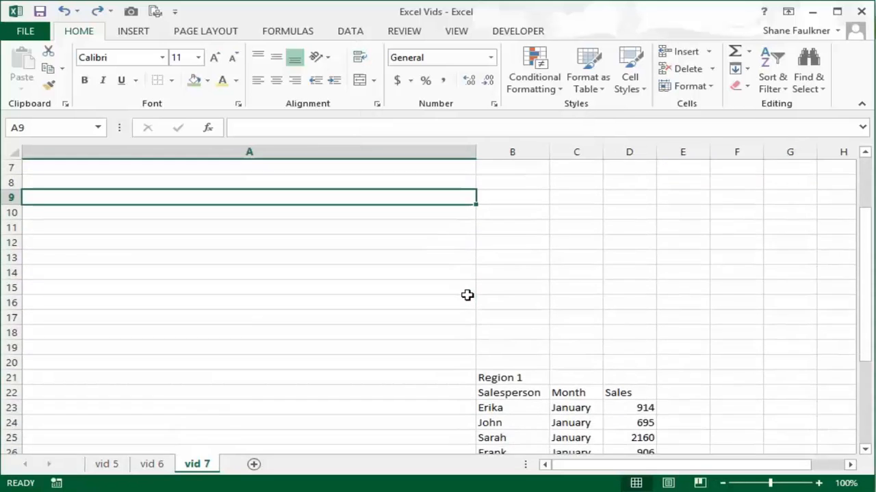
Step: Bring both Region tables into view and select the Region 1 header cells B22:D22
scroll(down, 3)
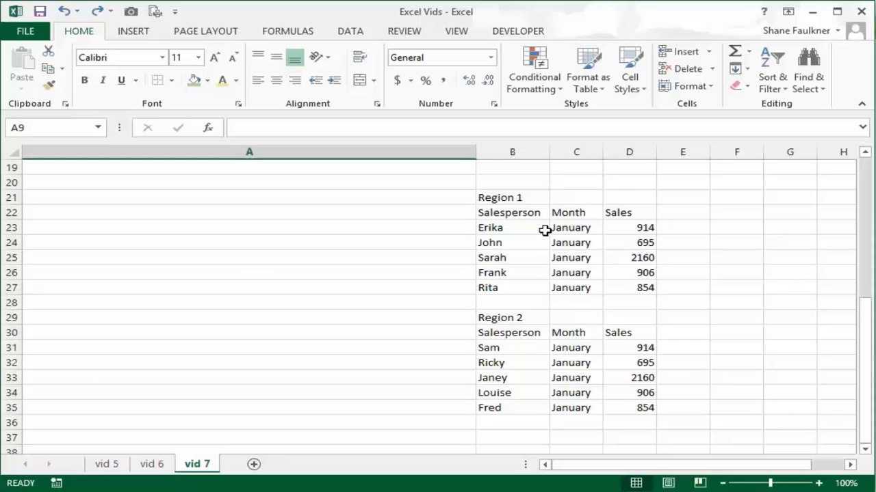
mouse_move(604, 304)
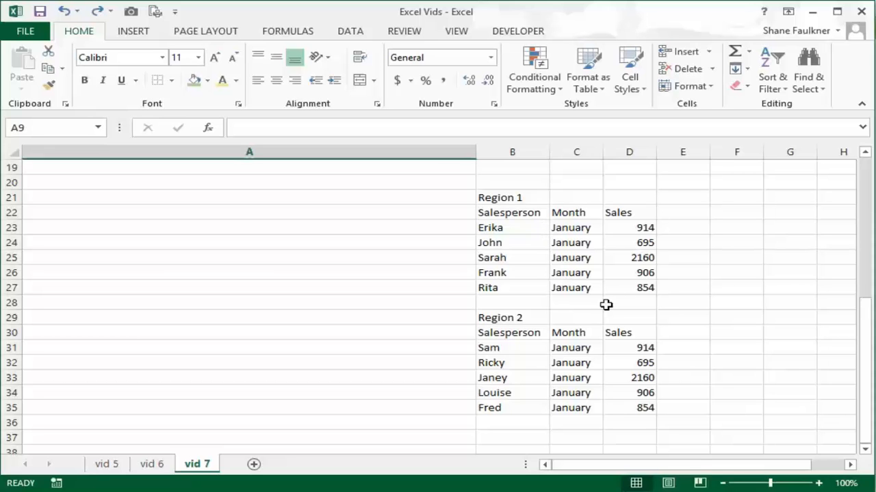
mouse_move(599, 310)
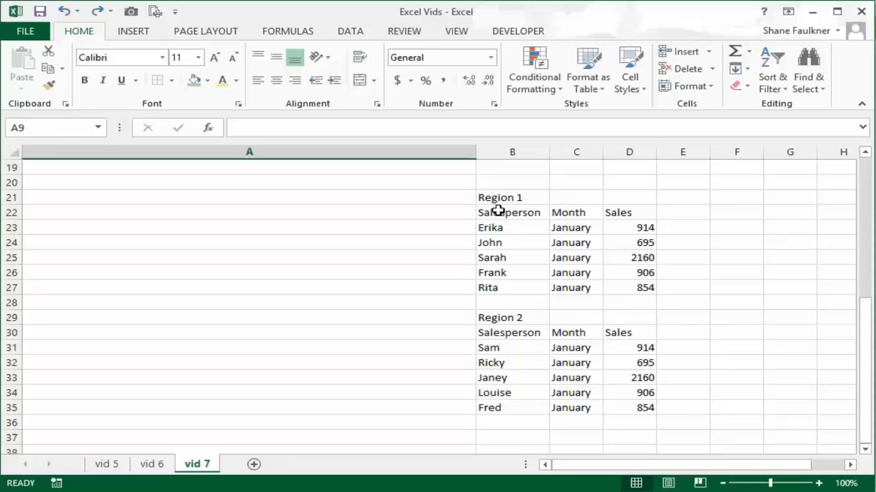
mouse_move(507, 292)
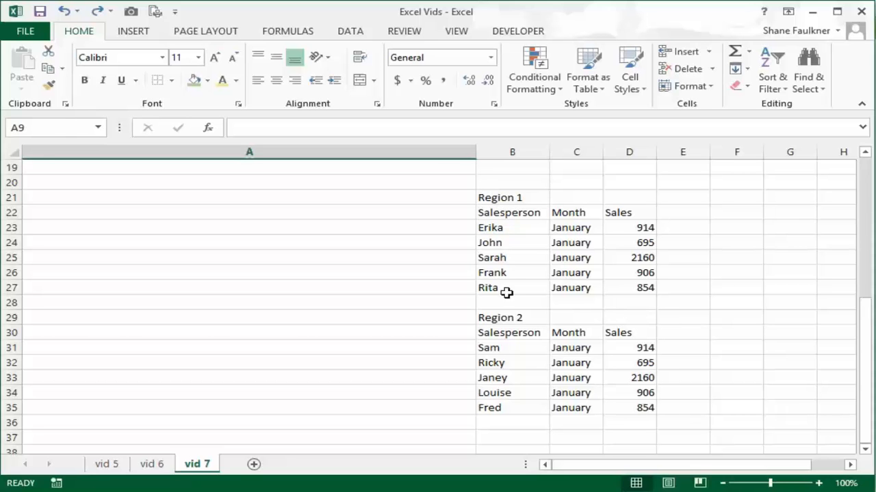
mouse_move(572, 287)
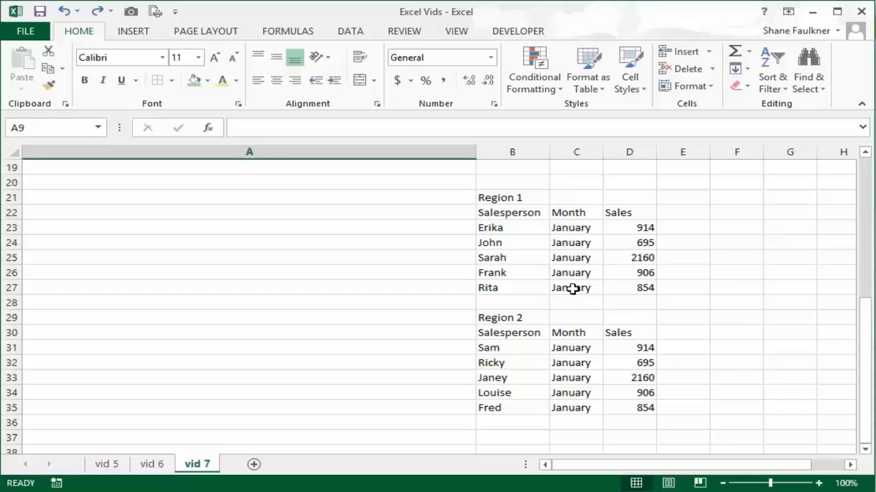
mouse_move(626, 284)
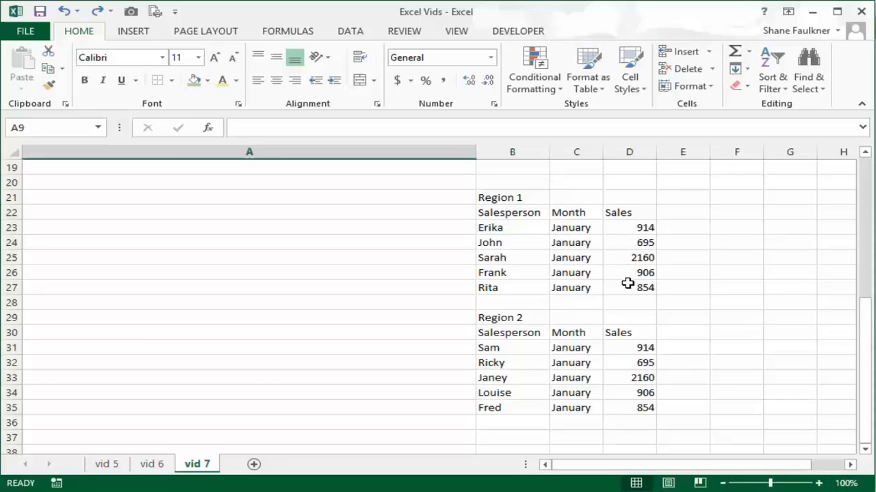
mouse_move(550, 353)
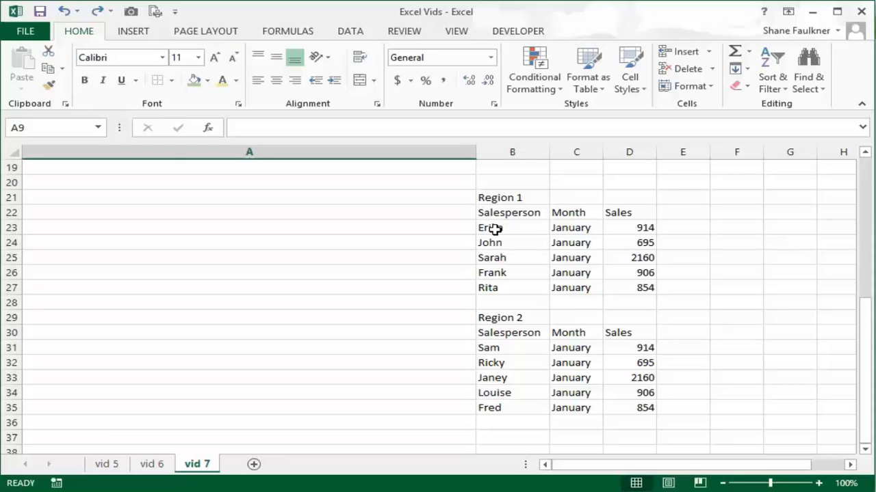
drag(509, 212, 577, 212)
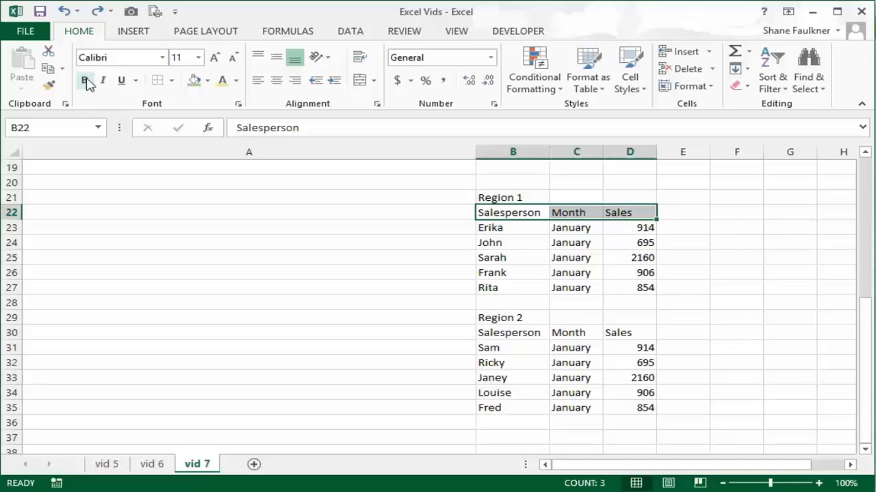
Step: Make the Region 1 headers Salesperson, Month and Sales bold, previewing border styles without applying one
click(85, 79)
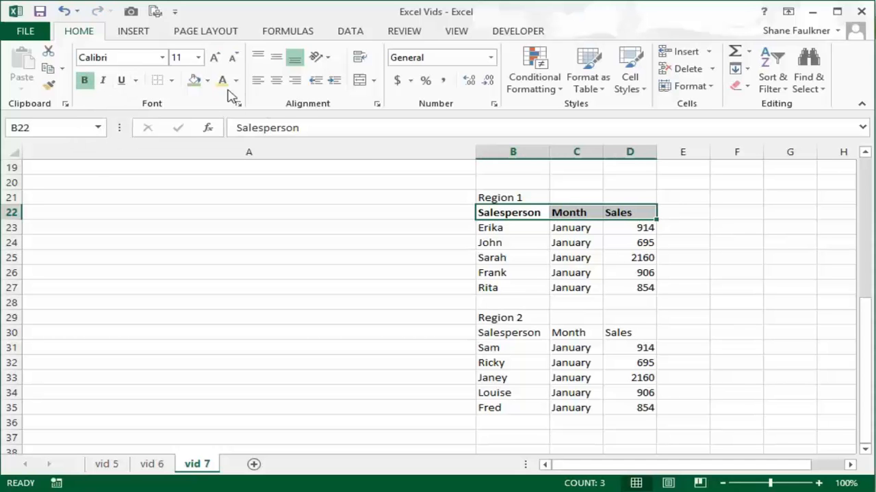
click(170, 79)
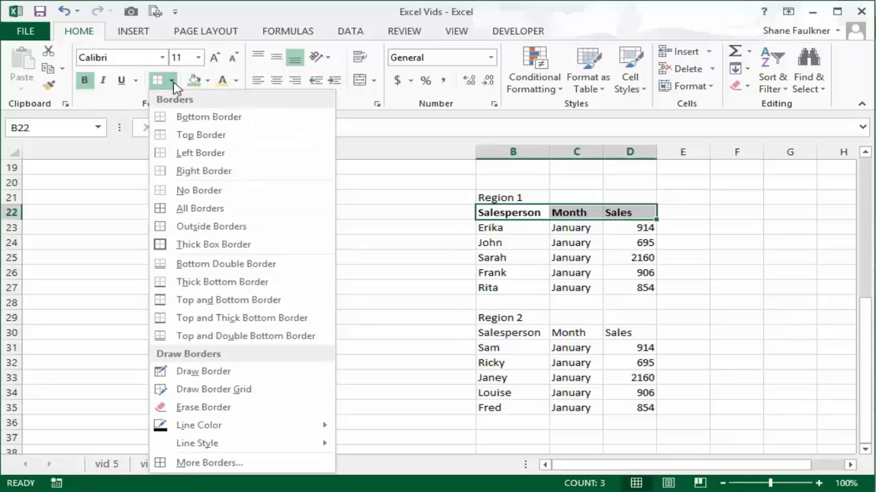
mouse_move(221, 282)
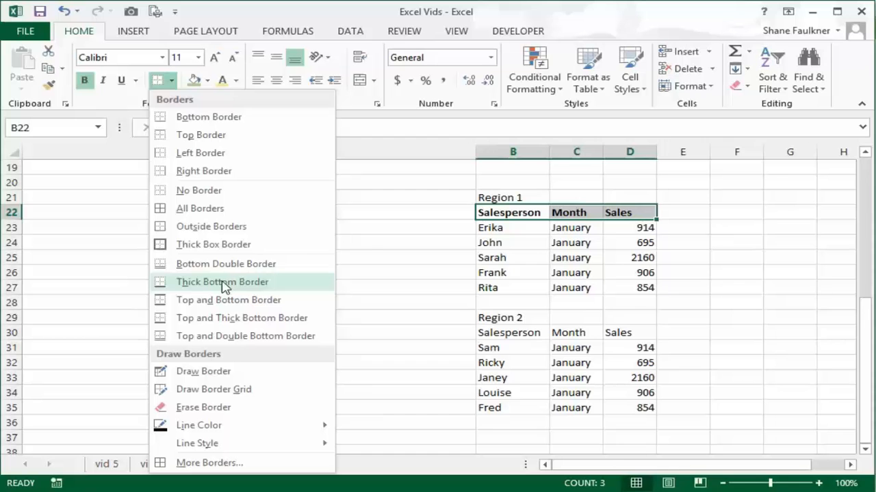
mouse_move(613, 213)
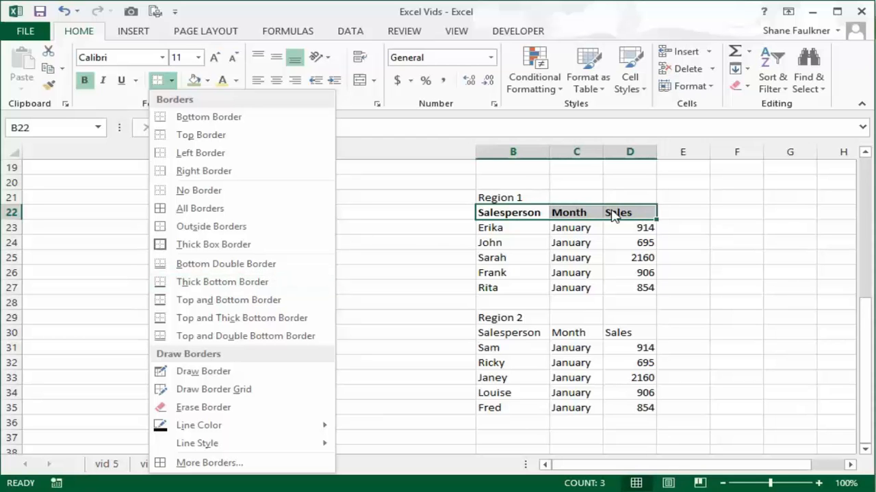
mouse_move(495, 214)
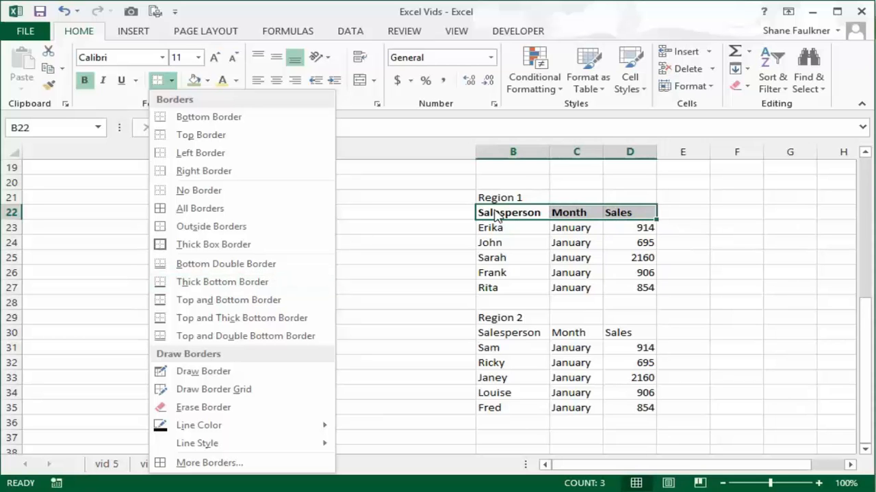
mouse_move(198, 264)
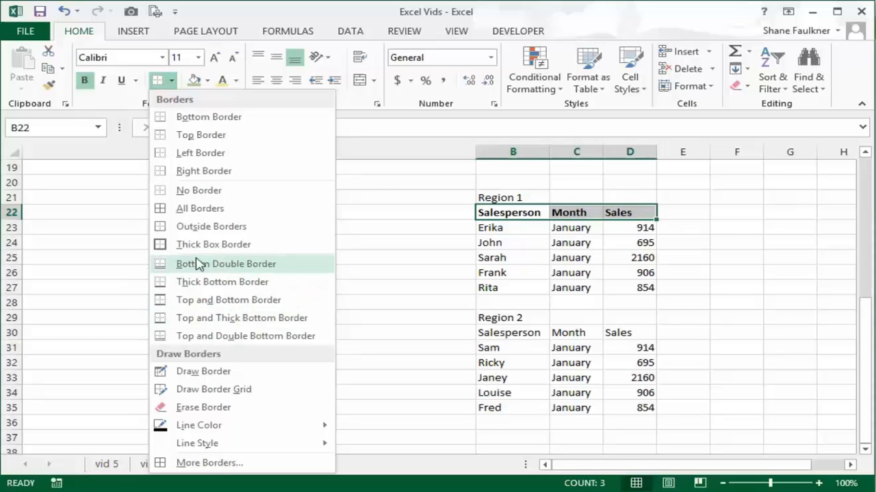
click(226, 262)
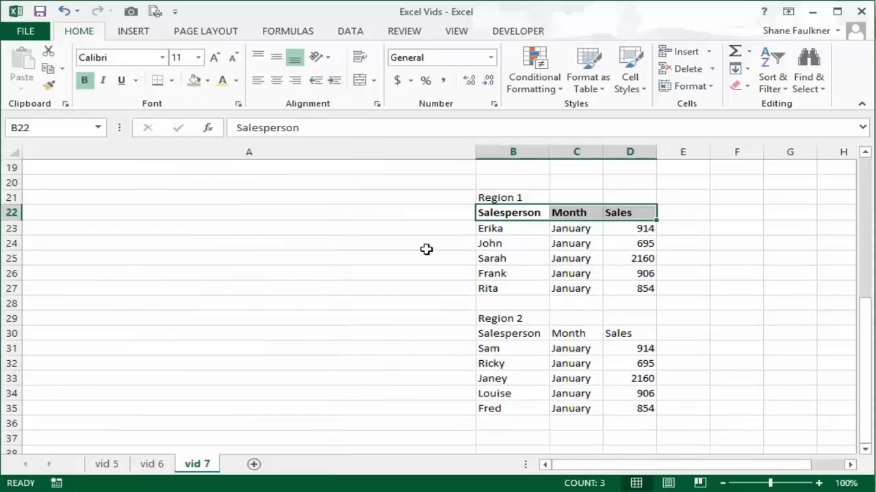
click(249, 244)
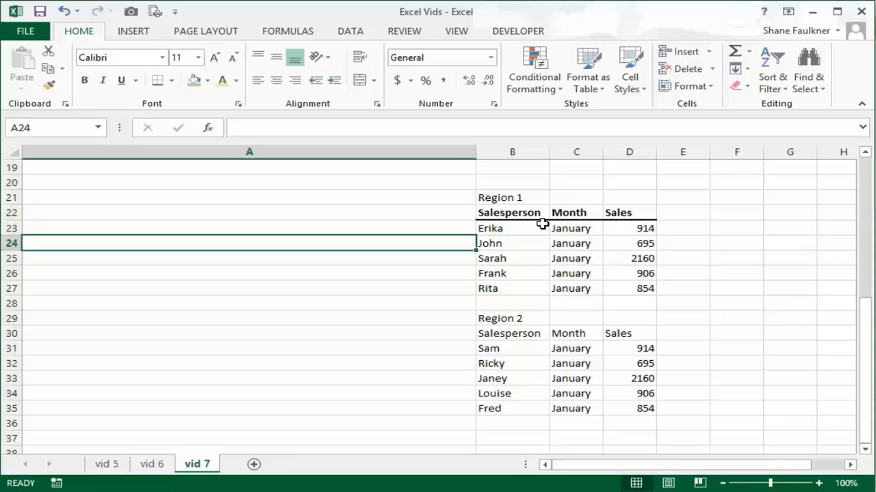
mouse_move(520, 238)
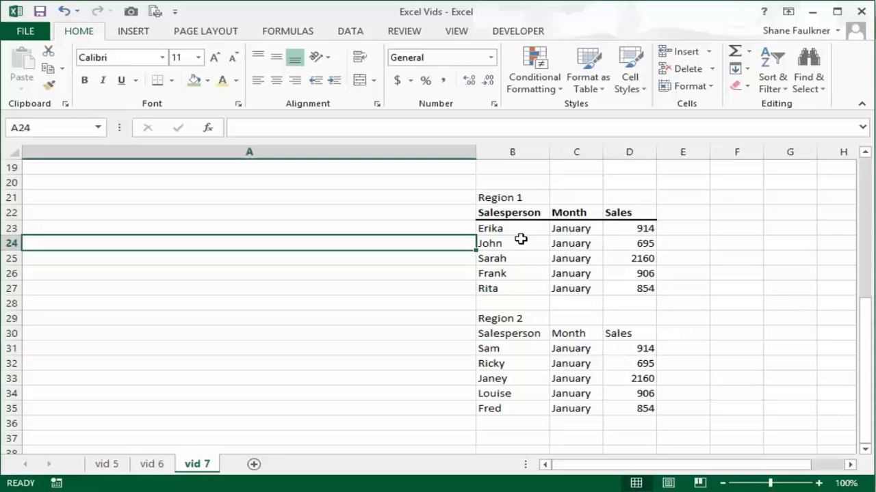
mouse_move(572, 256)
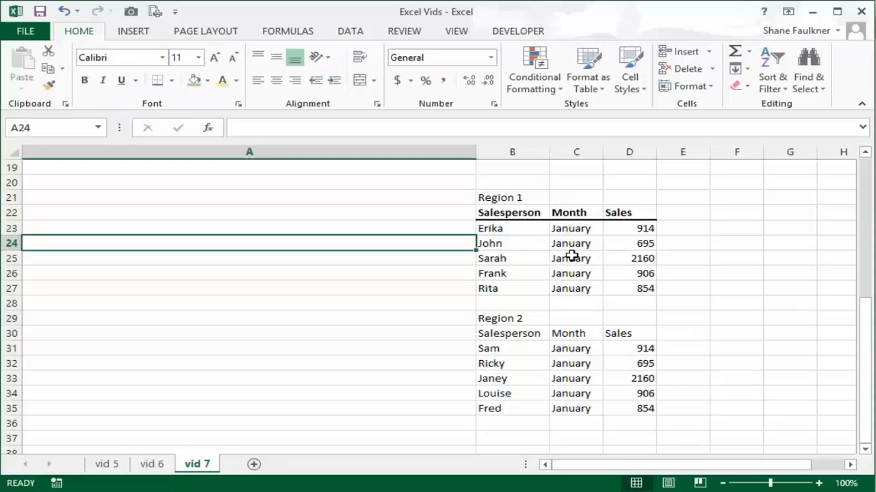
click(512, 197)
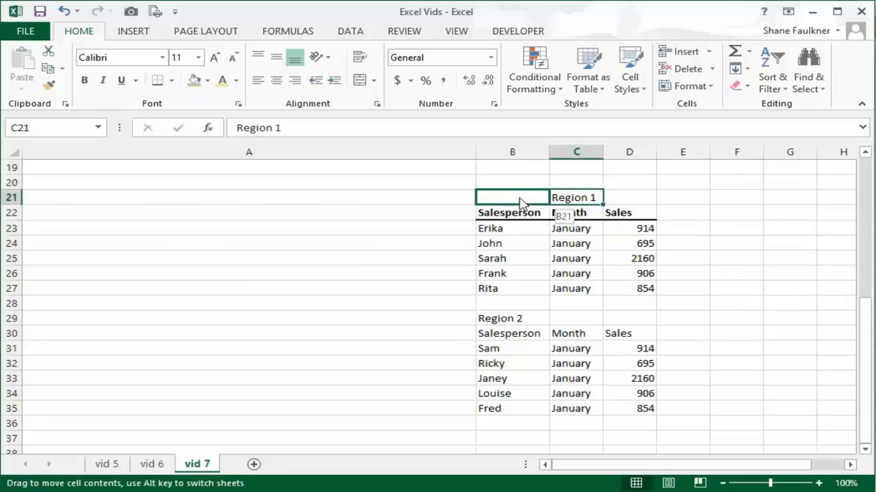
drag(576, 197, 511, 197)
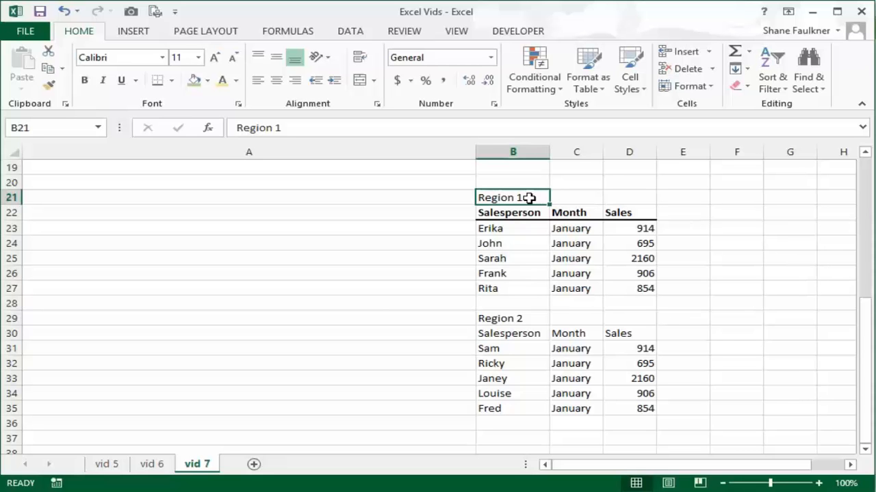
mouse_move(640, 199)
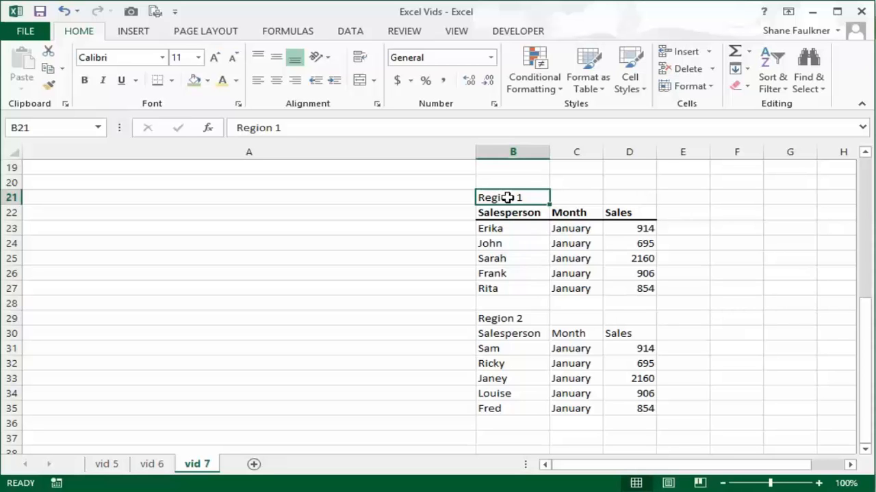
Step: Merge and centre the Region 1 title across B21:D21
drag(512, 197, 629, 197)
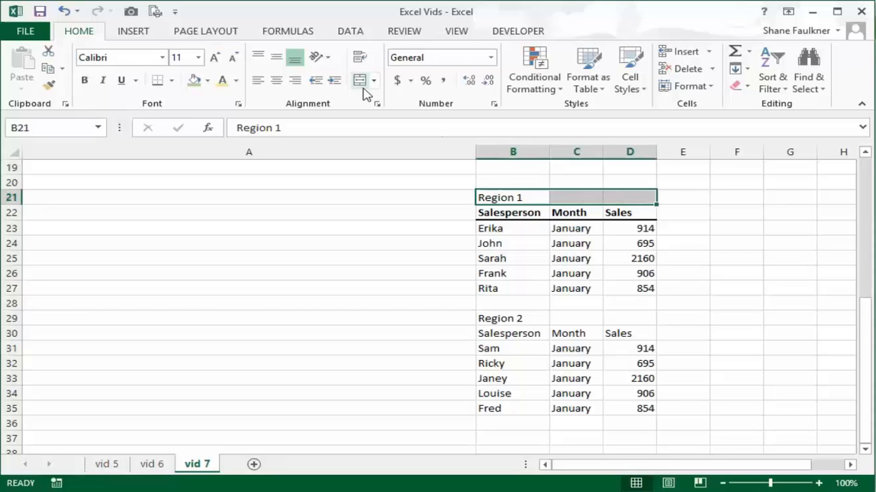
mouse_move(358, 80)
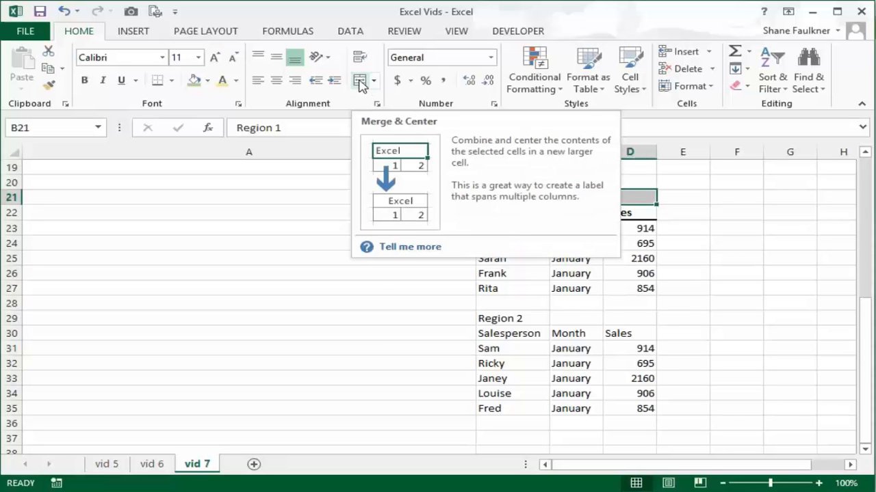
click(359, 80)
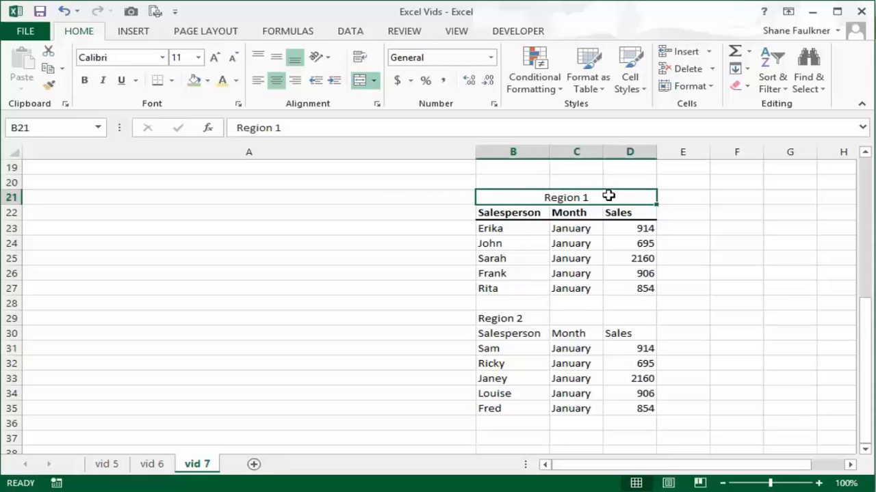
mouse_move(626, 197)
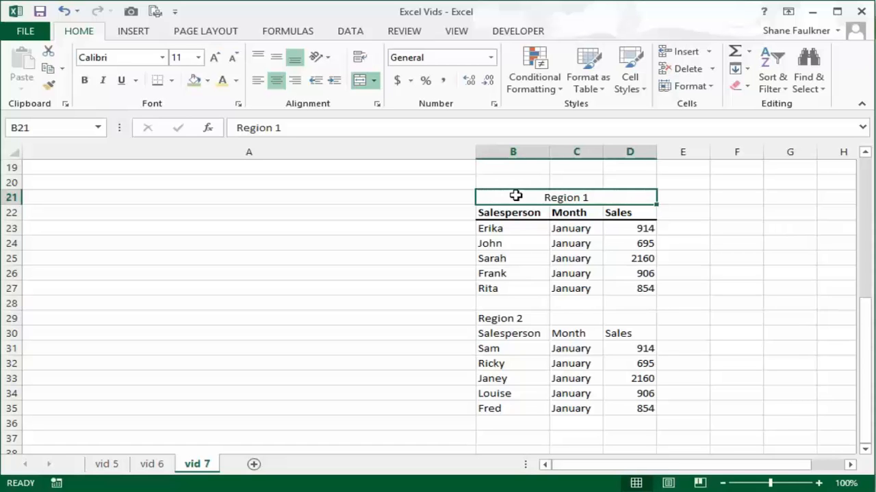
mouse_move(650, 197)
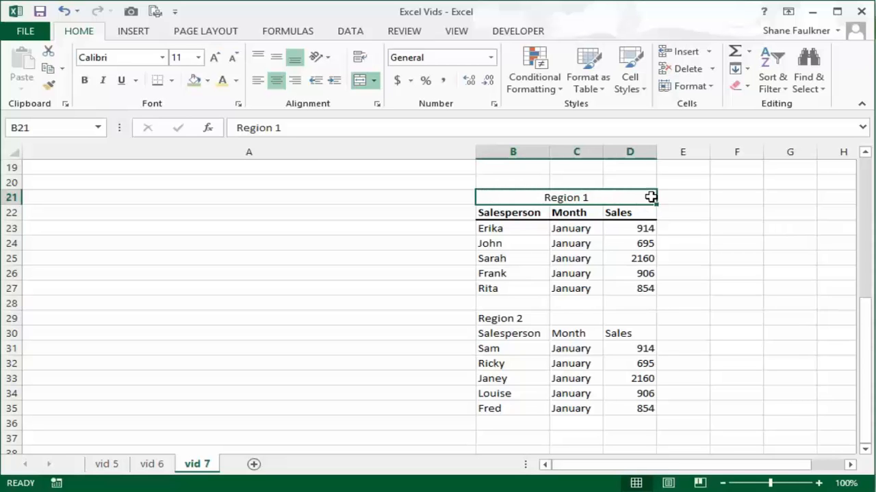
mouse_move(213, 93)
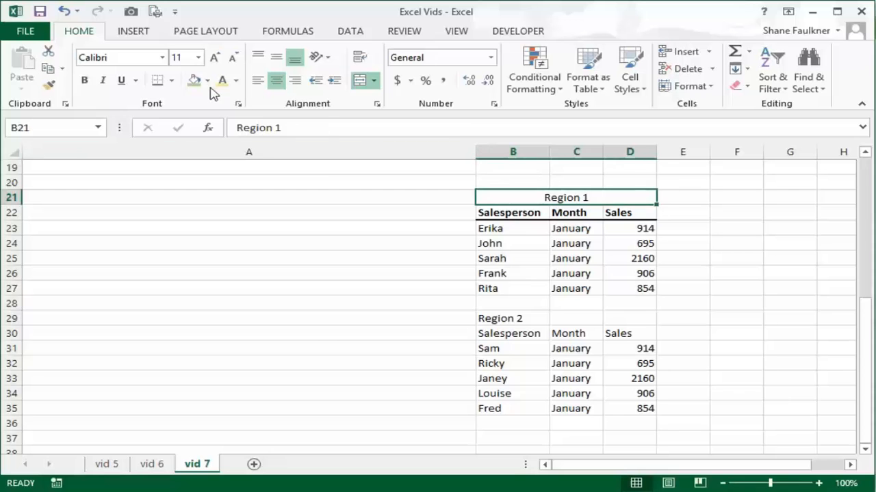
click(205, 79)
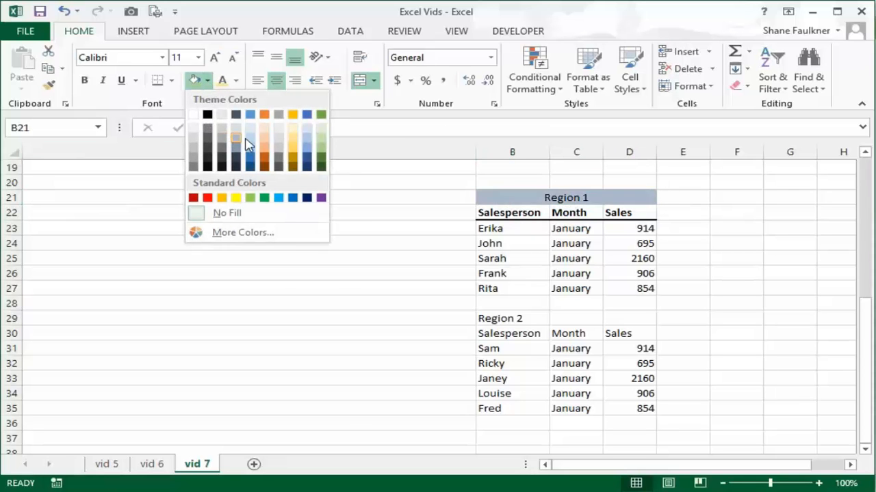
click(235, 137)
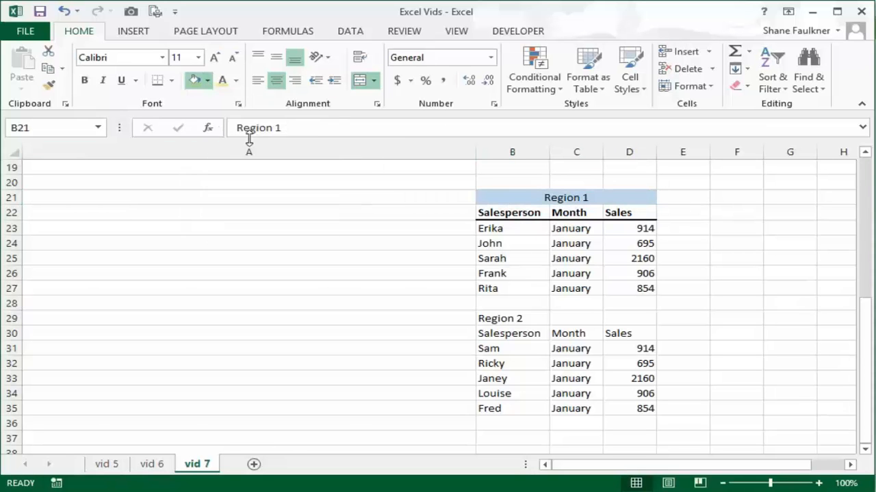
click(736, 227)
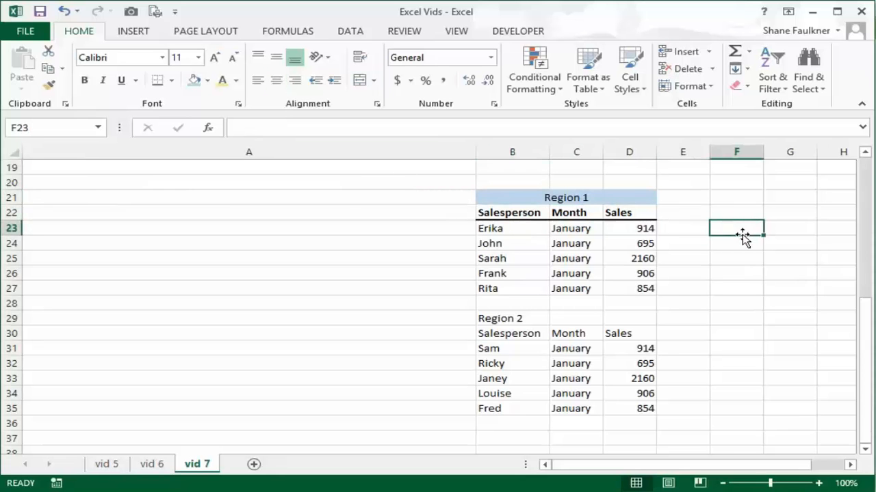
mouse_move(649, 235)
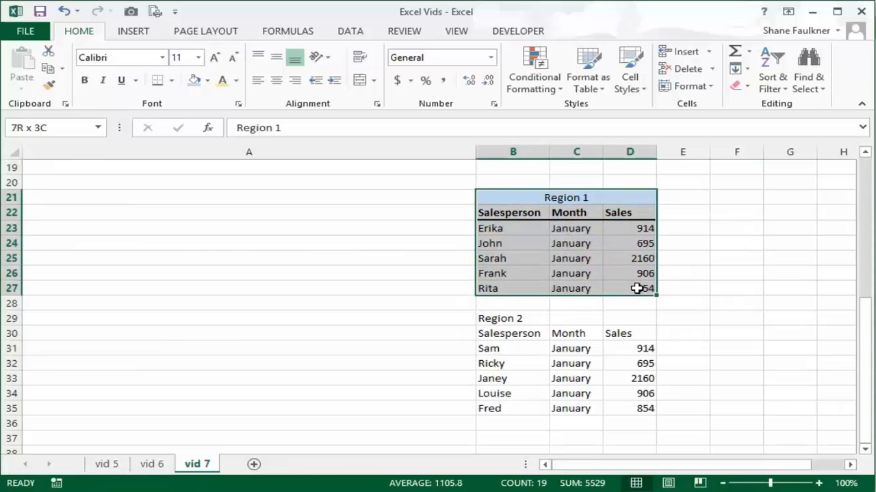
Step: Put a Thick Box Border around the Region 1 table B21:D27
click(170, 79)
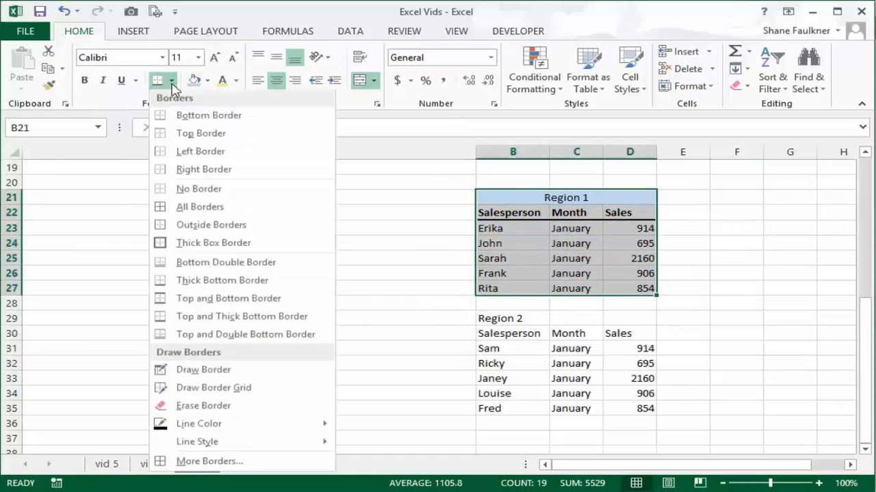
mouse_move(213, 243)
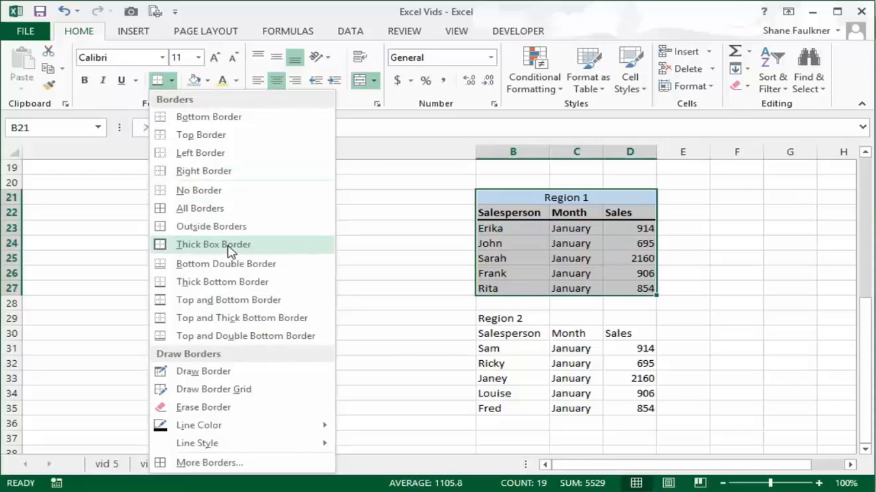
click(214, 243)
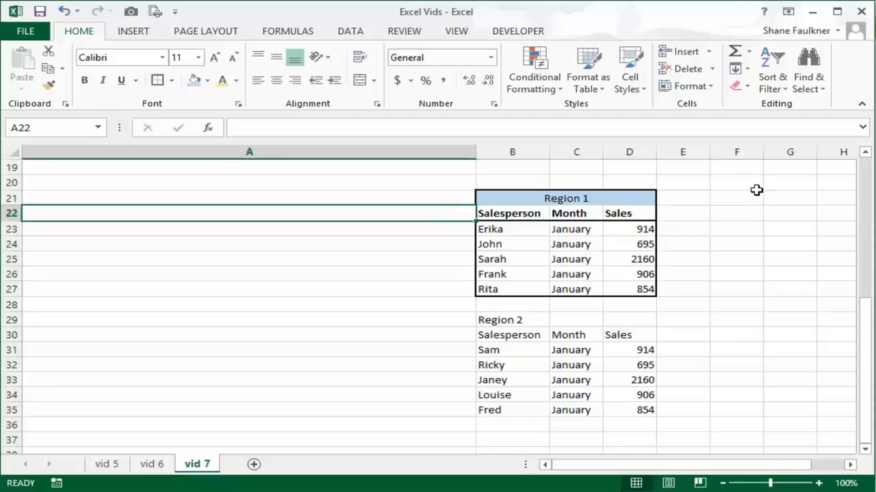
click(736, 199)
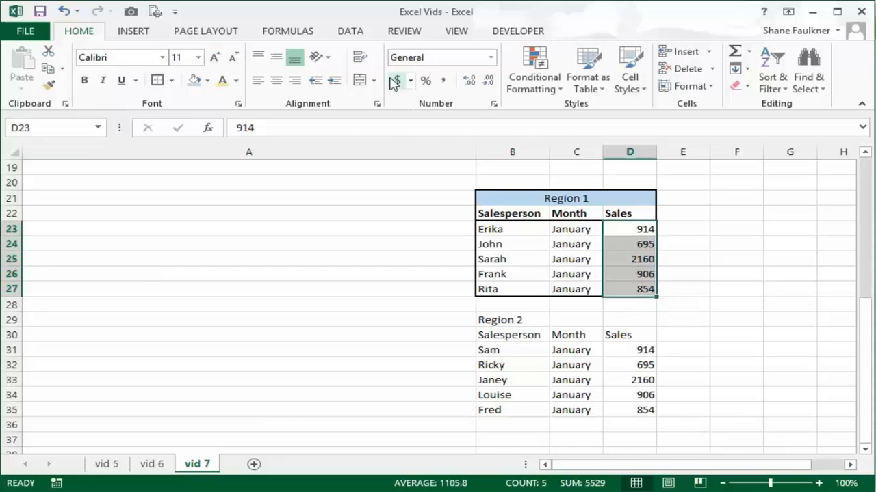
Step: Show Region 1 sales D23:D27 in accounting format, right-align the Sales header and centre the Month column C22:C27
click(395, 79)
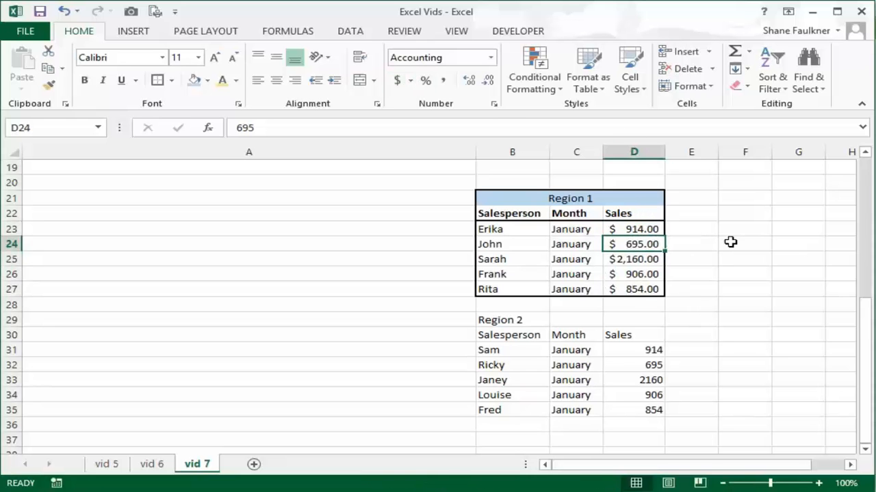
click(633, 213)
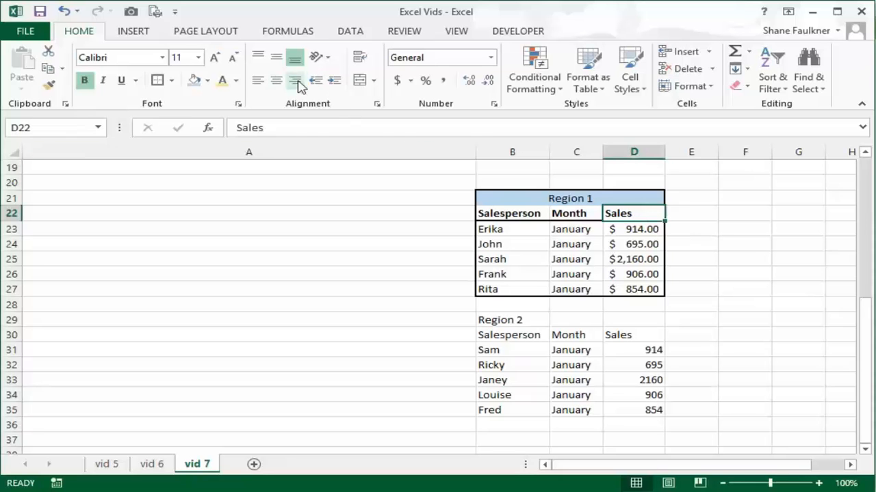
click(276, 79)
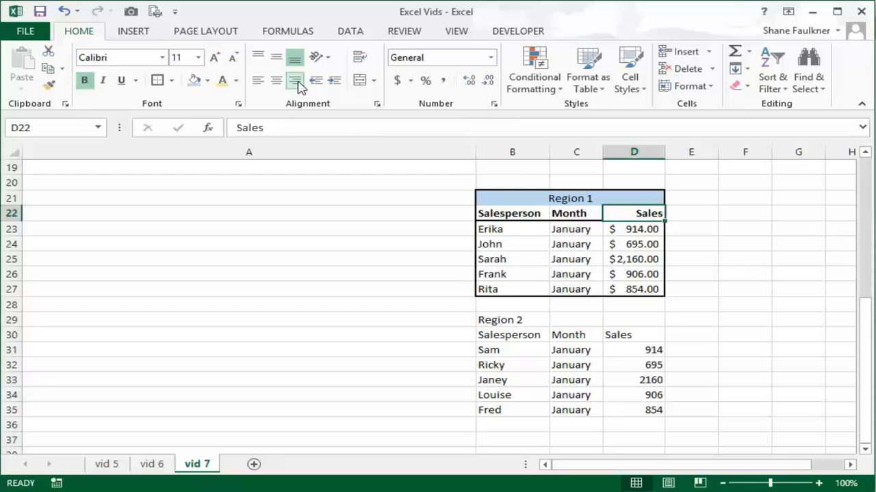
click(576, 213)
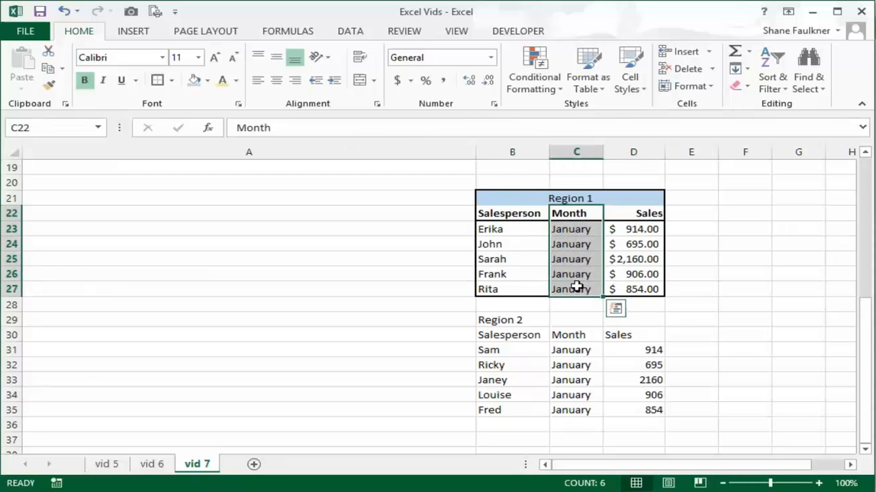
click(276, 80)
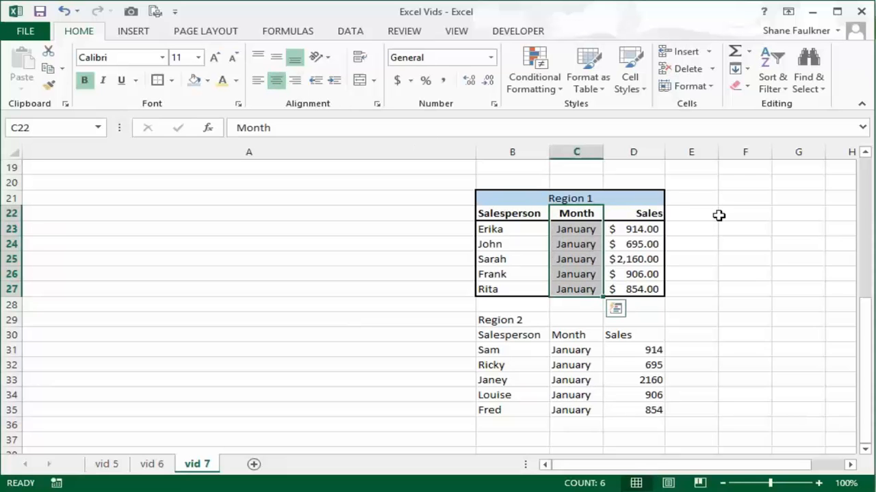
click(744, 214)
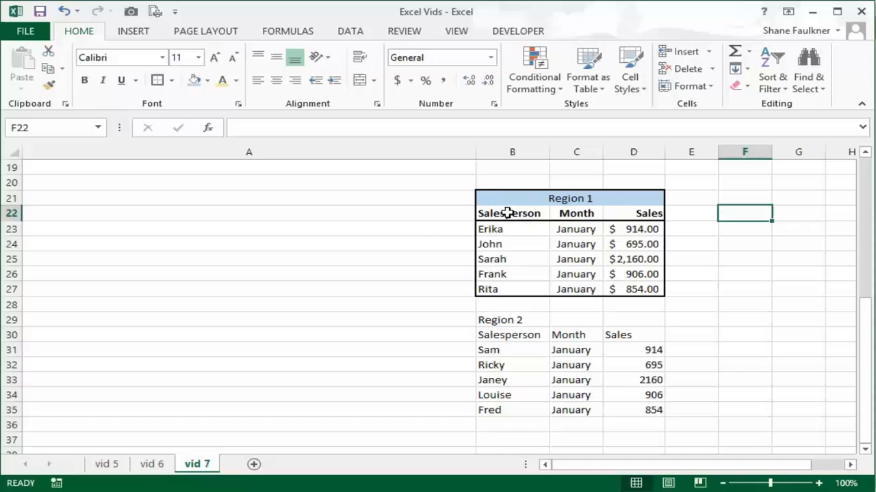
mouse_move(524, 243)
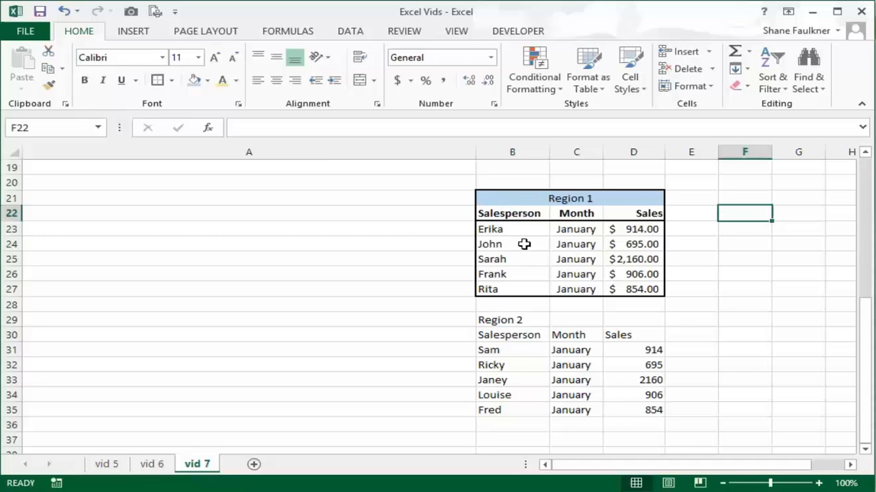
mouse_move(514, 345)
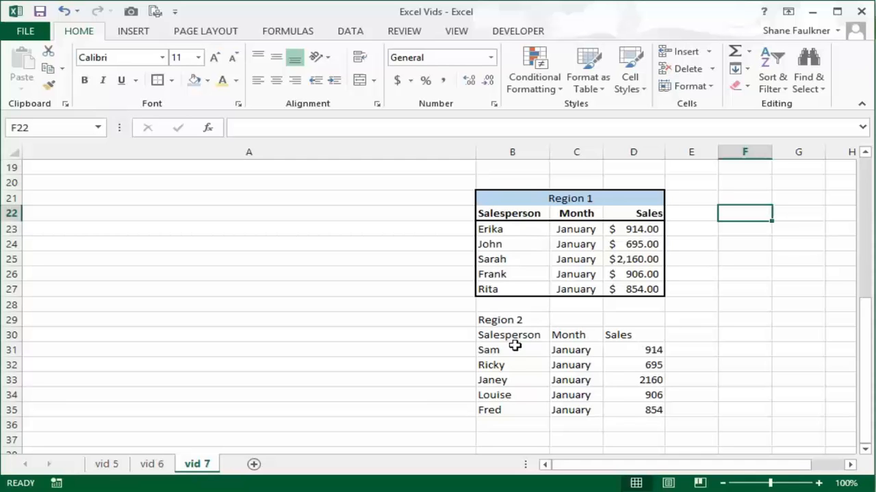
mouse_move(648, 411)
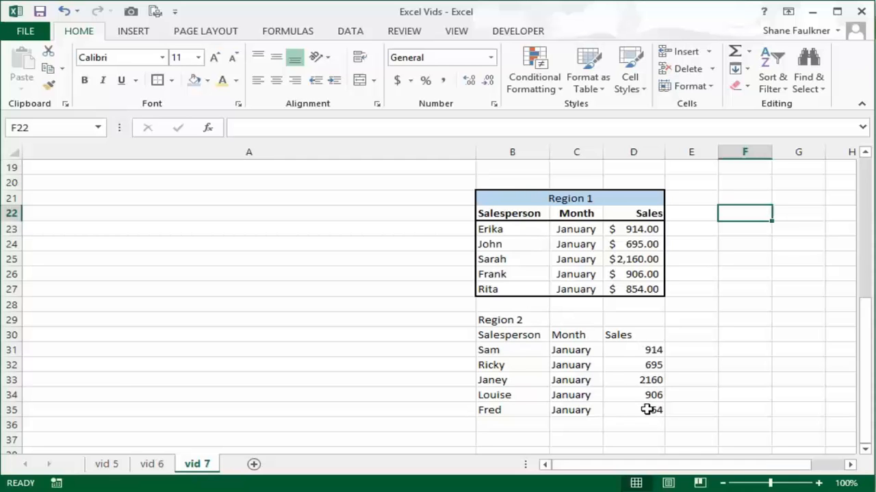
mouse_move(541, 353)
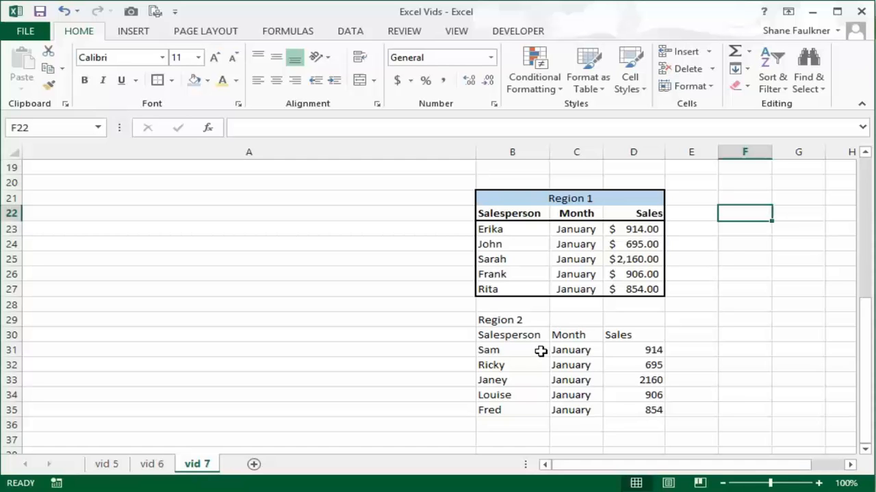
click(569, 197)
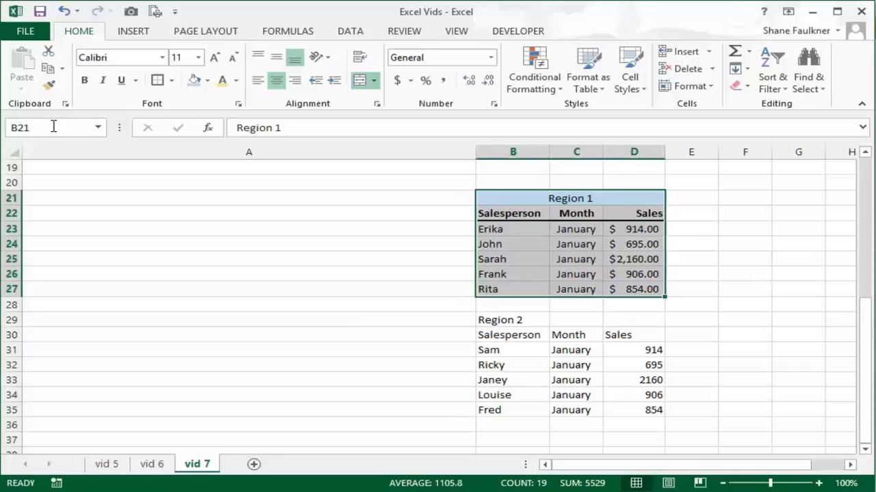
mouse_move(48, 85)
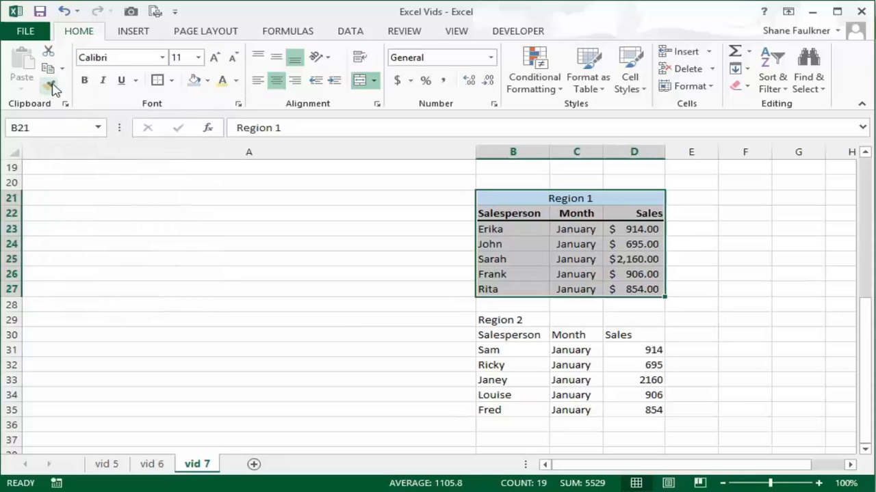
mouse_move(50, 85)
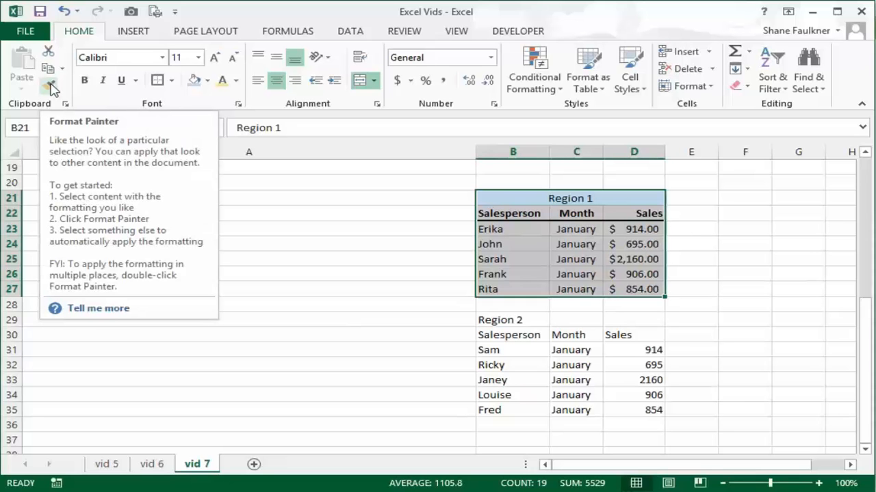
Step: Copy Region 1's formatting onto the Region 2 table B29:D35 with Format Painter
click(48, 79)
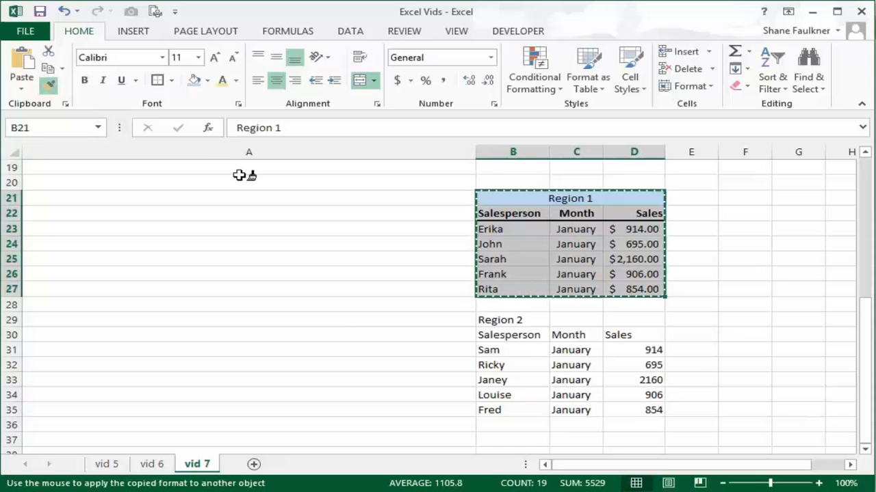
mouse_move(267, 252)
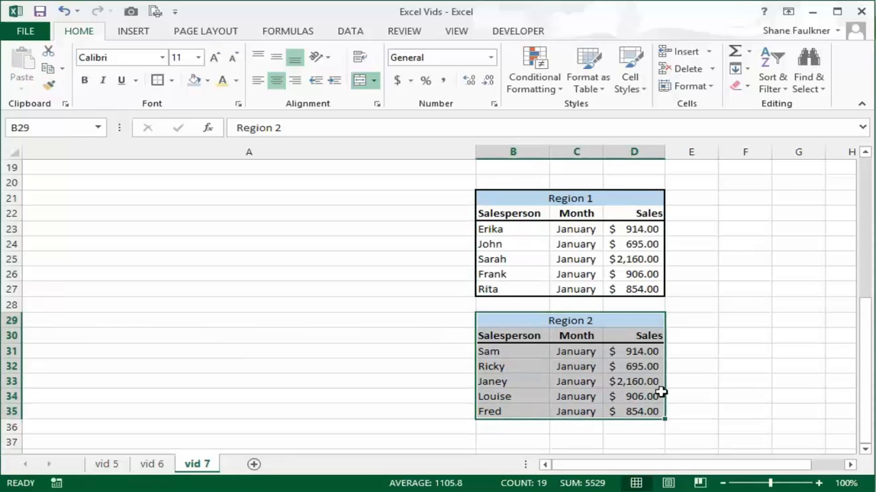
mouse_move(670, 353)
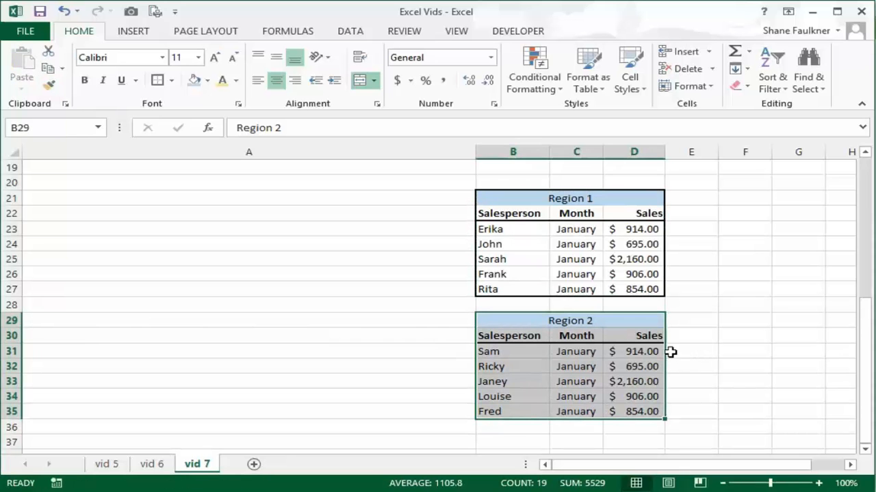
click(691, 258)
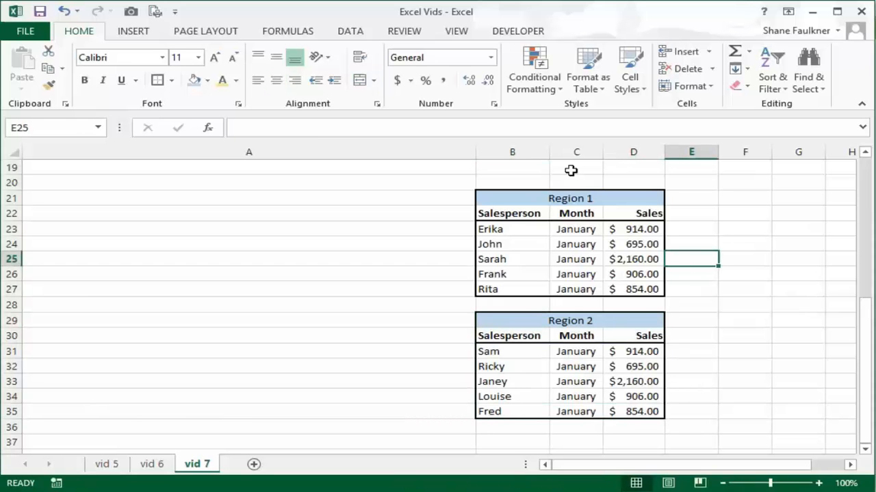
mouse_move(591, 364)
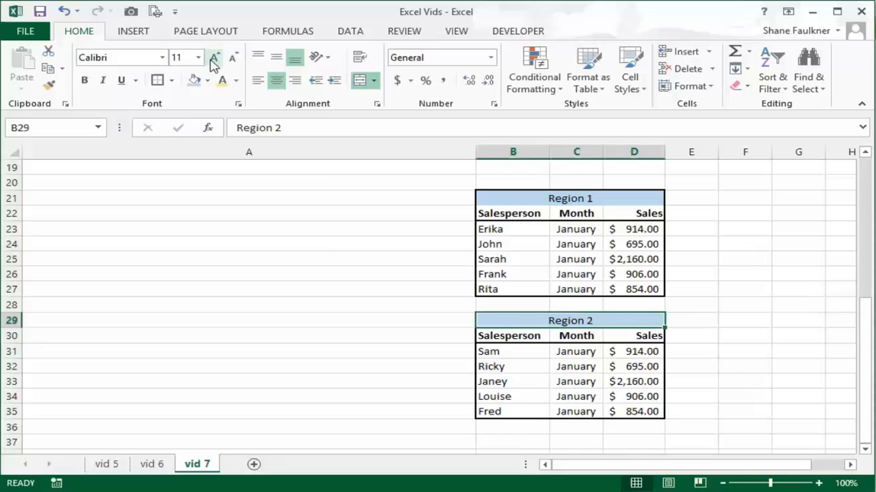
Step: Fill the merged Region 2 title in B29 with a green theme colour
click(205, 80)
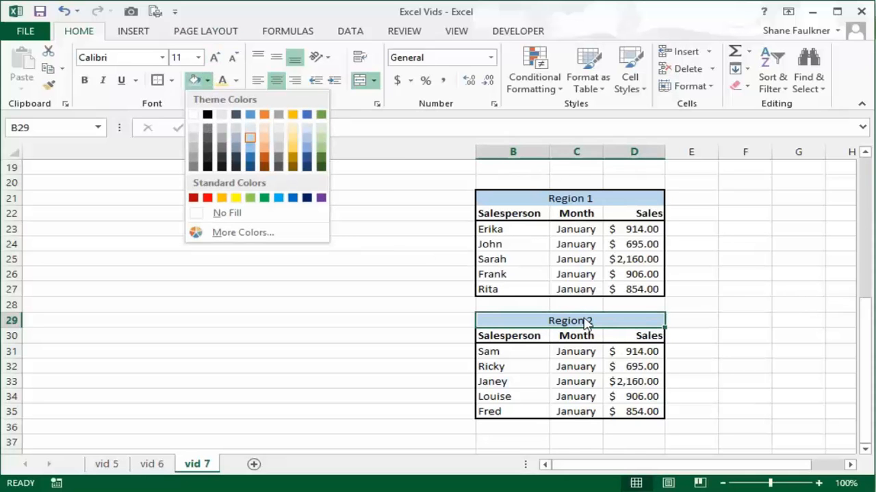
click(293, 138)
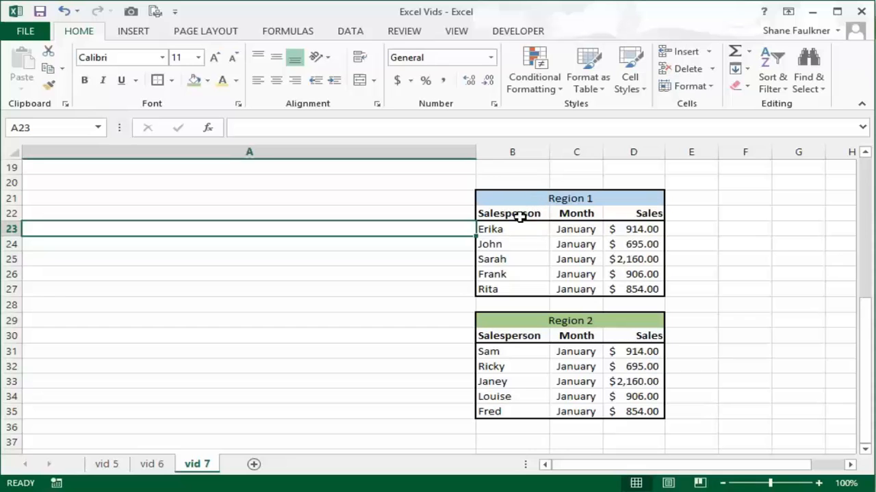
mouse_move(547, 337)
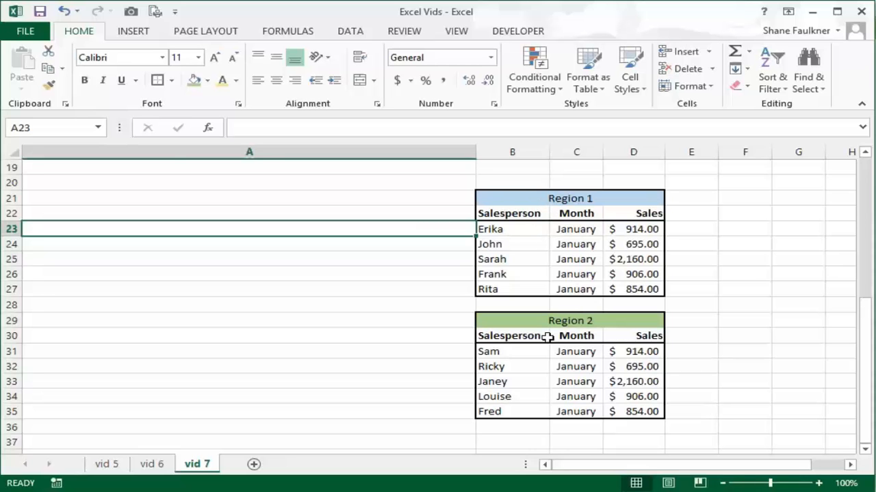
mouse_move(307, 140)
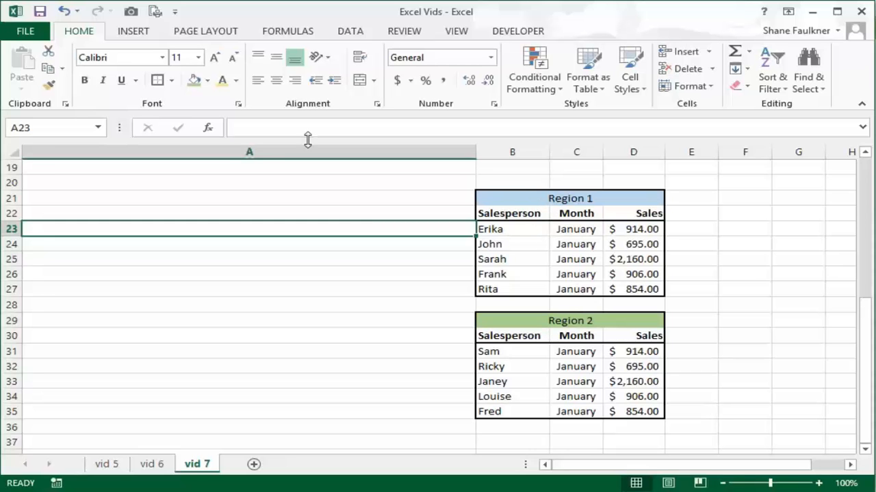
click(258, 80)
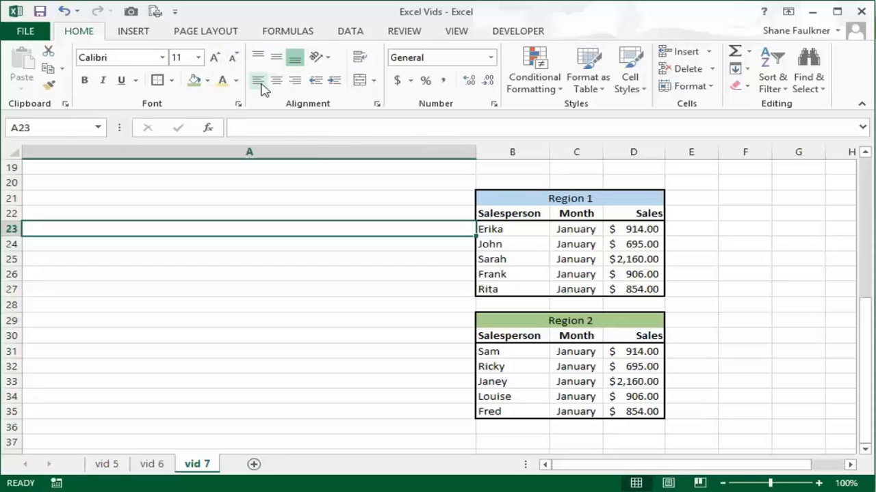
mouse_move(259, 79)
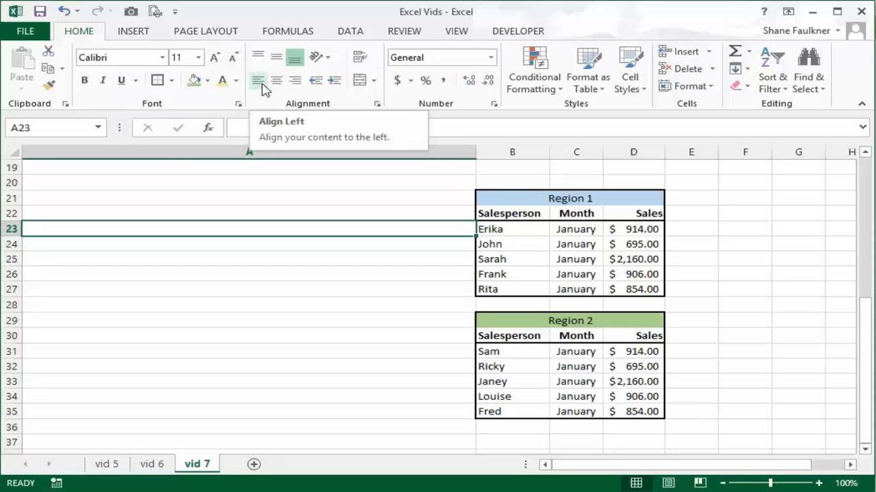
mouse_move(326, 121)
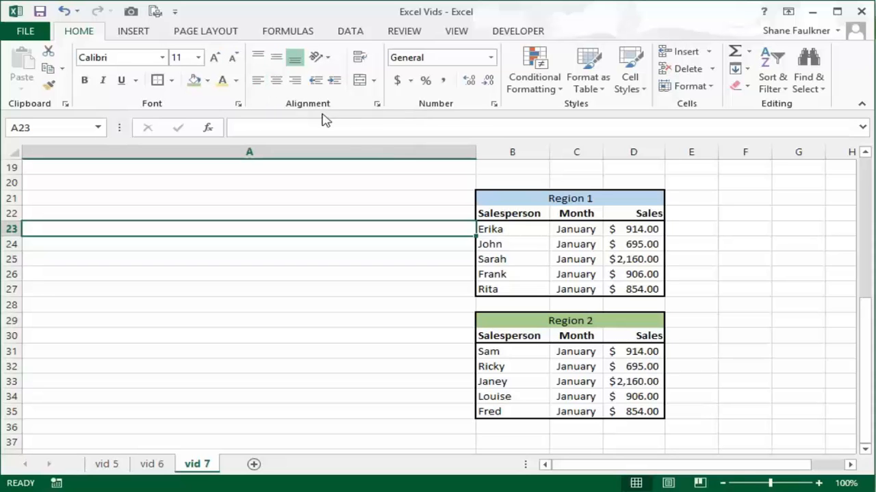